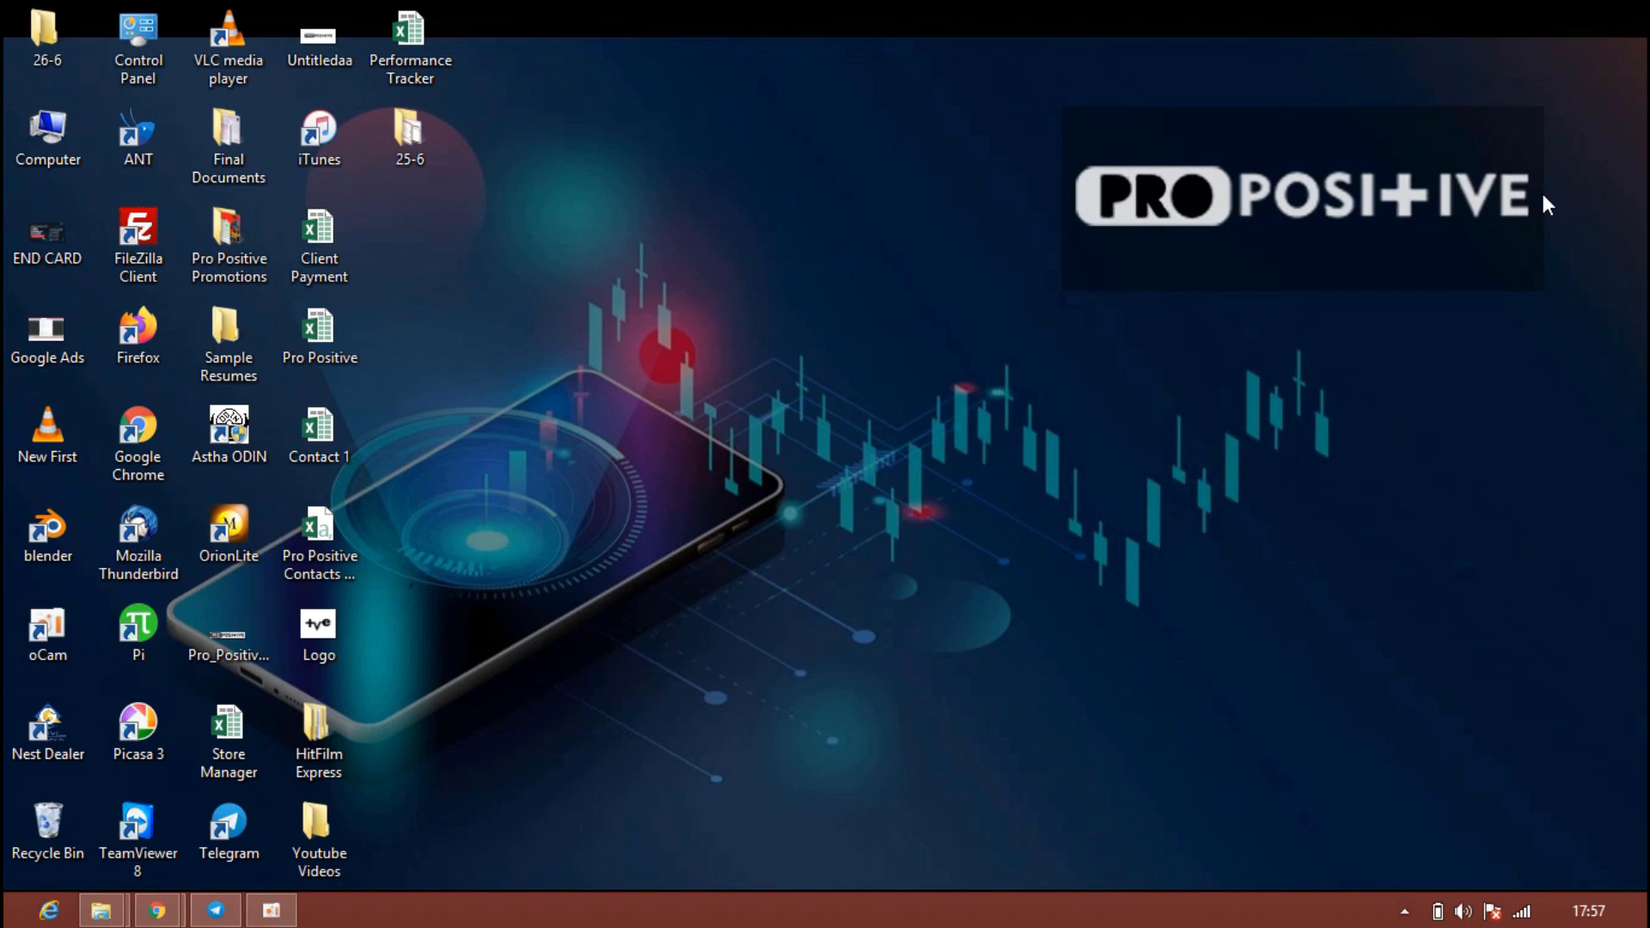
Bring up the Pro Positive Traders Telegram channel with its recent stock-chart posts.
click(156, 909)
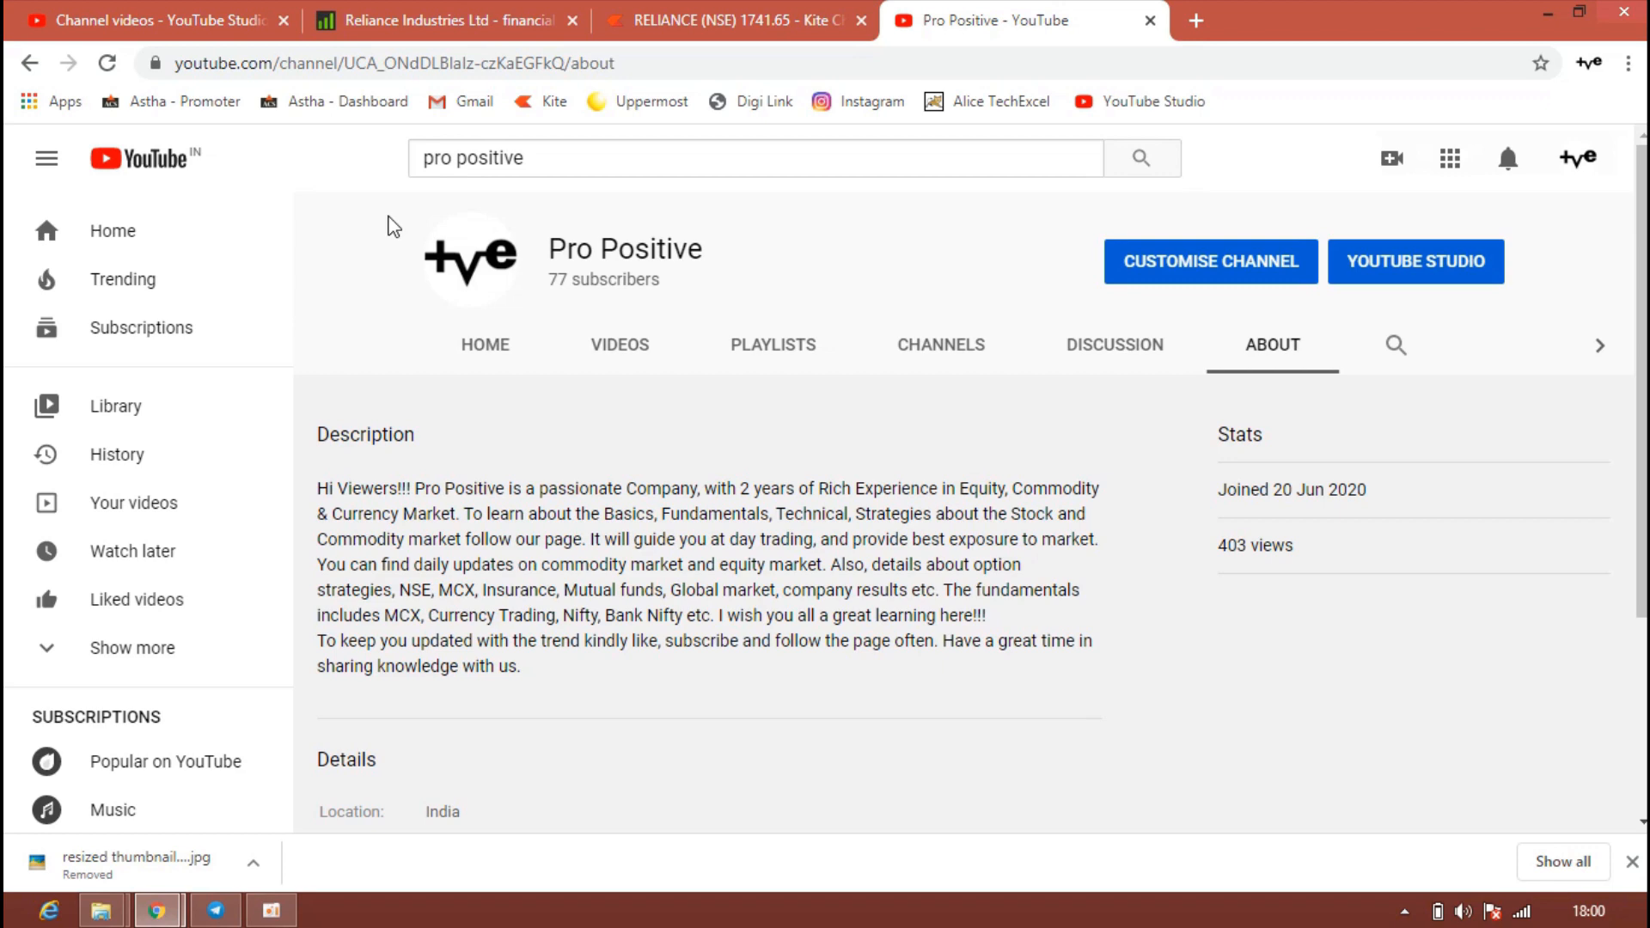
click(215, 909)
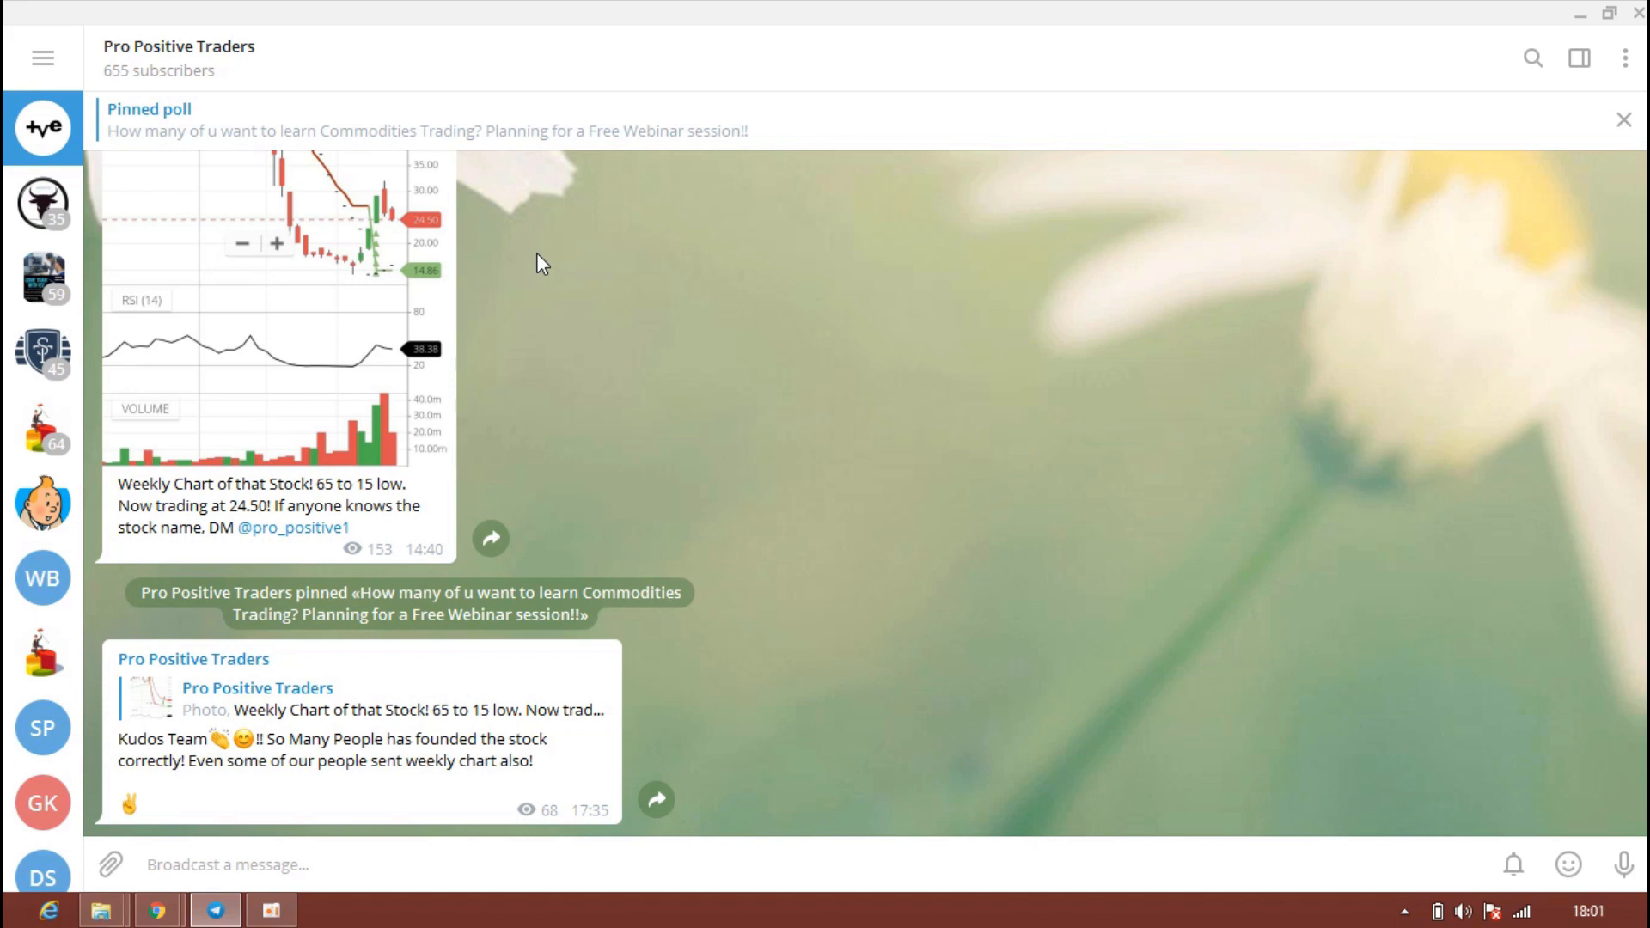
Check Reliance's Screener fundamentals, then return to the RELIANCE daily chart in Kite.
click(156, 911)
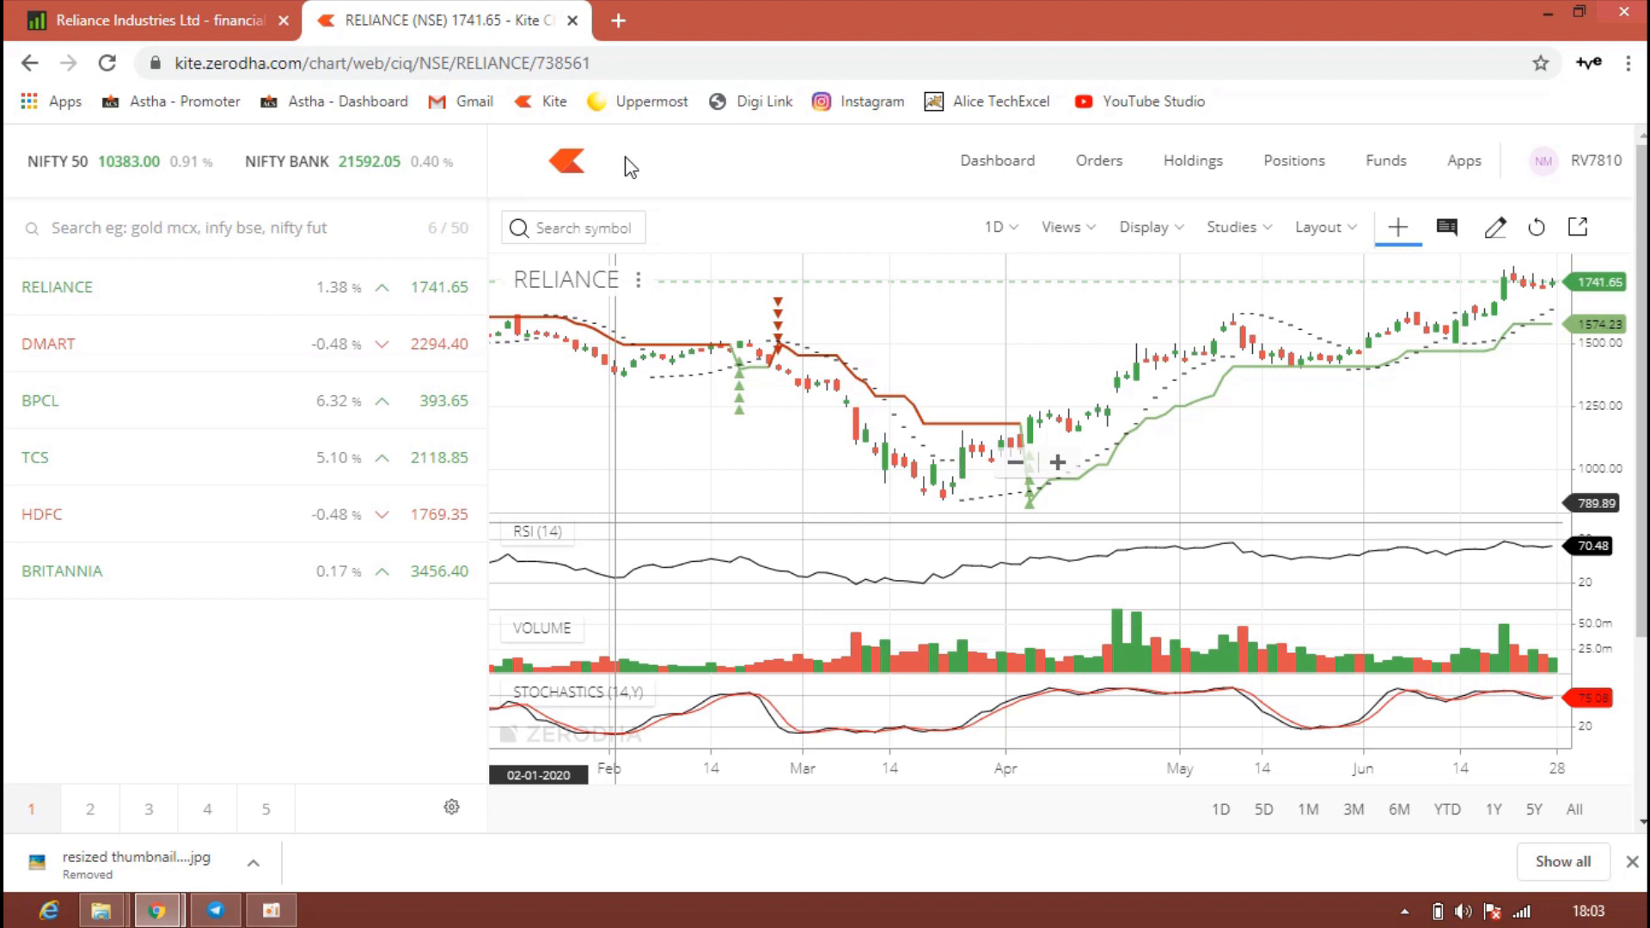
click(148, 21)
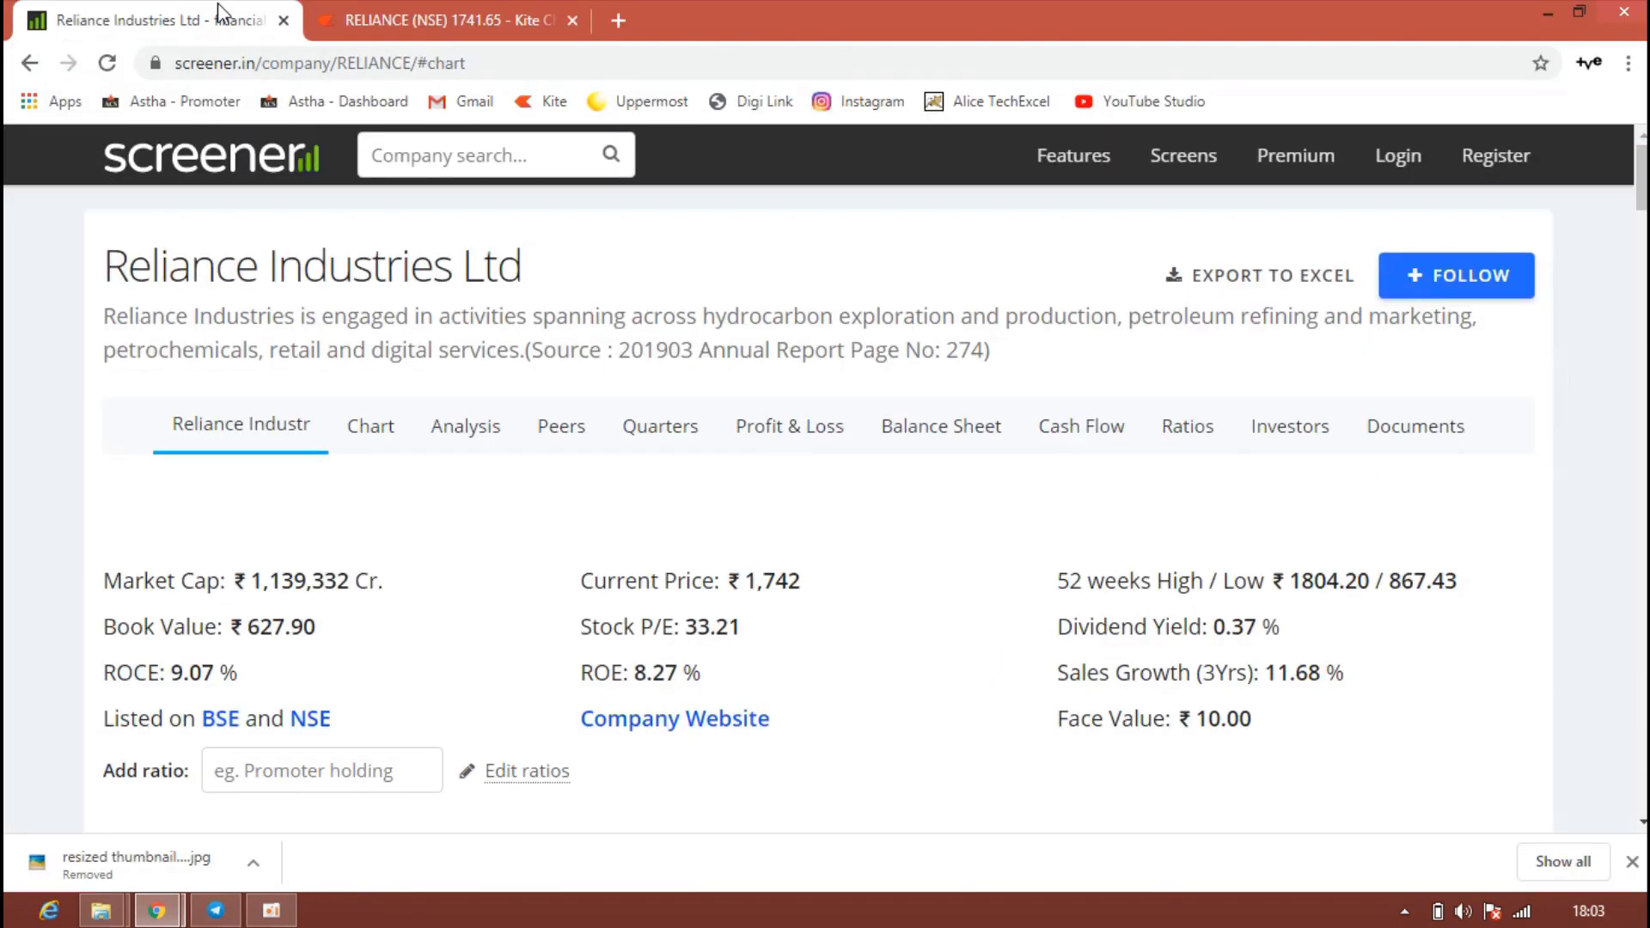
mouse_move(426, 481)
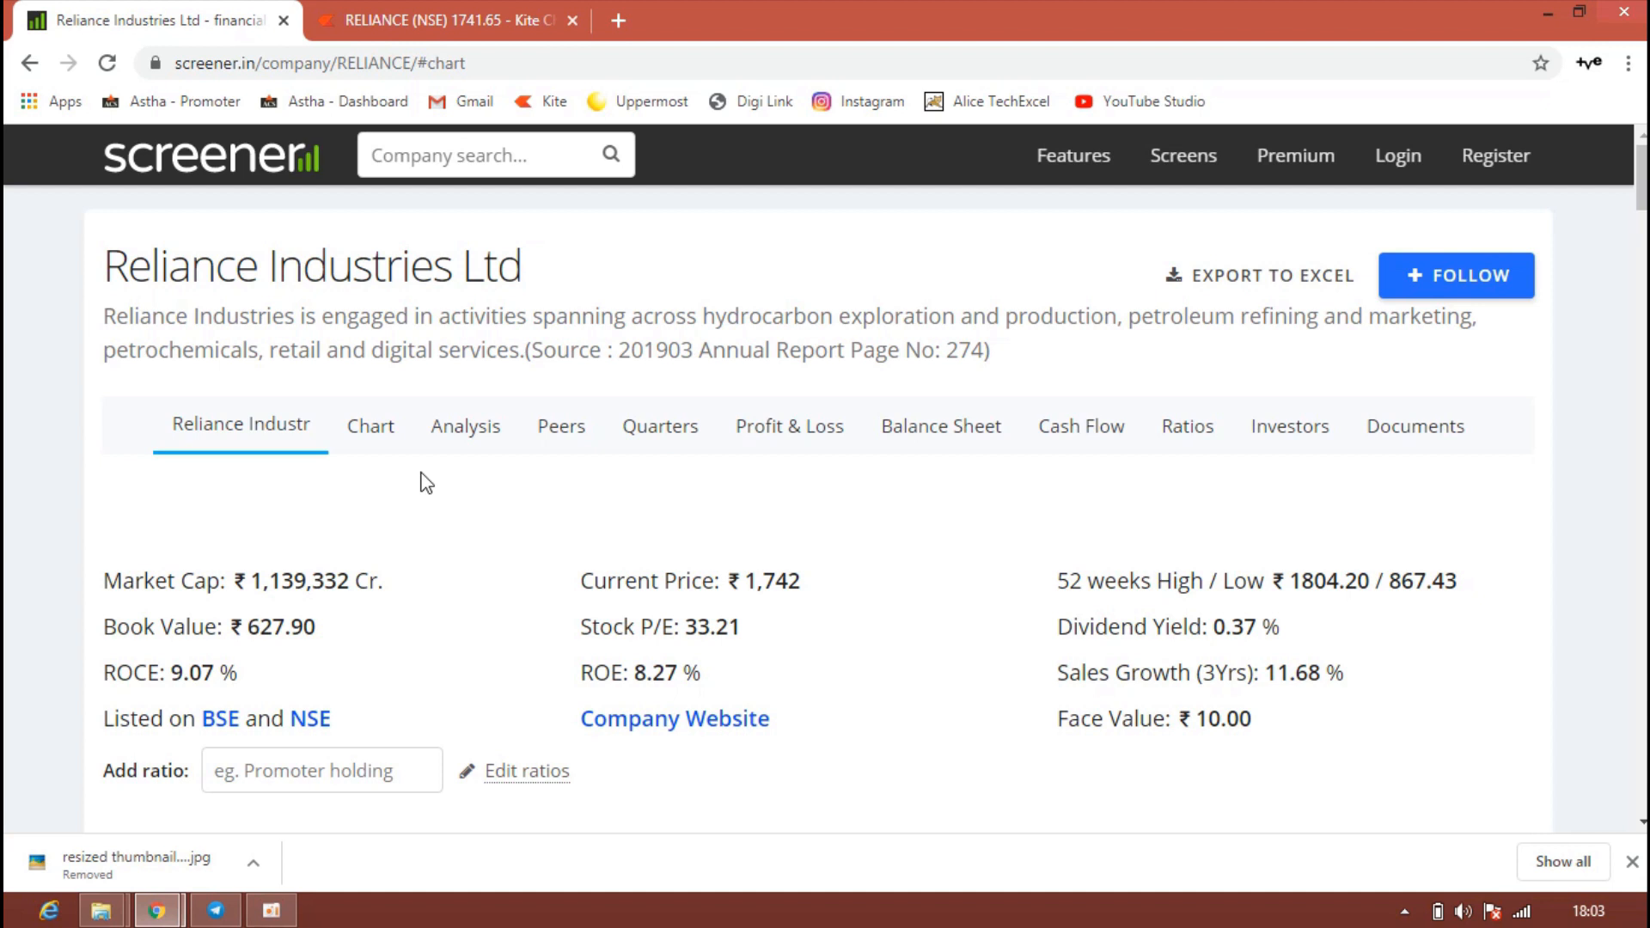
mouse_move(601, 234)
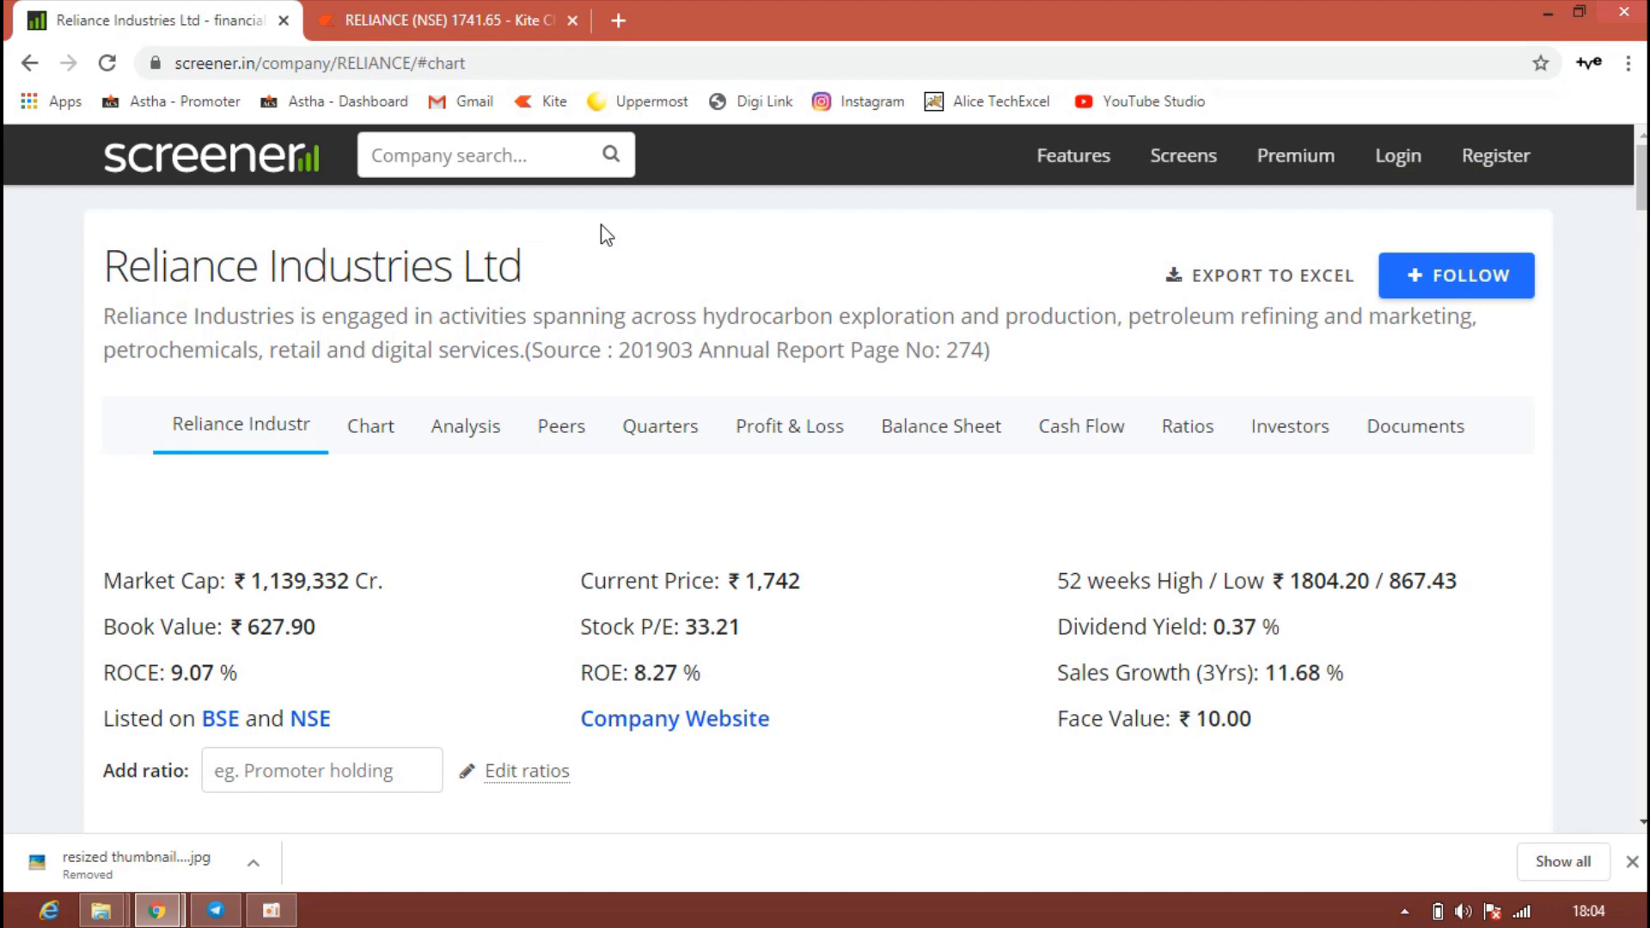
click(441, 21)
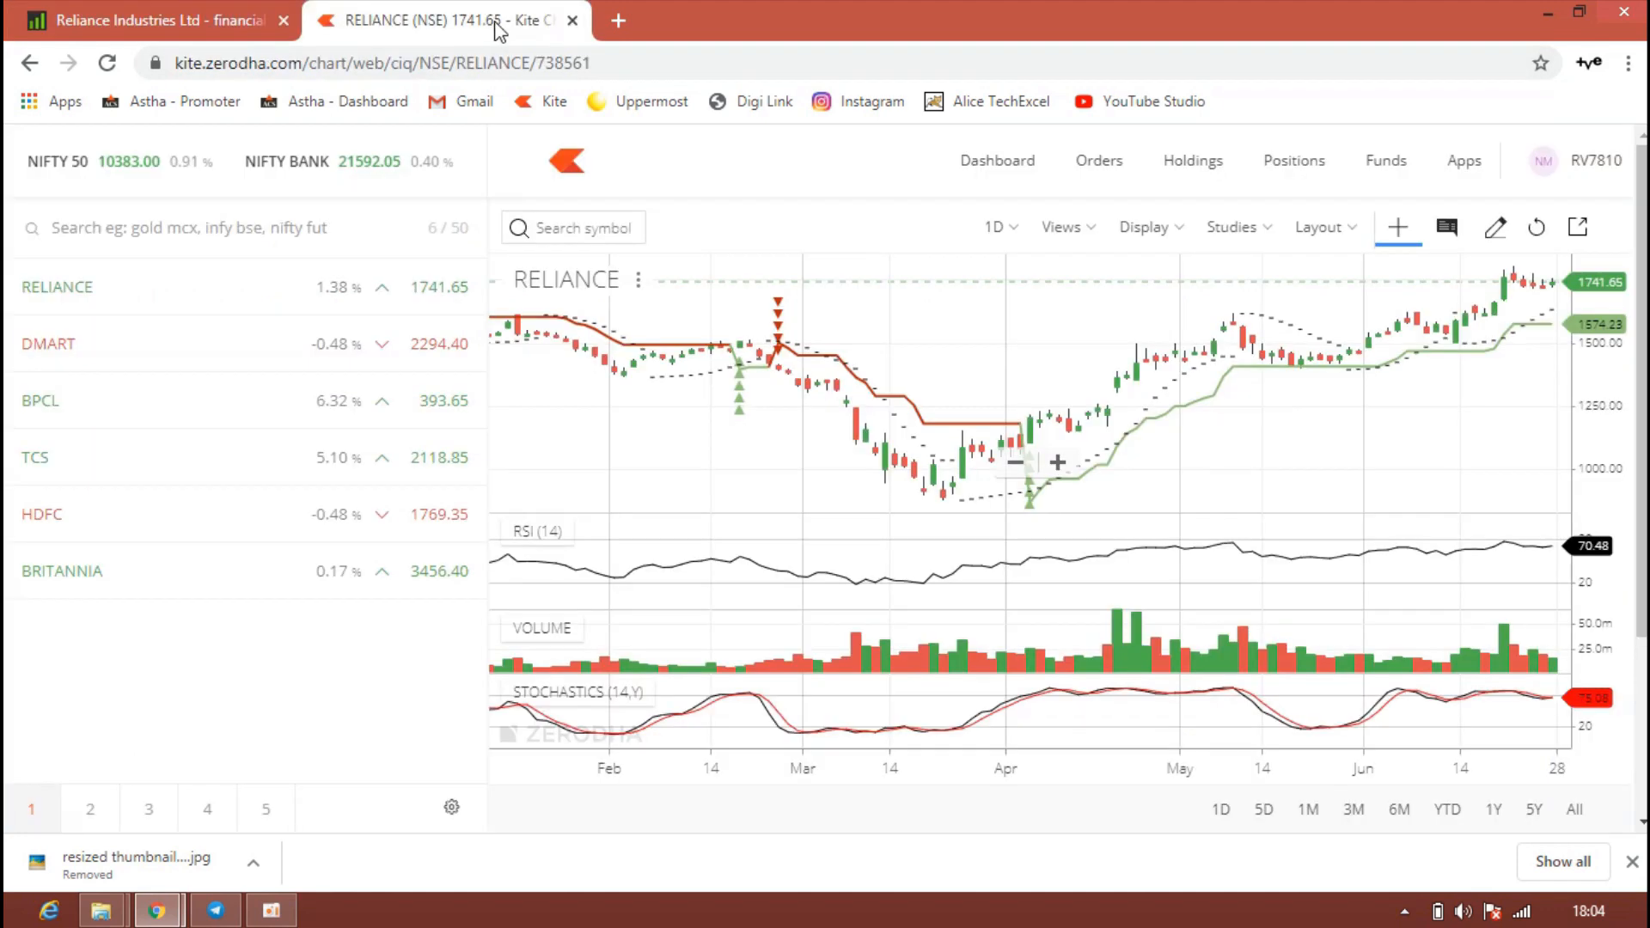
mouse_move(1020, 347)
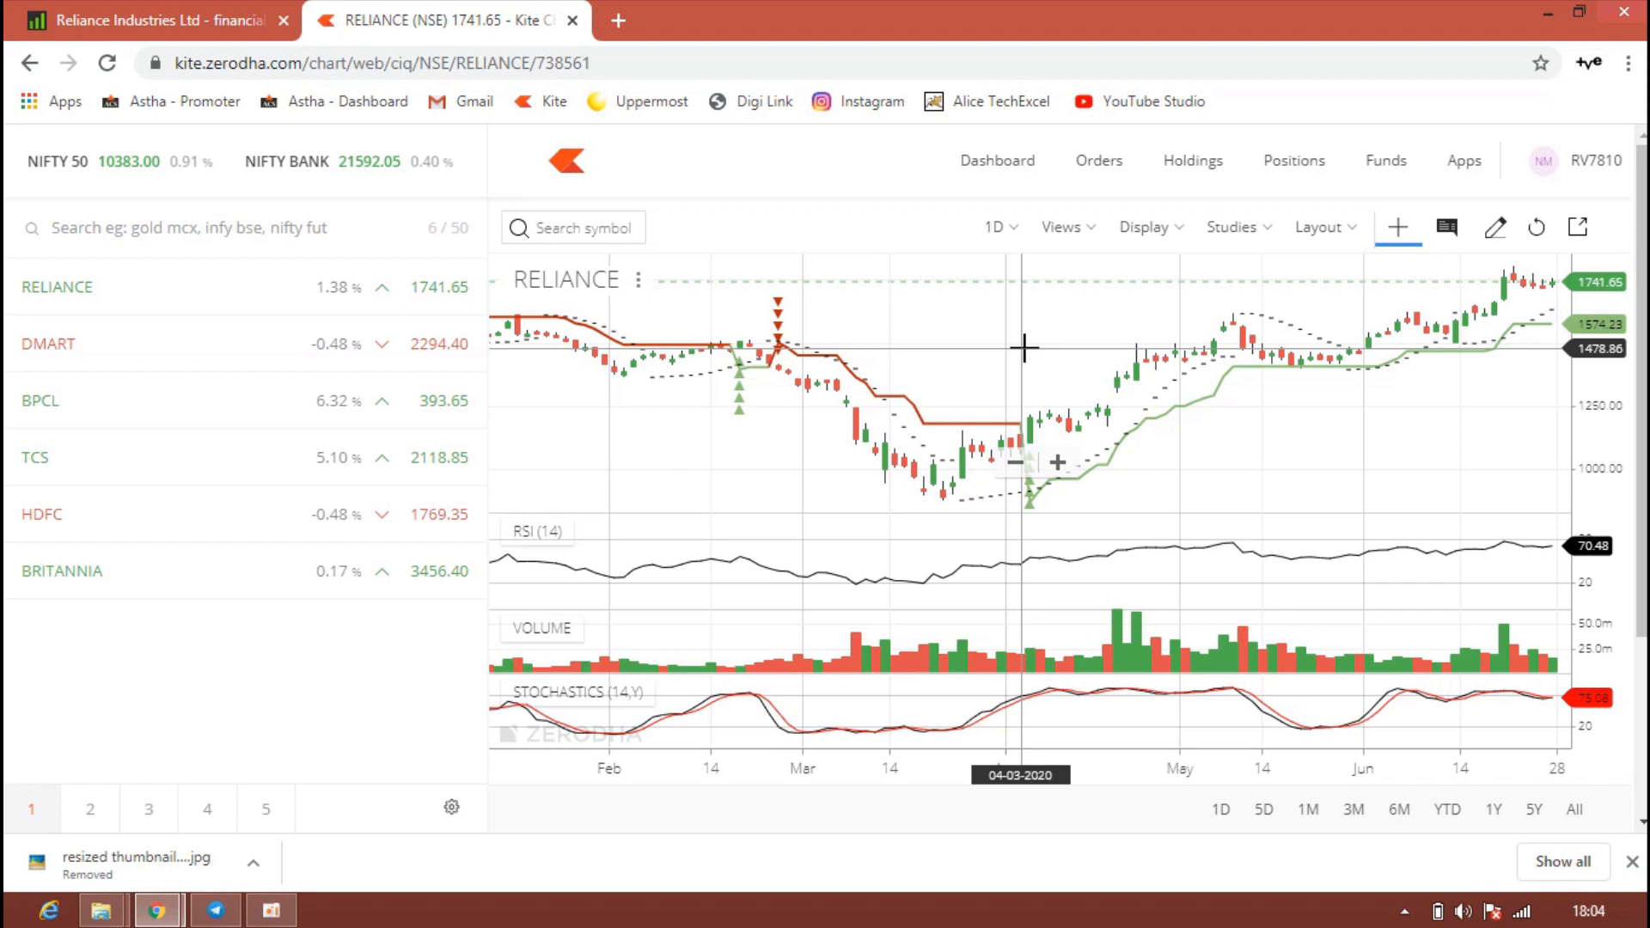
mouse_move(653, 168)
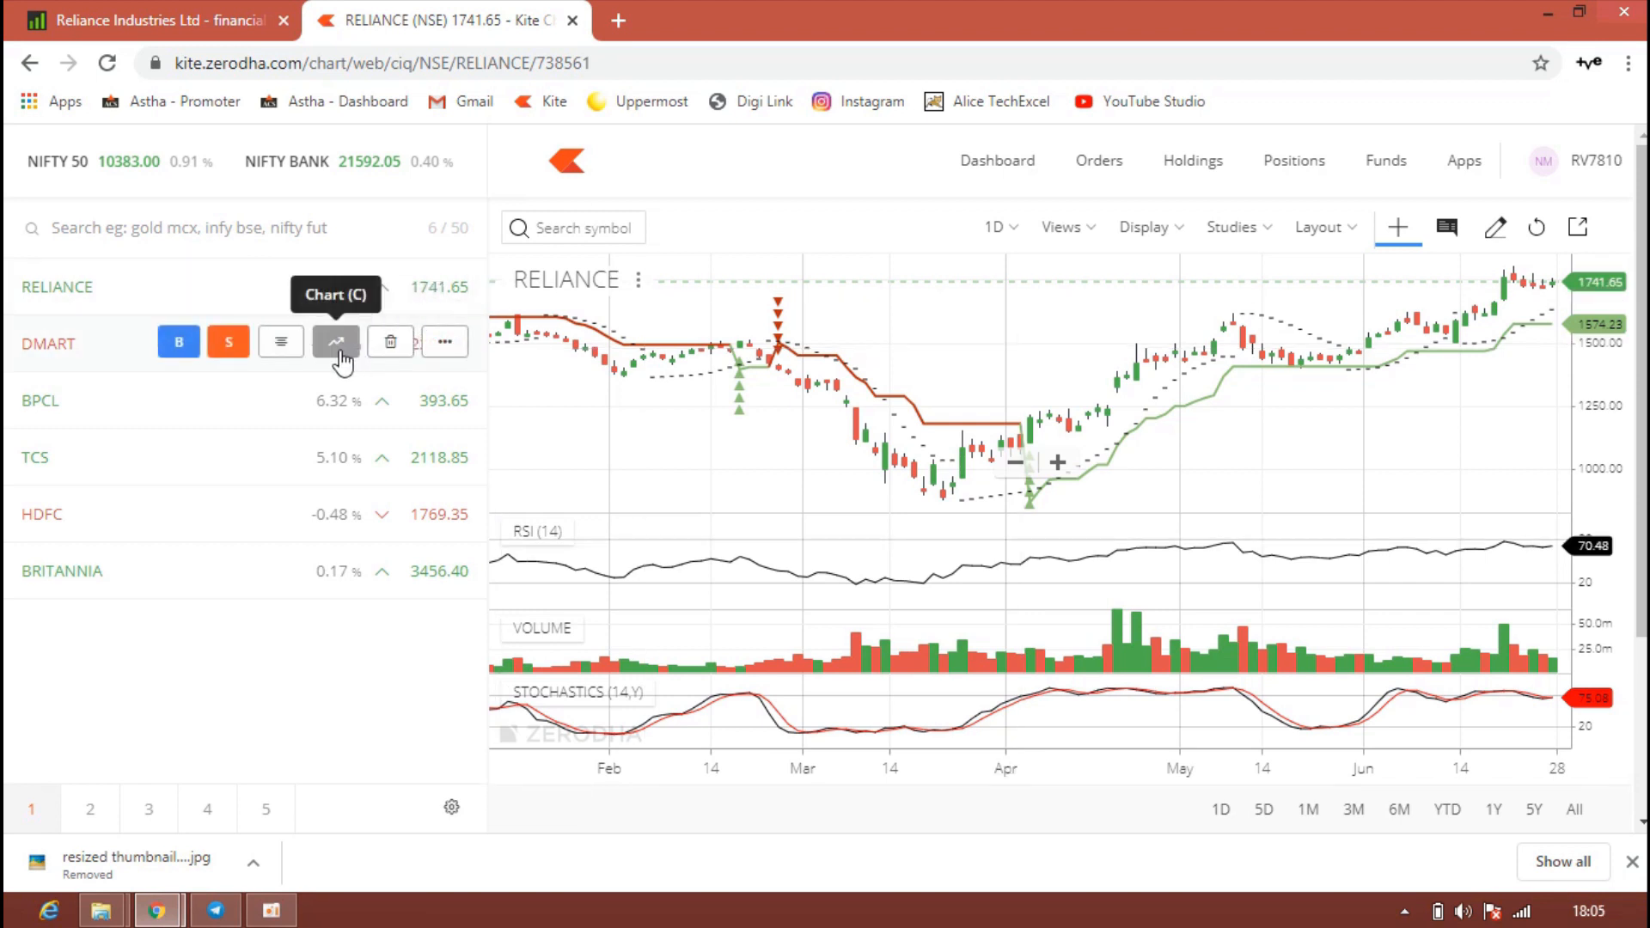
Show the DMART chart in Kite, then look up Avenue Supermarts Ltd ('dma') on Screener.
click(335, 342)
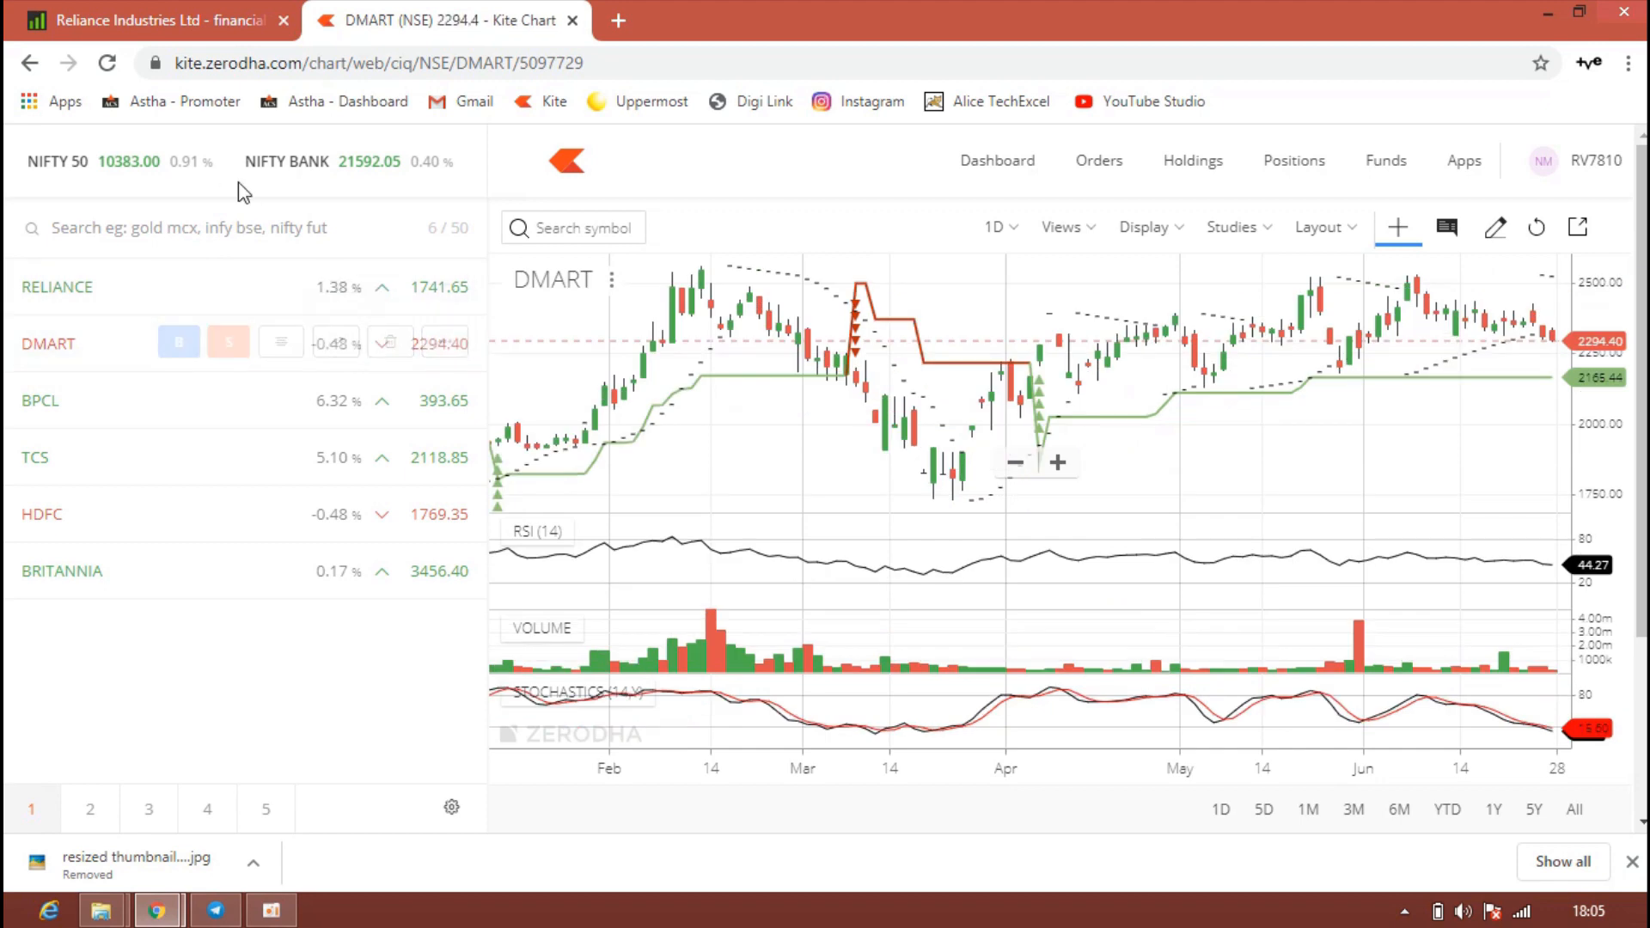
click(148, 21)
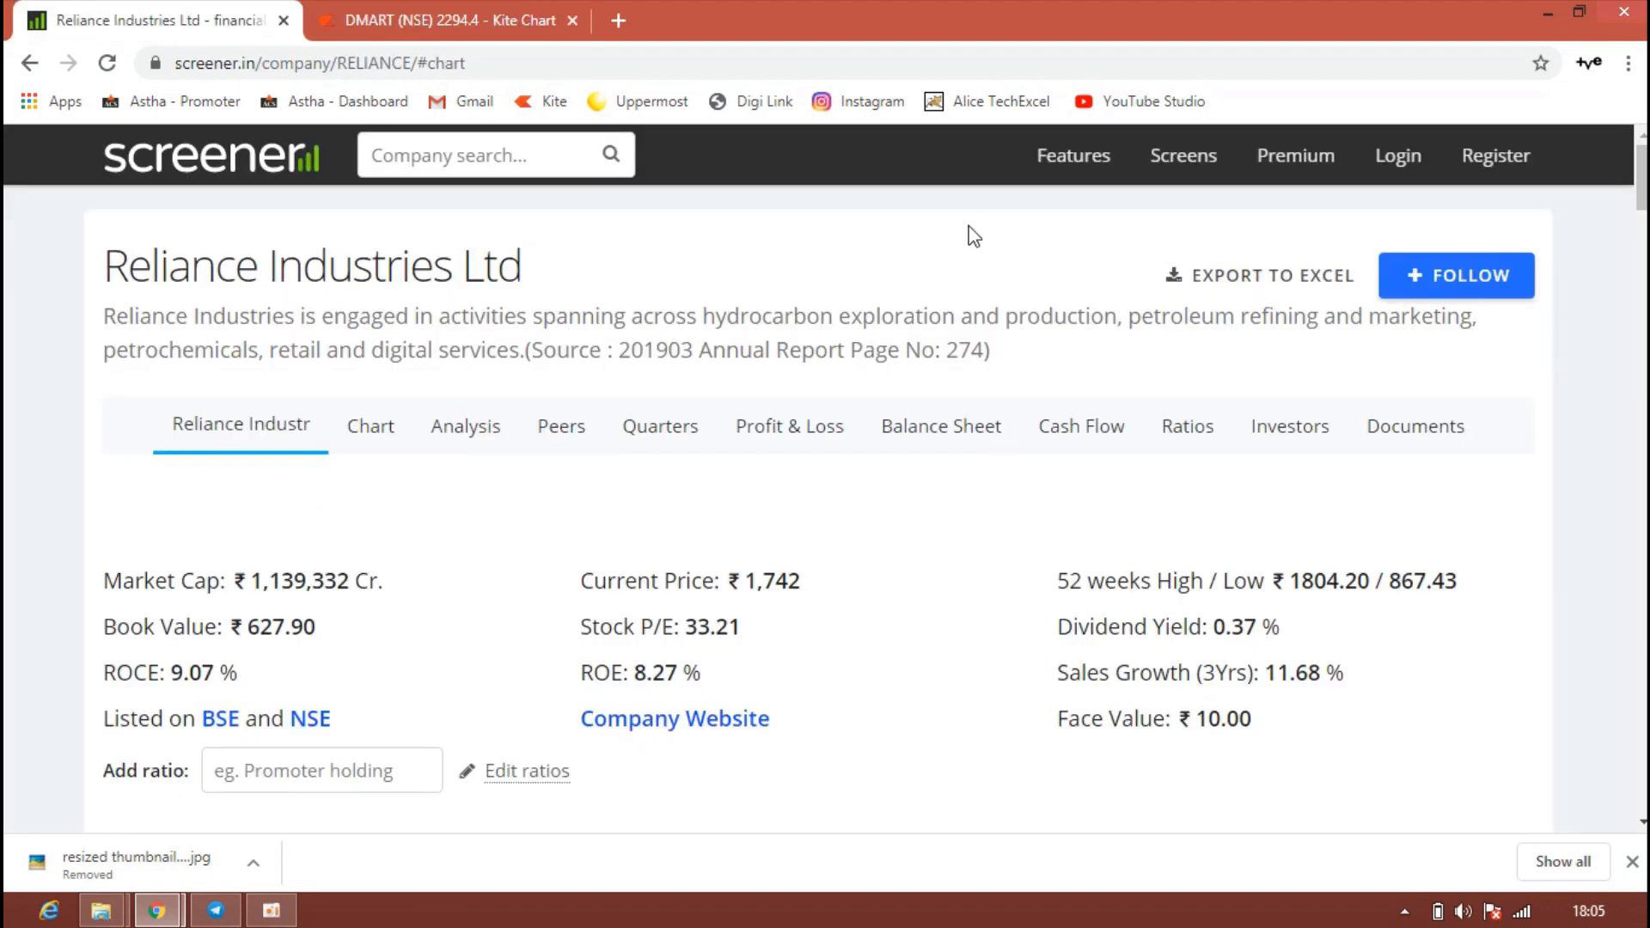
click(495, 155)
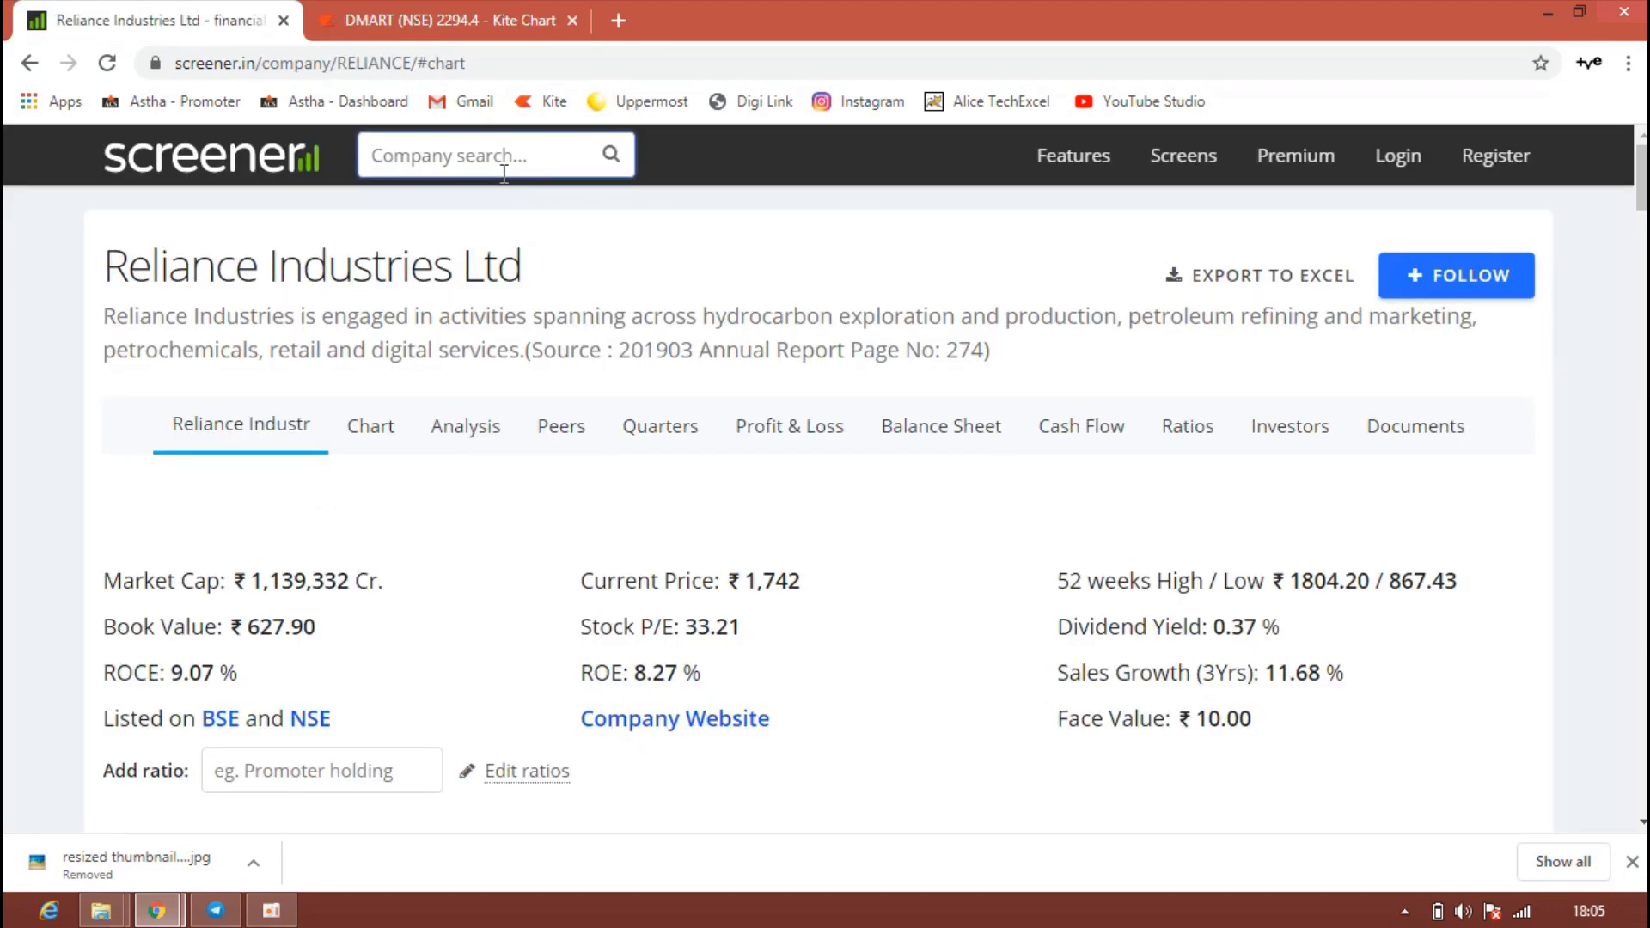
text(dma)
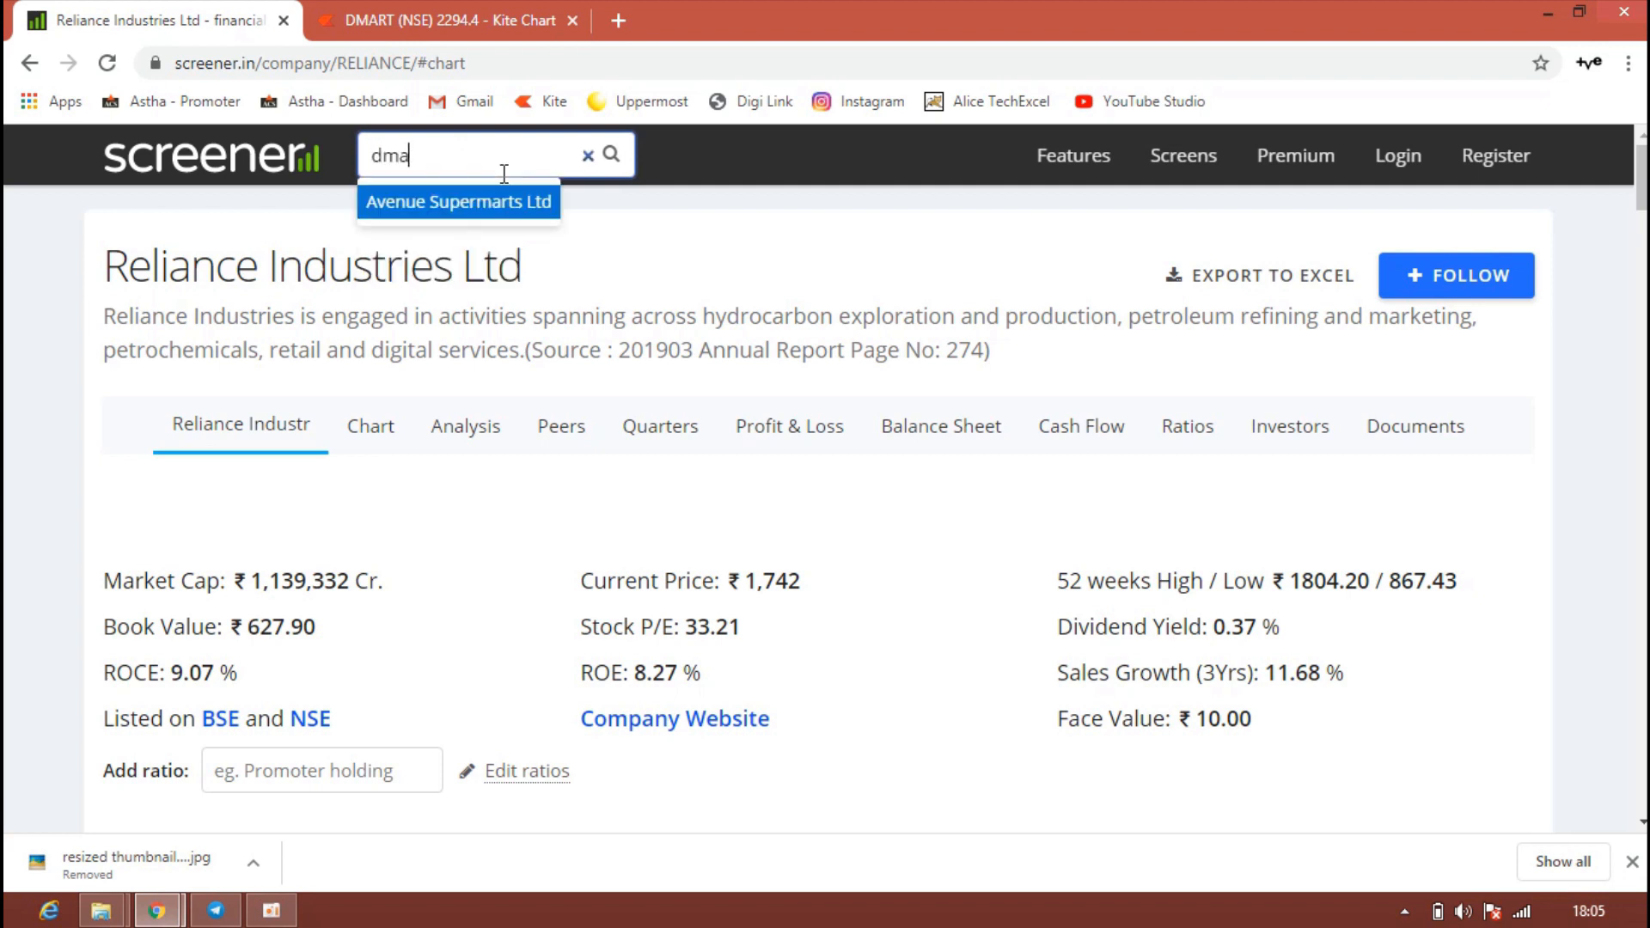
click(457, 202)
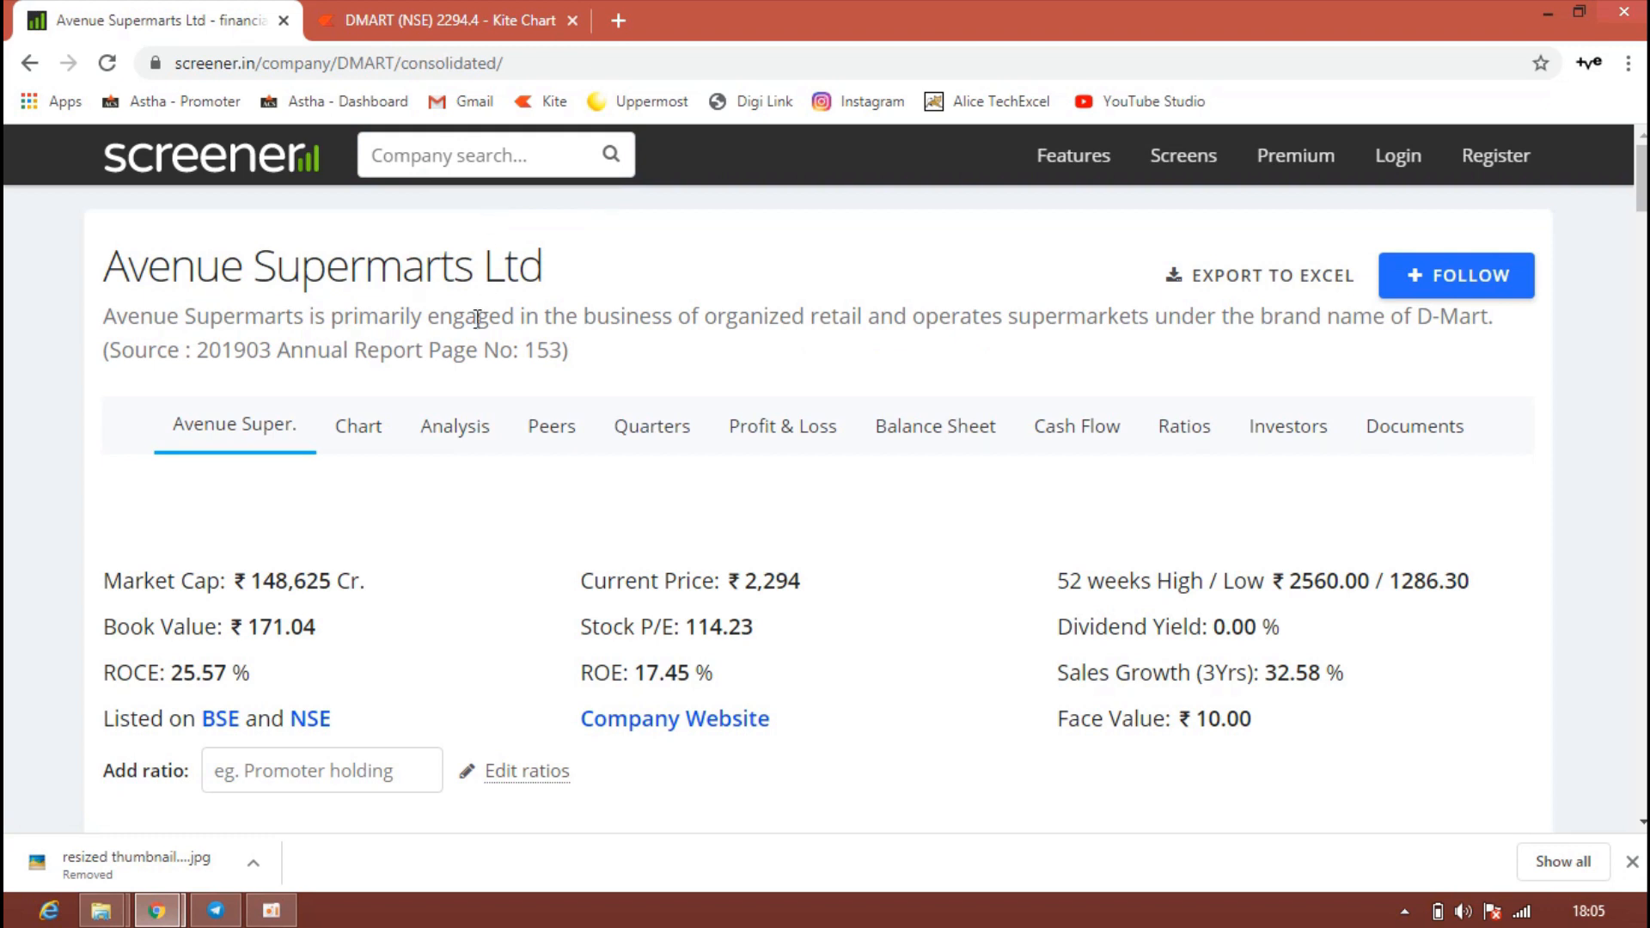
mouse_move(285, 605)
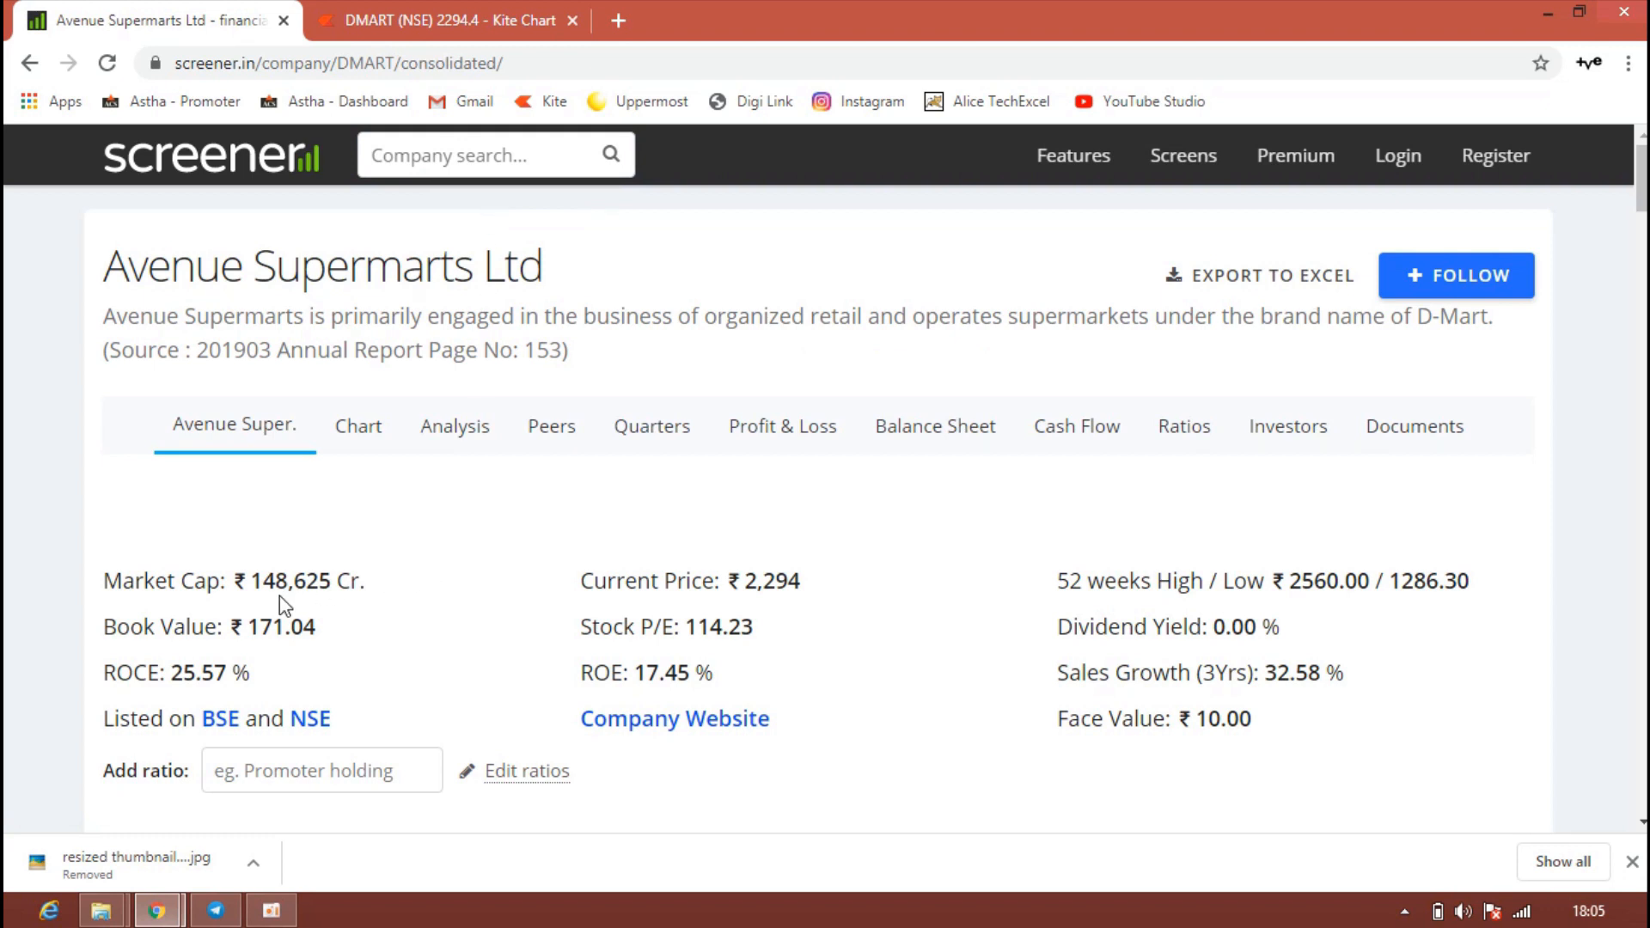
mouse_move(310, 607)
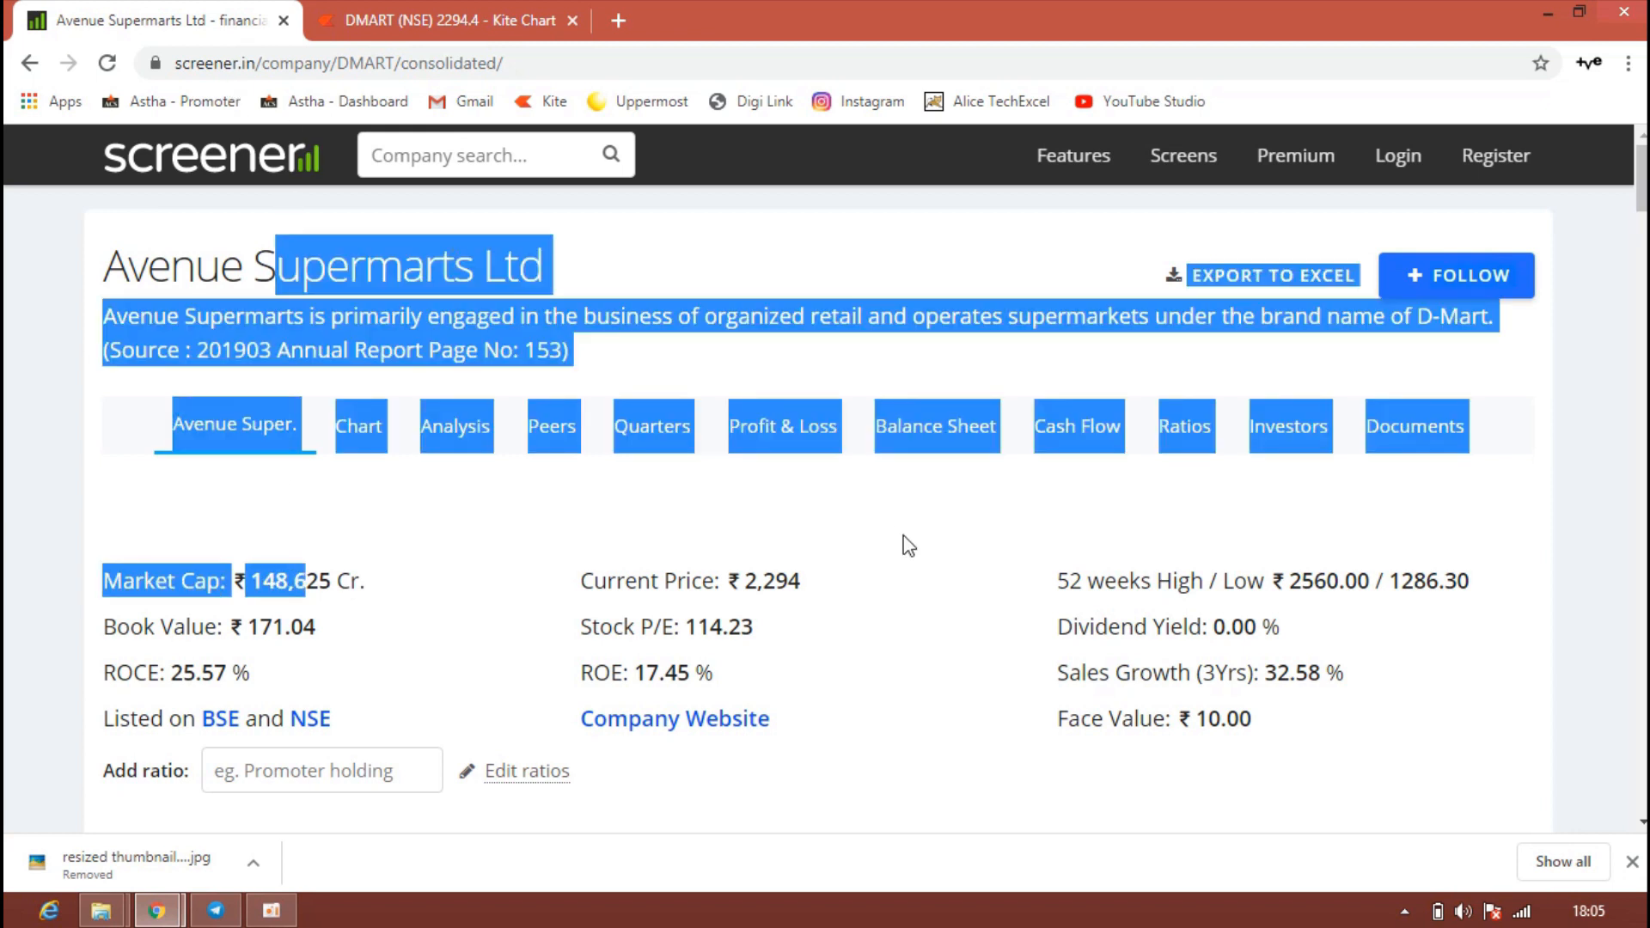
Review Avenue Supermarts' key ratios and one-year price-volume chart on Screener.
click(636, 258)
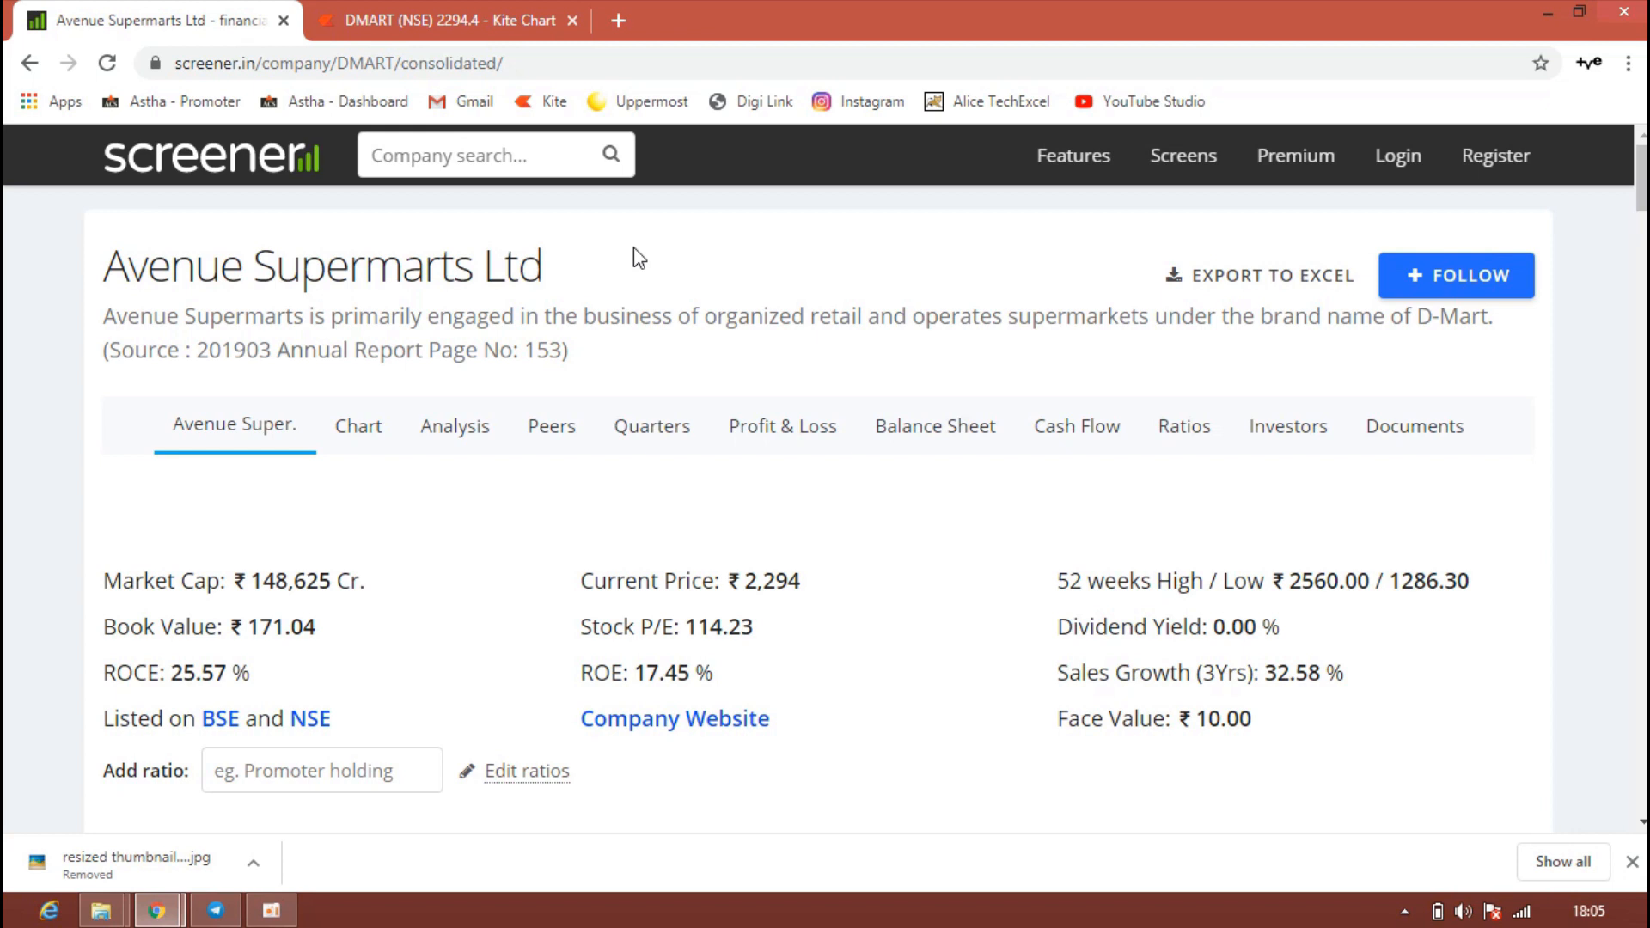
mouse_move(585, 253)
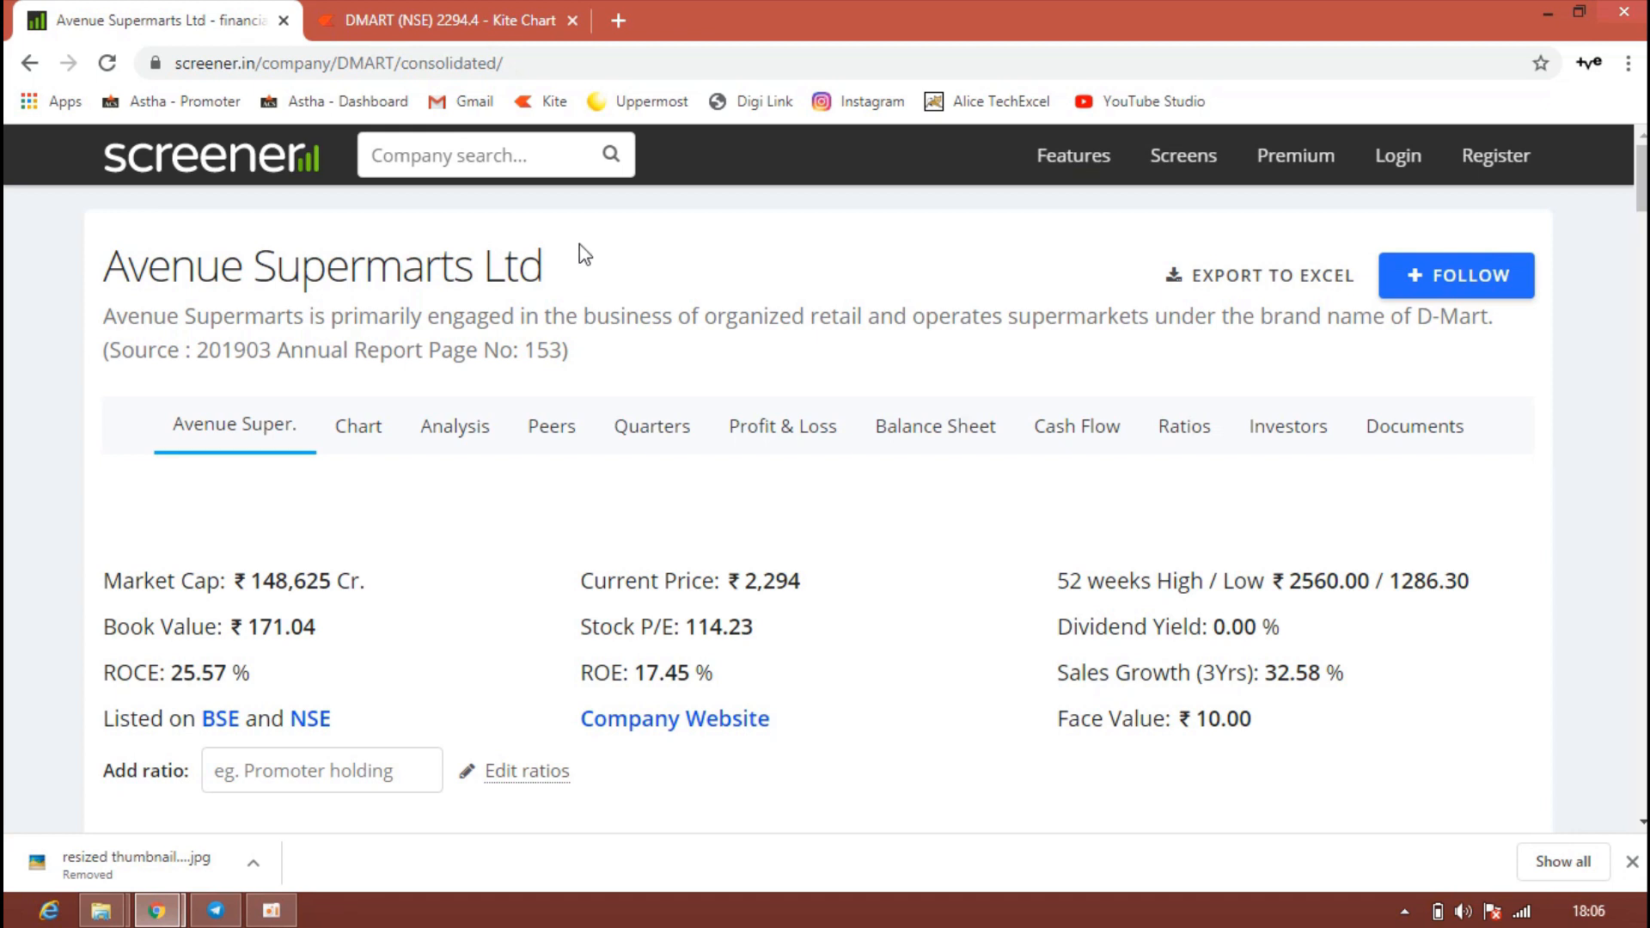
scroll(down, 3)
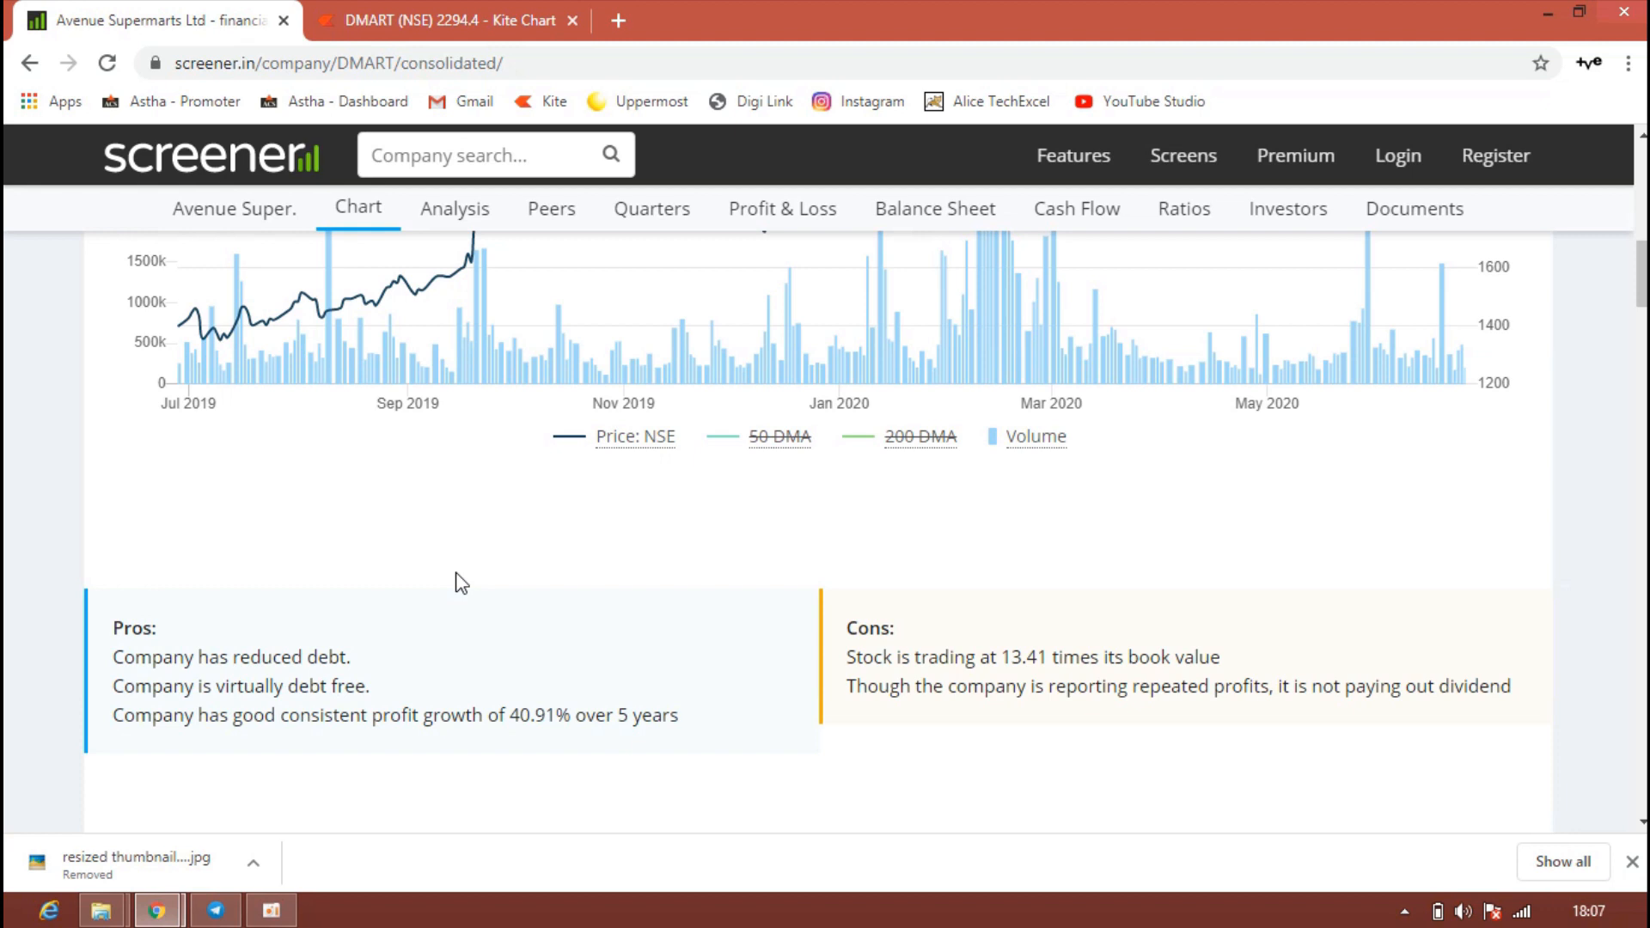
mouse_move(602, 546)
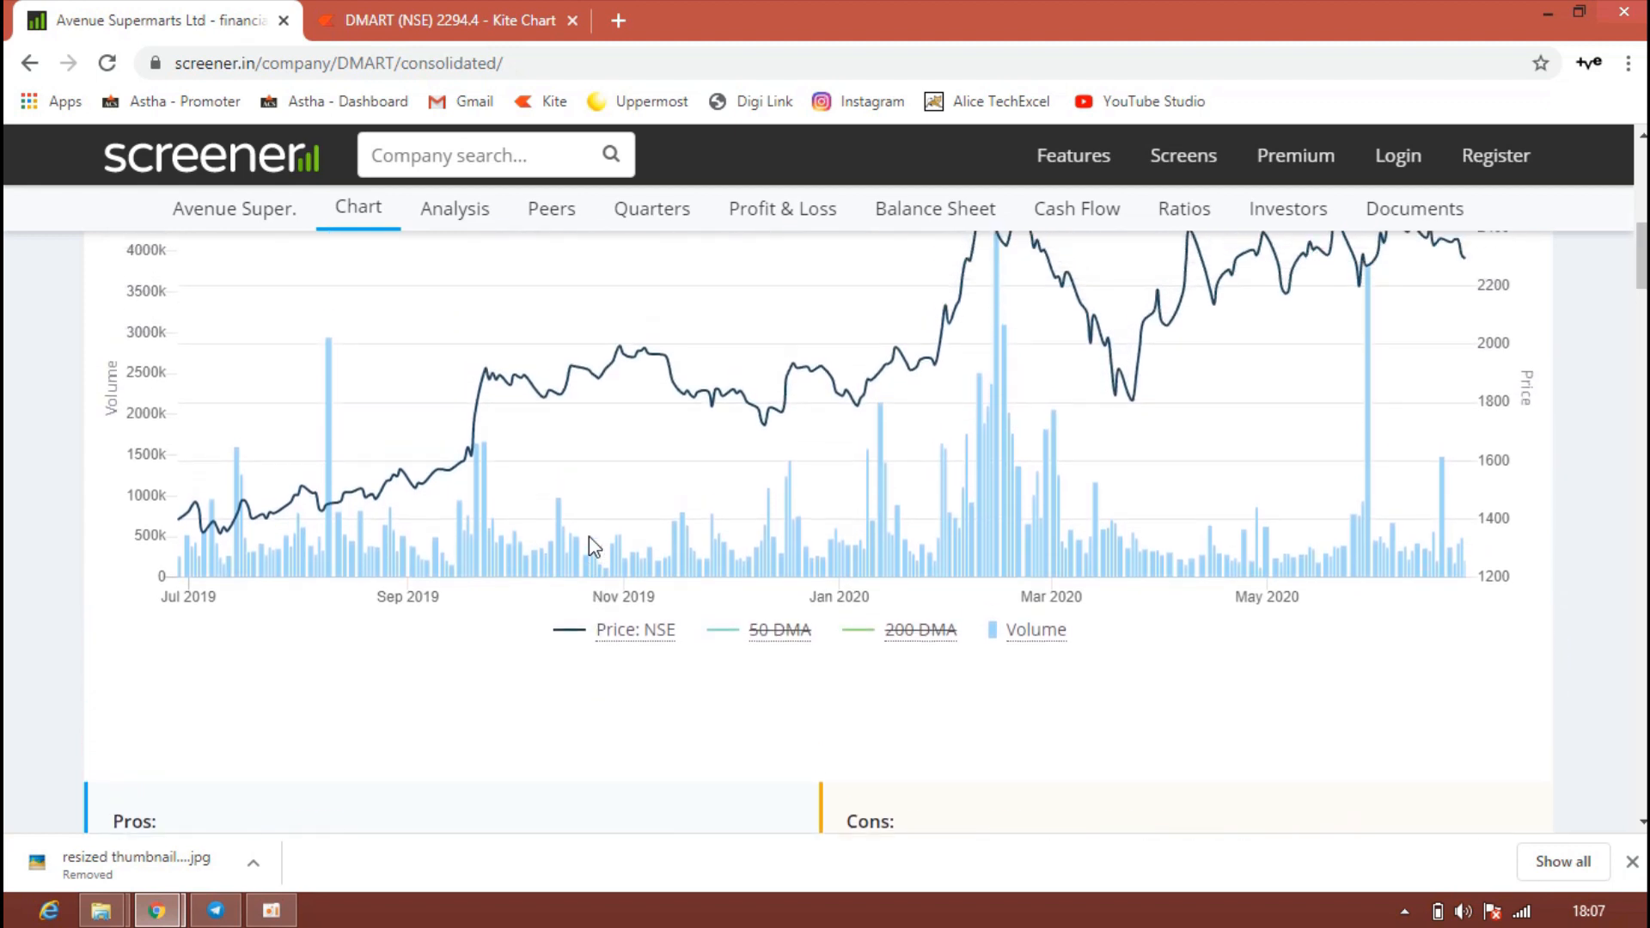
scroll(up, 3)
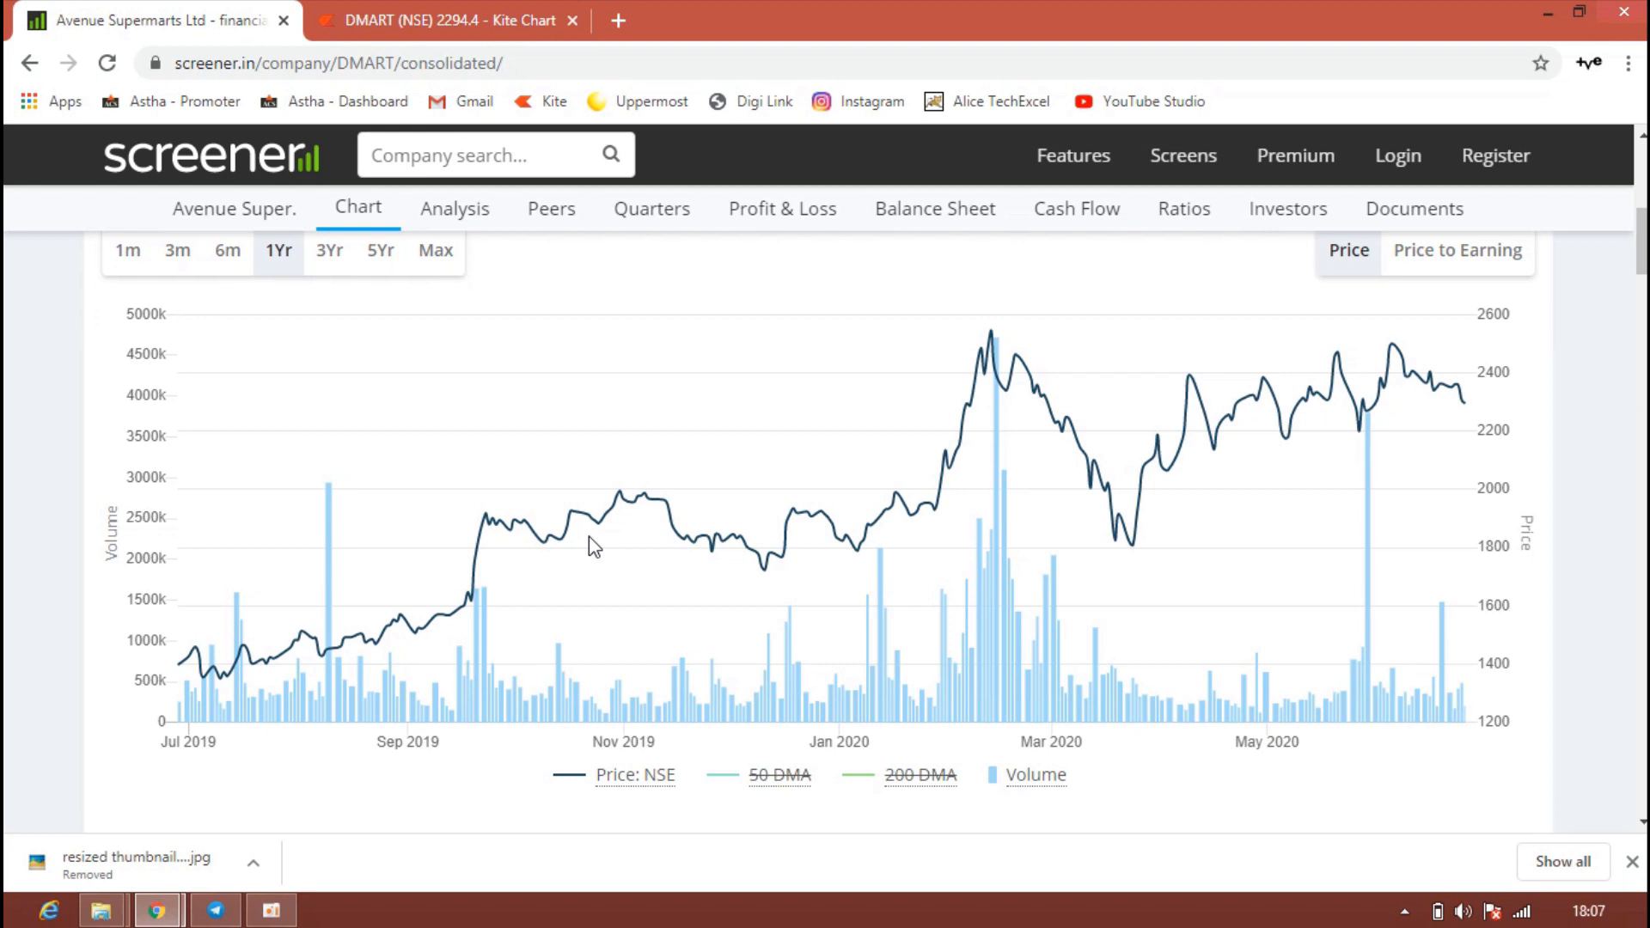
mouse_move(629, 287)
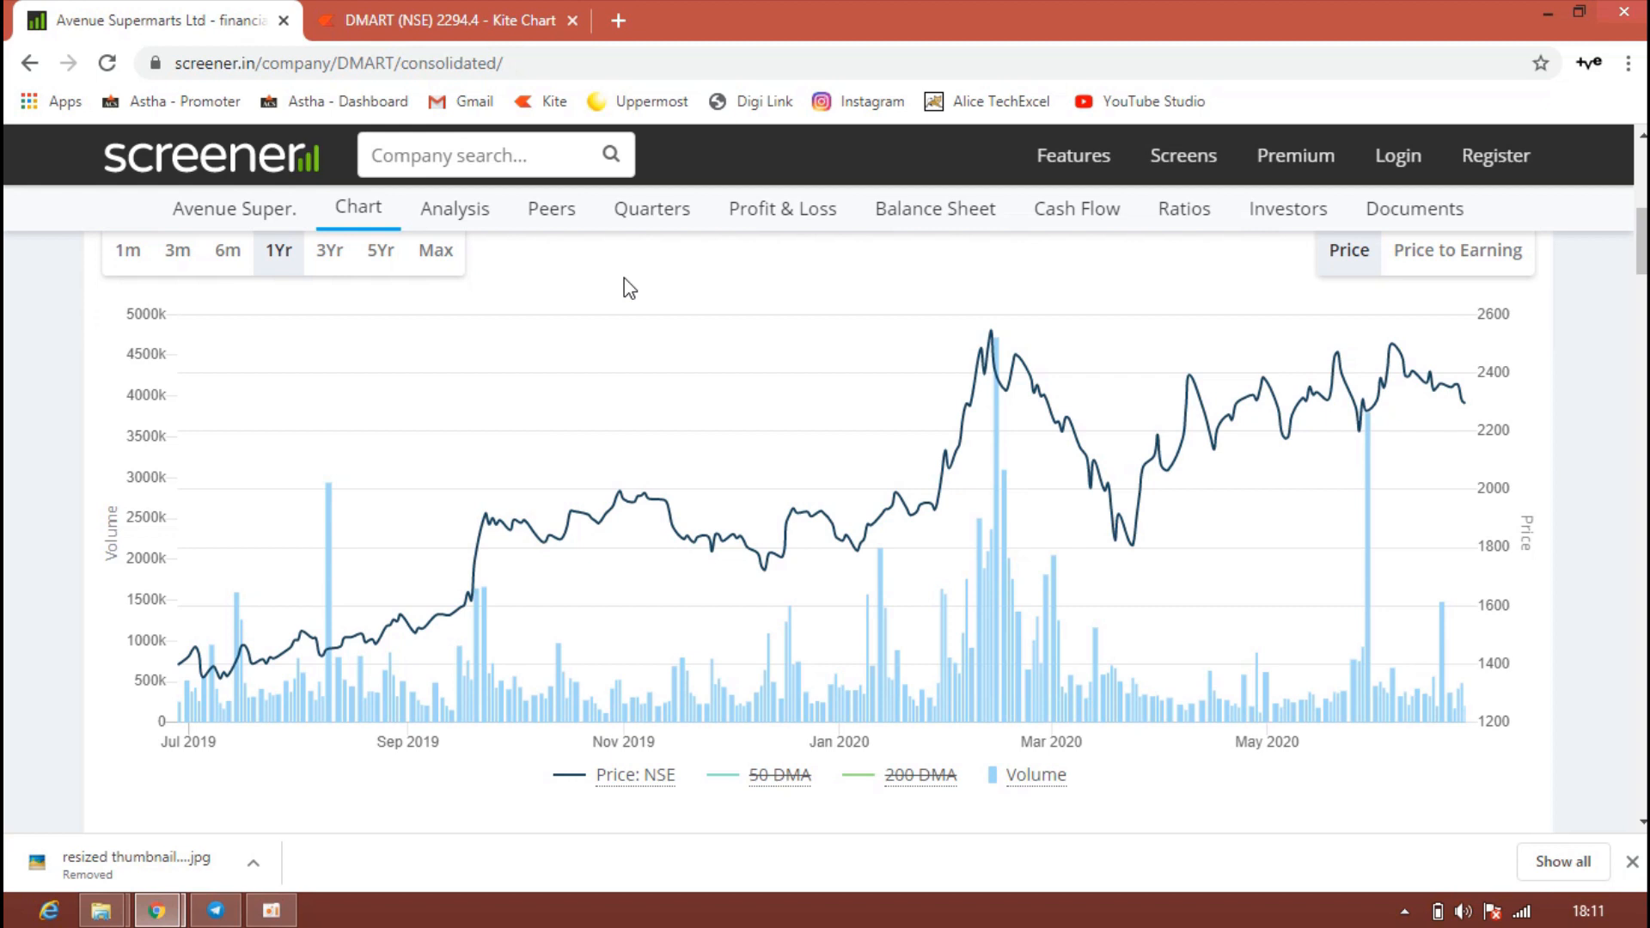
Back in Kite, load the TCS daily chart from the watchlist.
click(447, 21)
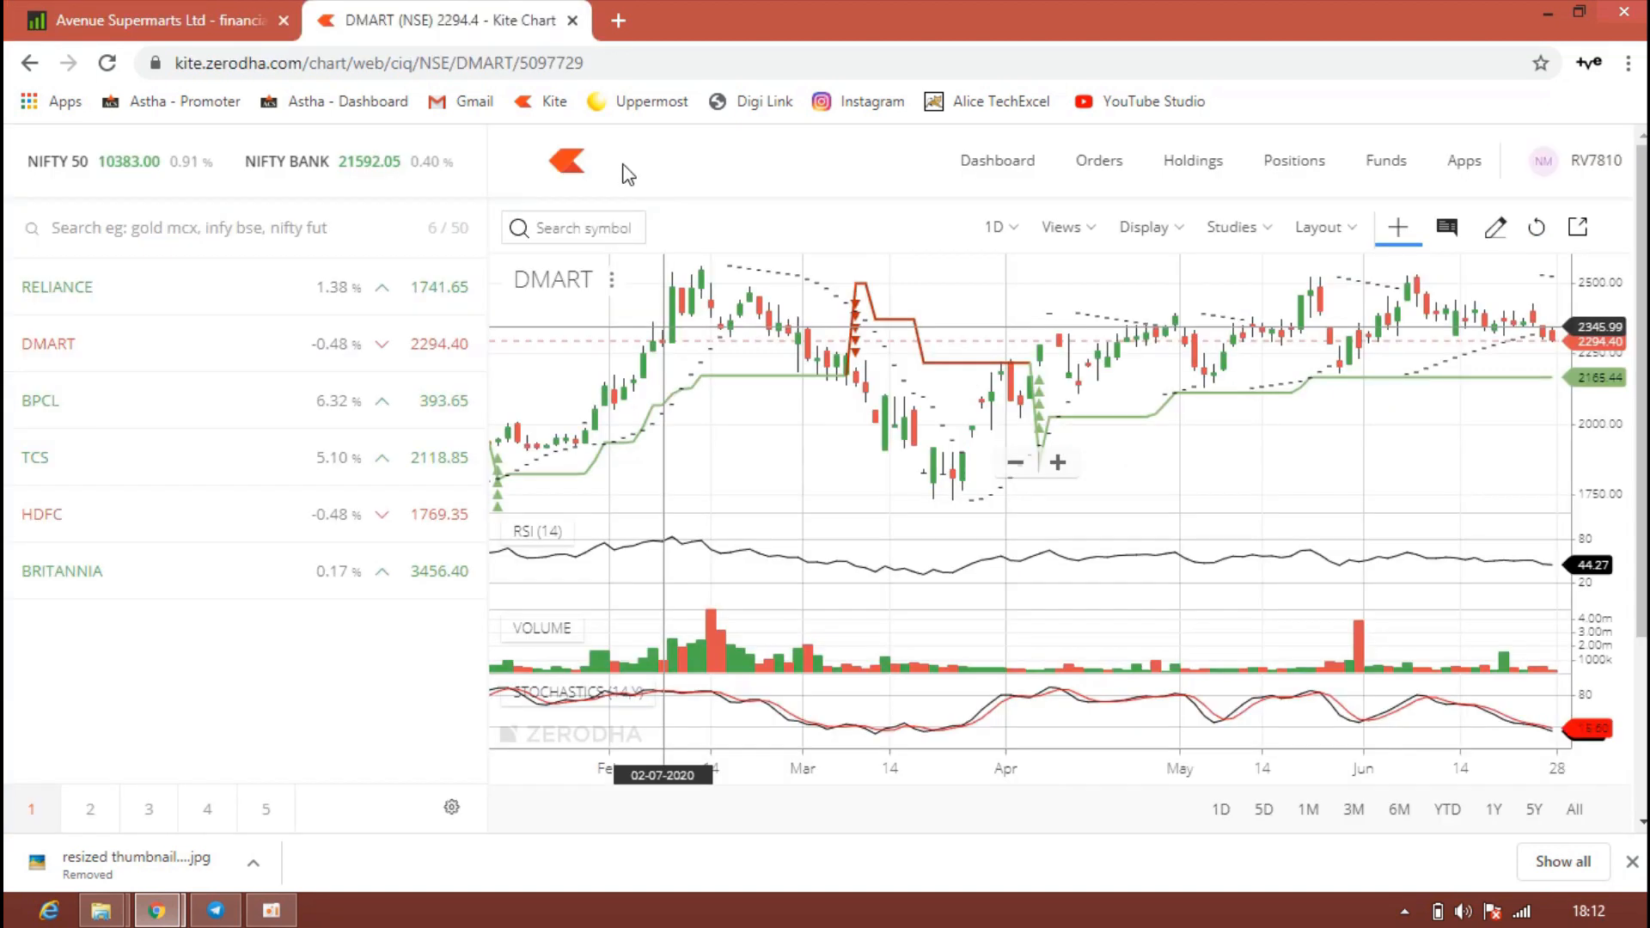
mouse_move(307, 479)
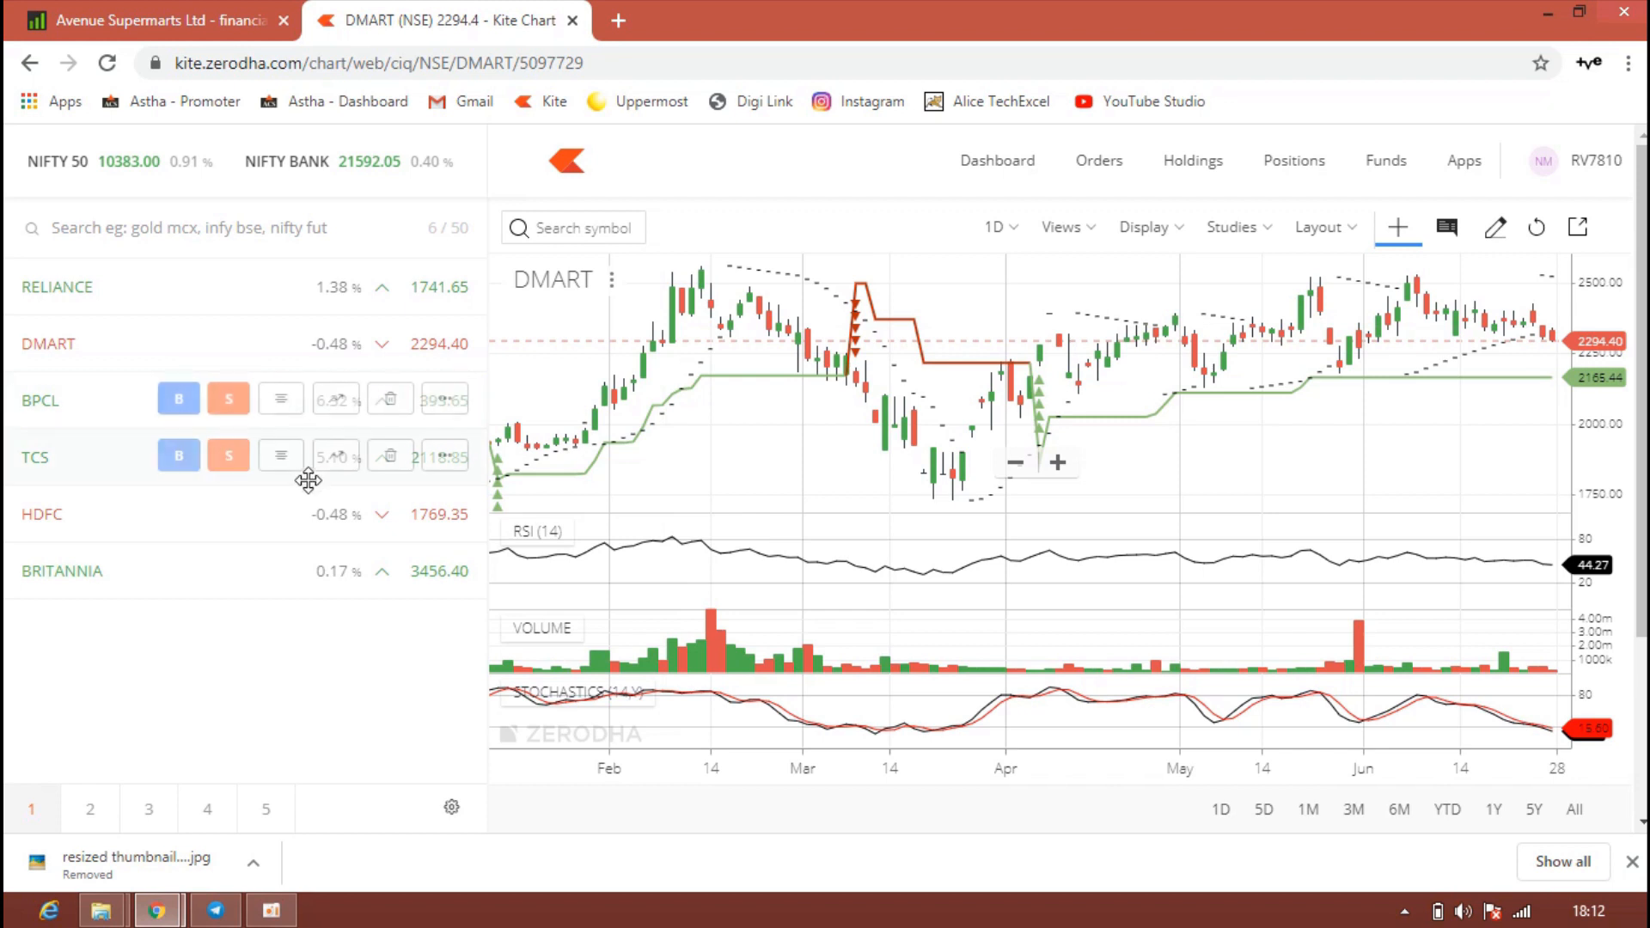
click(335, 456)
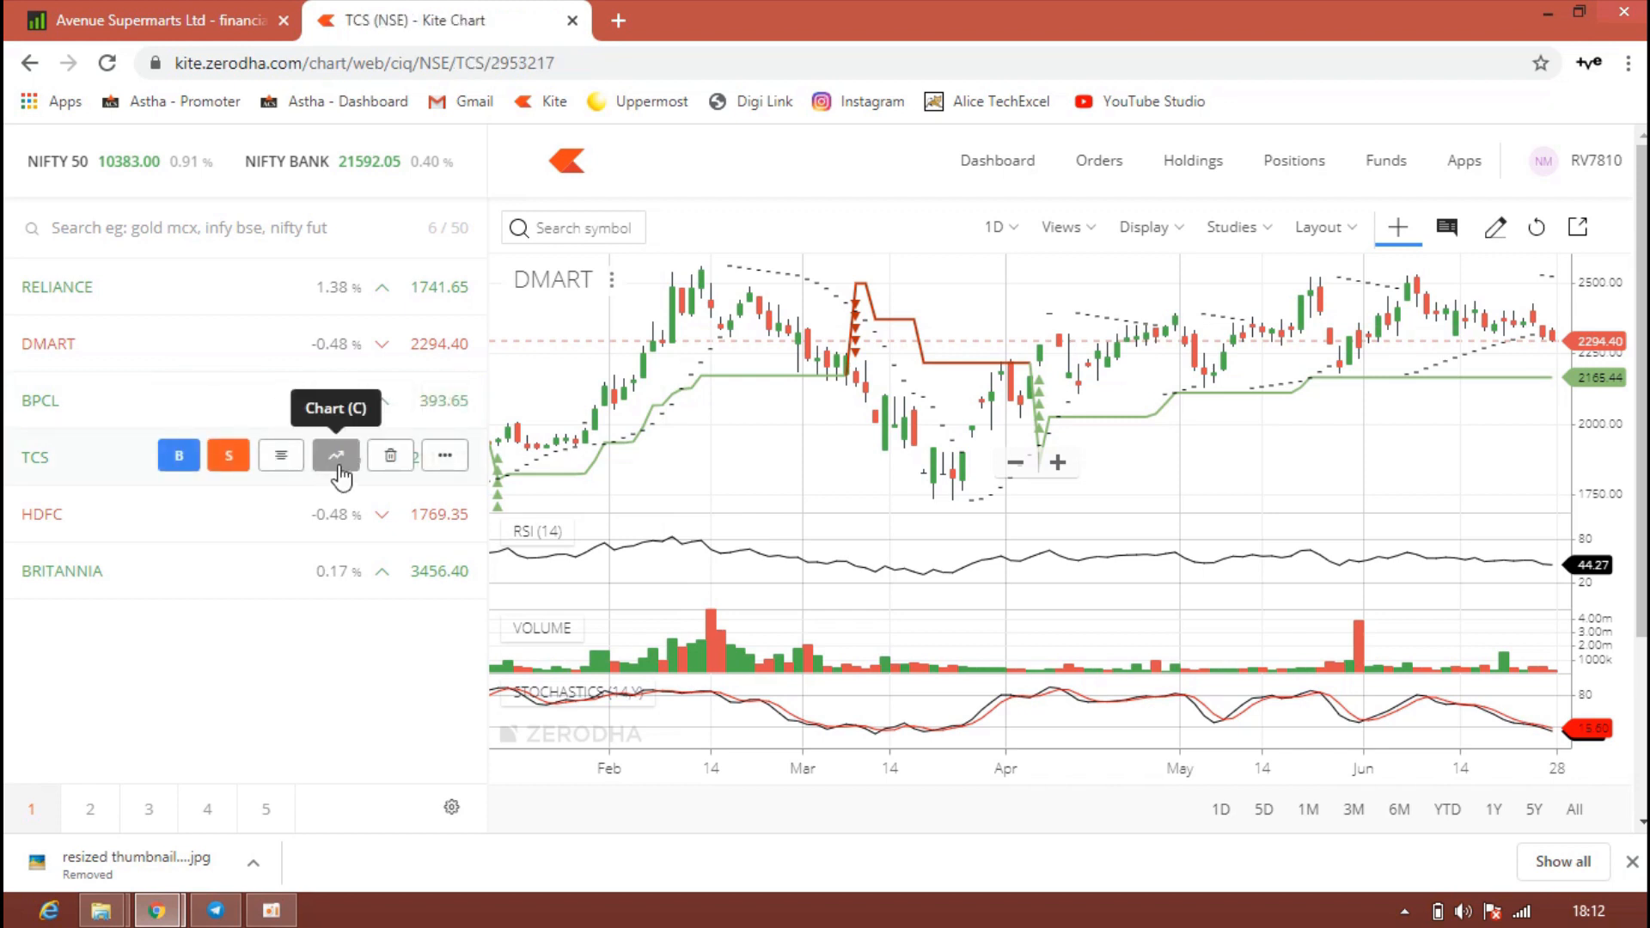
click(335, 453)
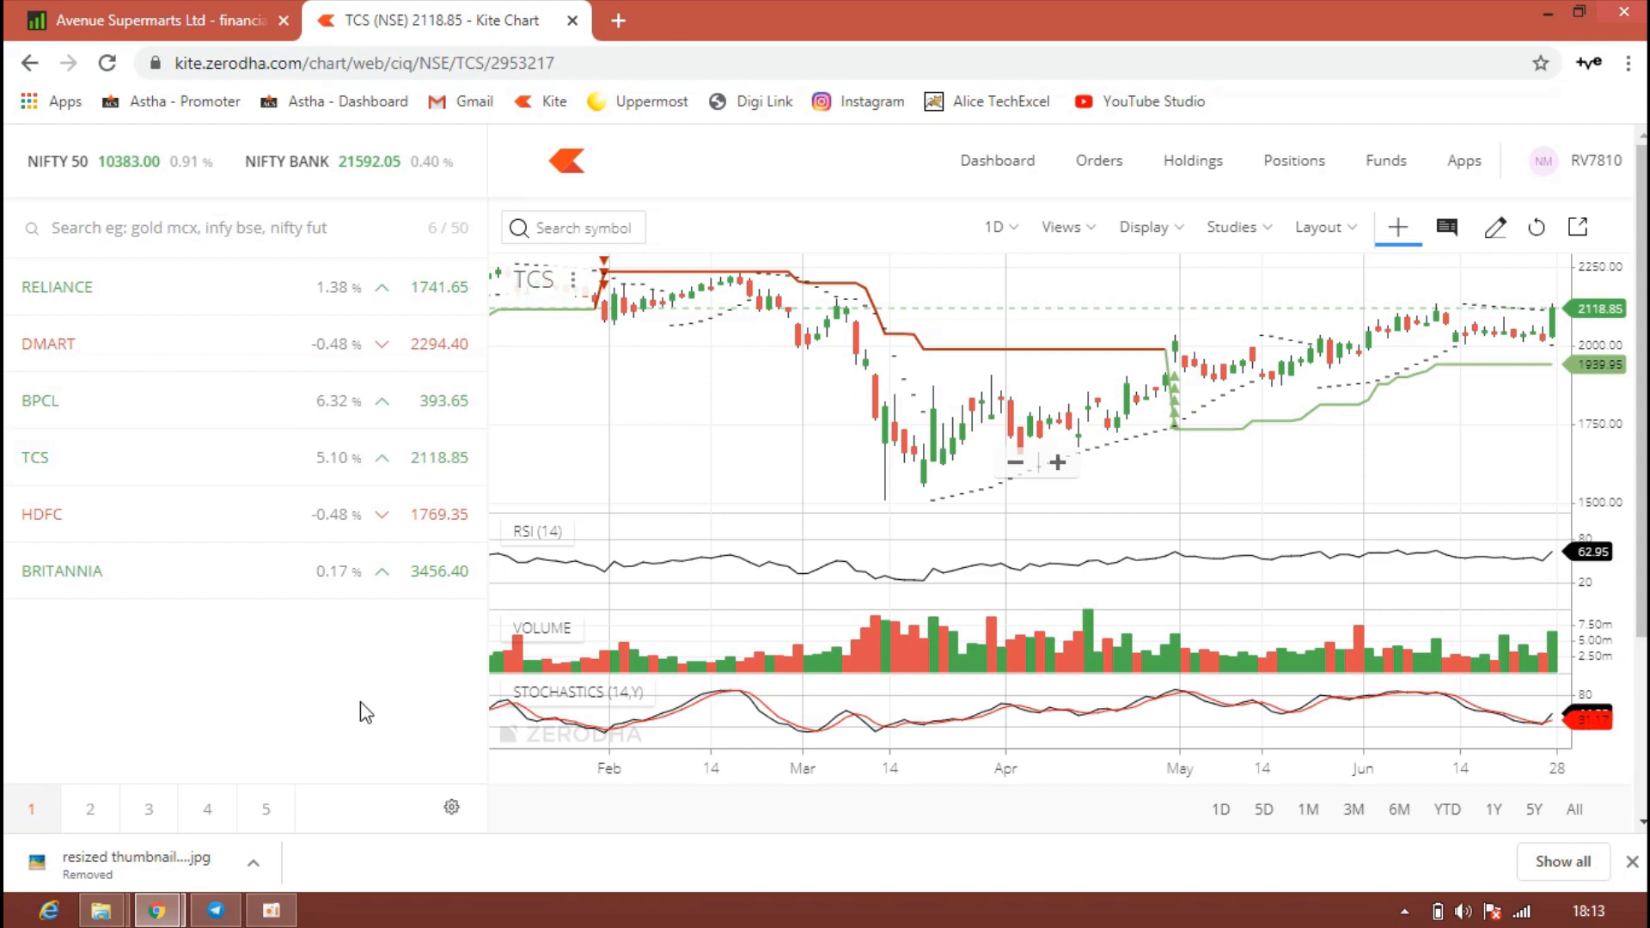
mouse_move(1029, 419)
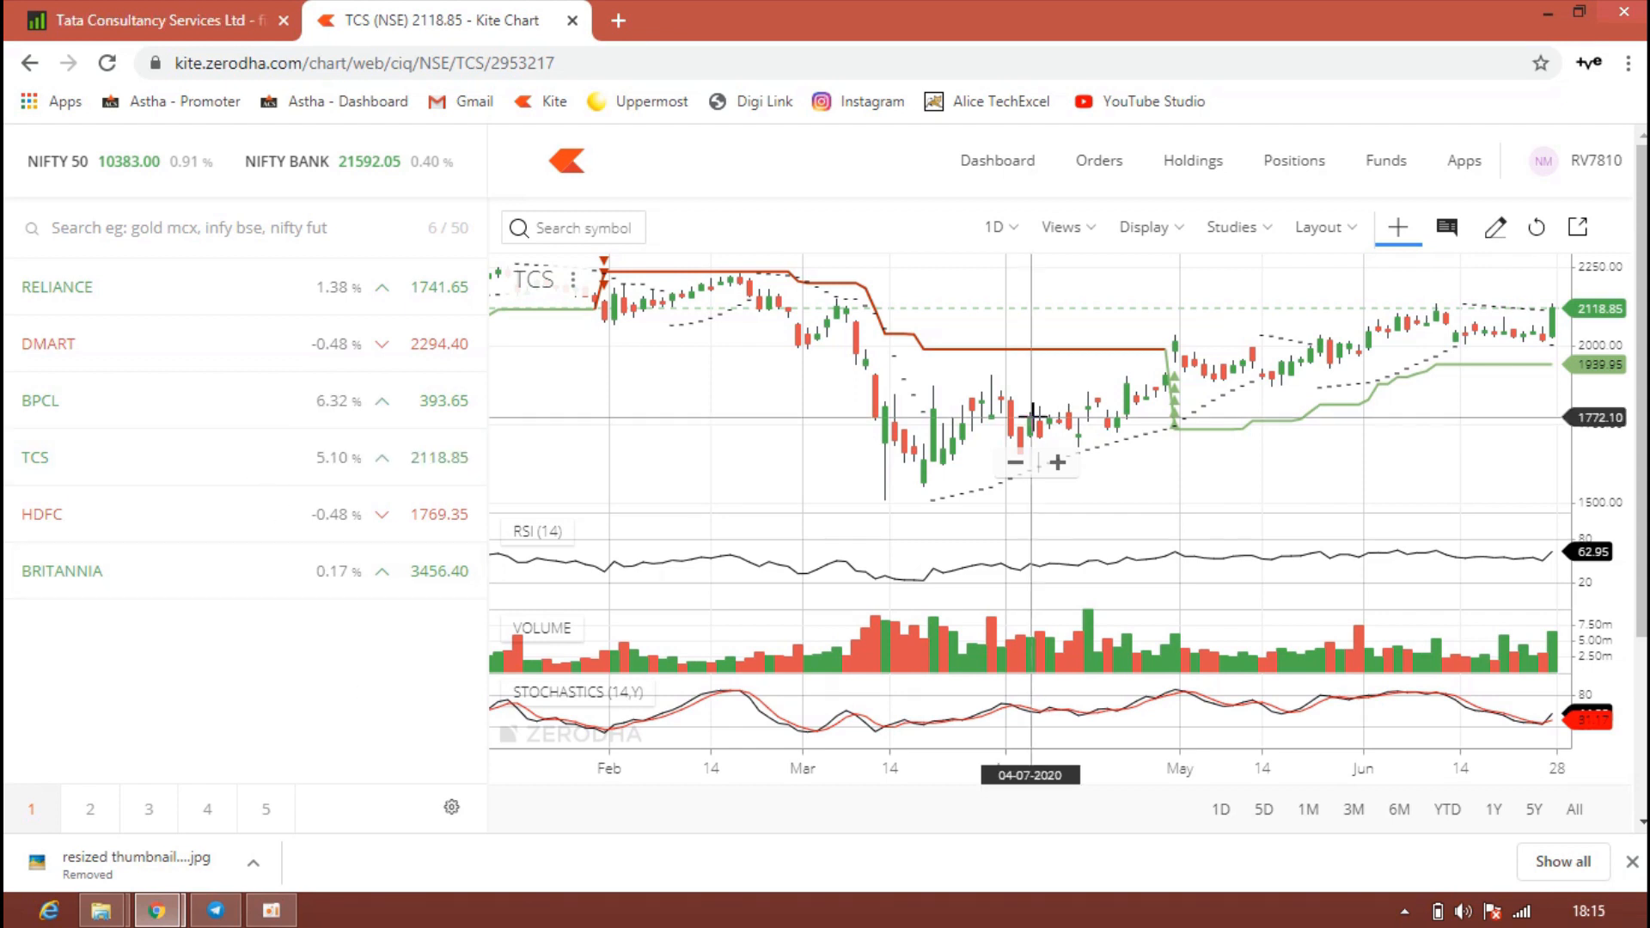
mouse_move(814, 442)
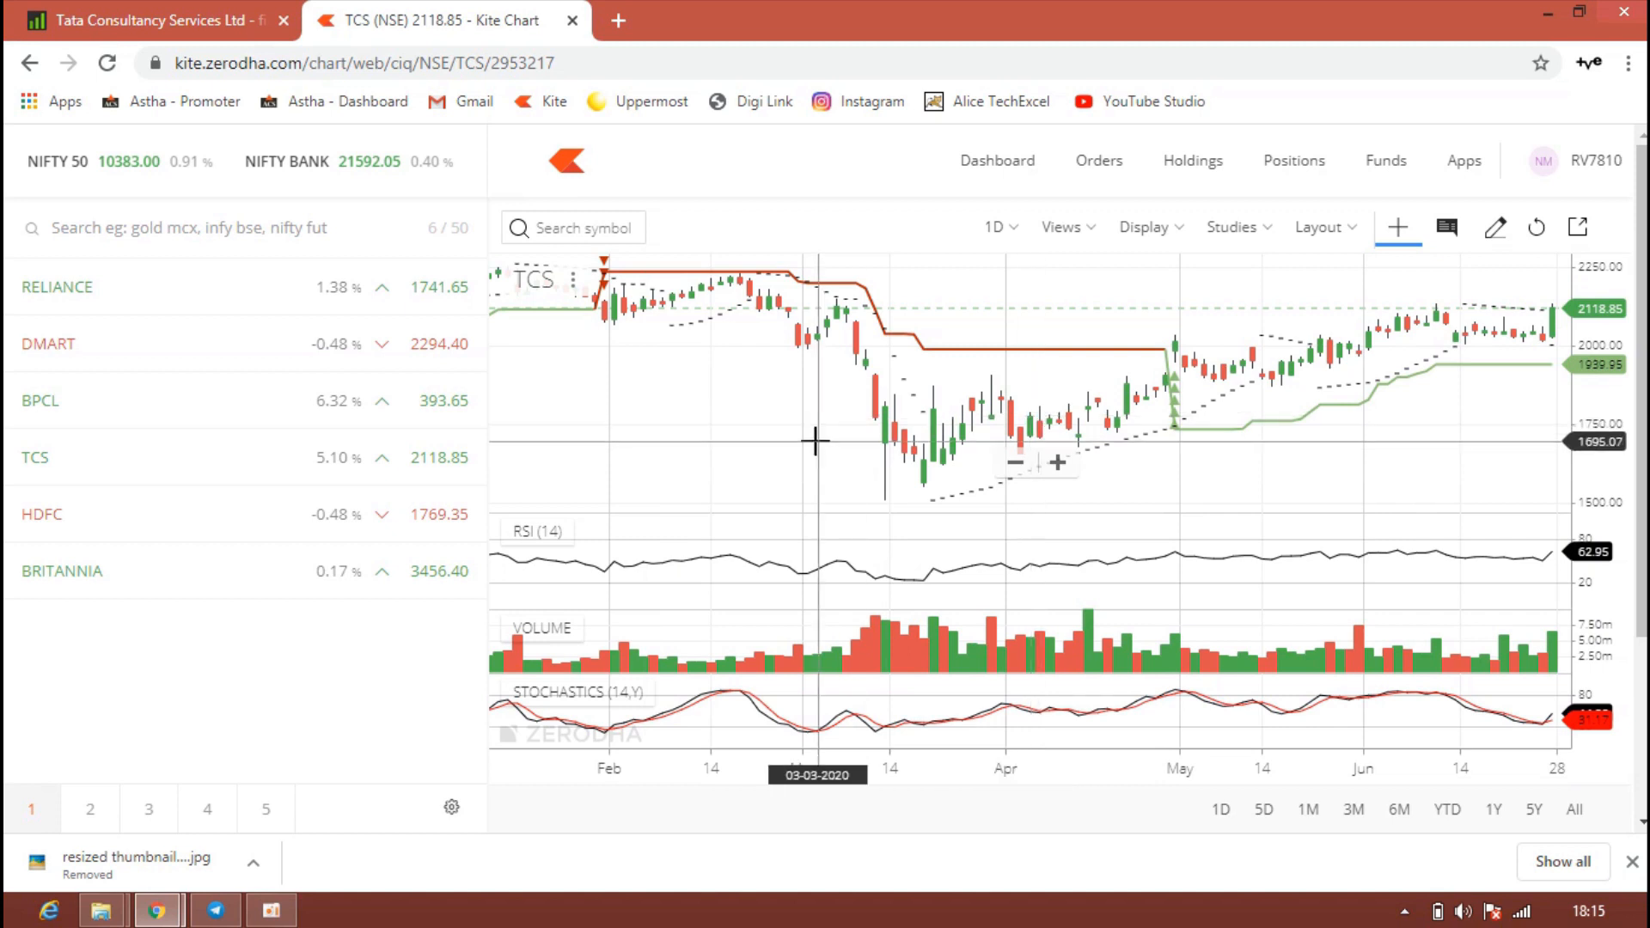
mouse_move(1521, 305)
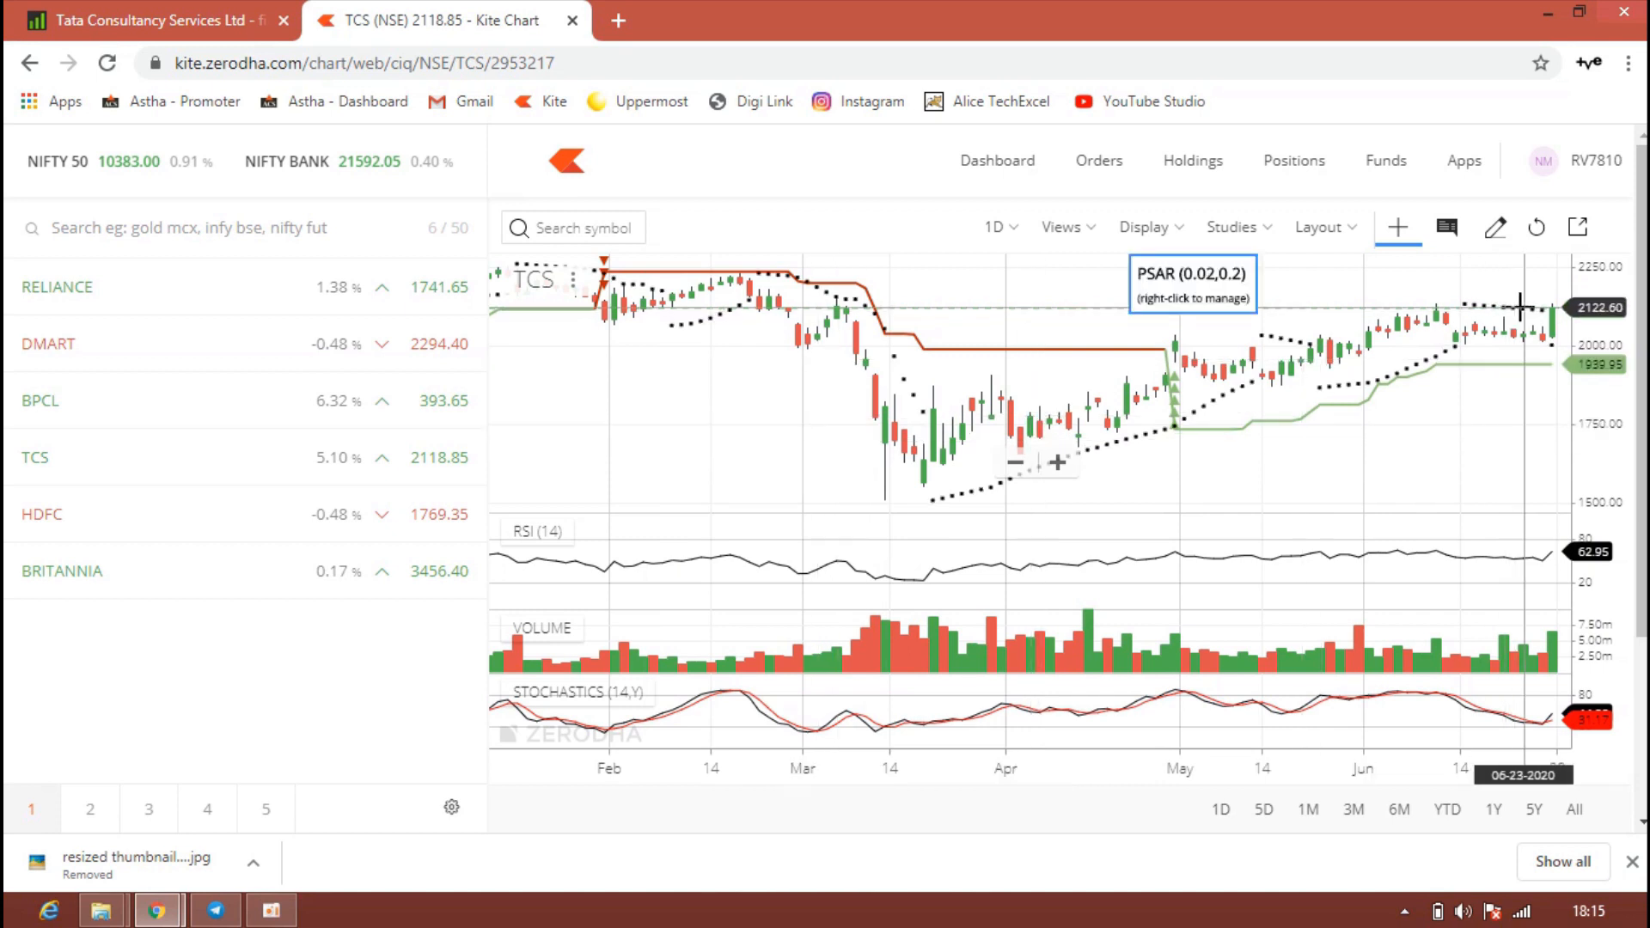
mouse_move(1536, 306)
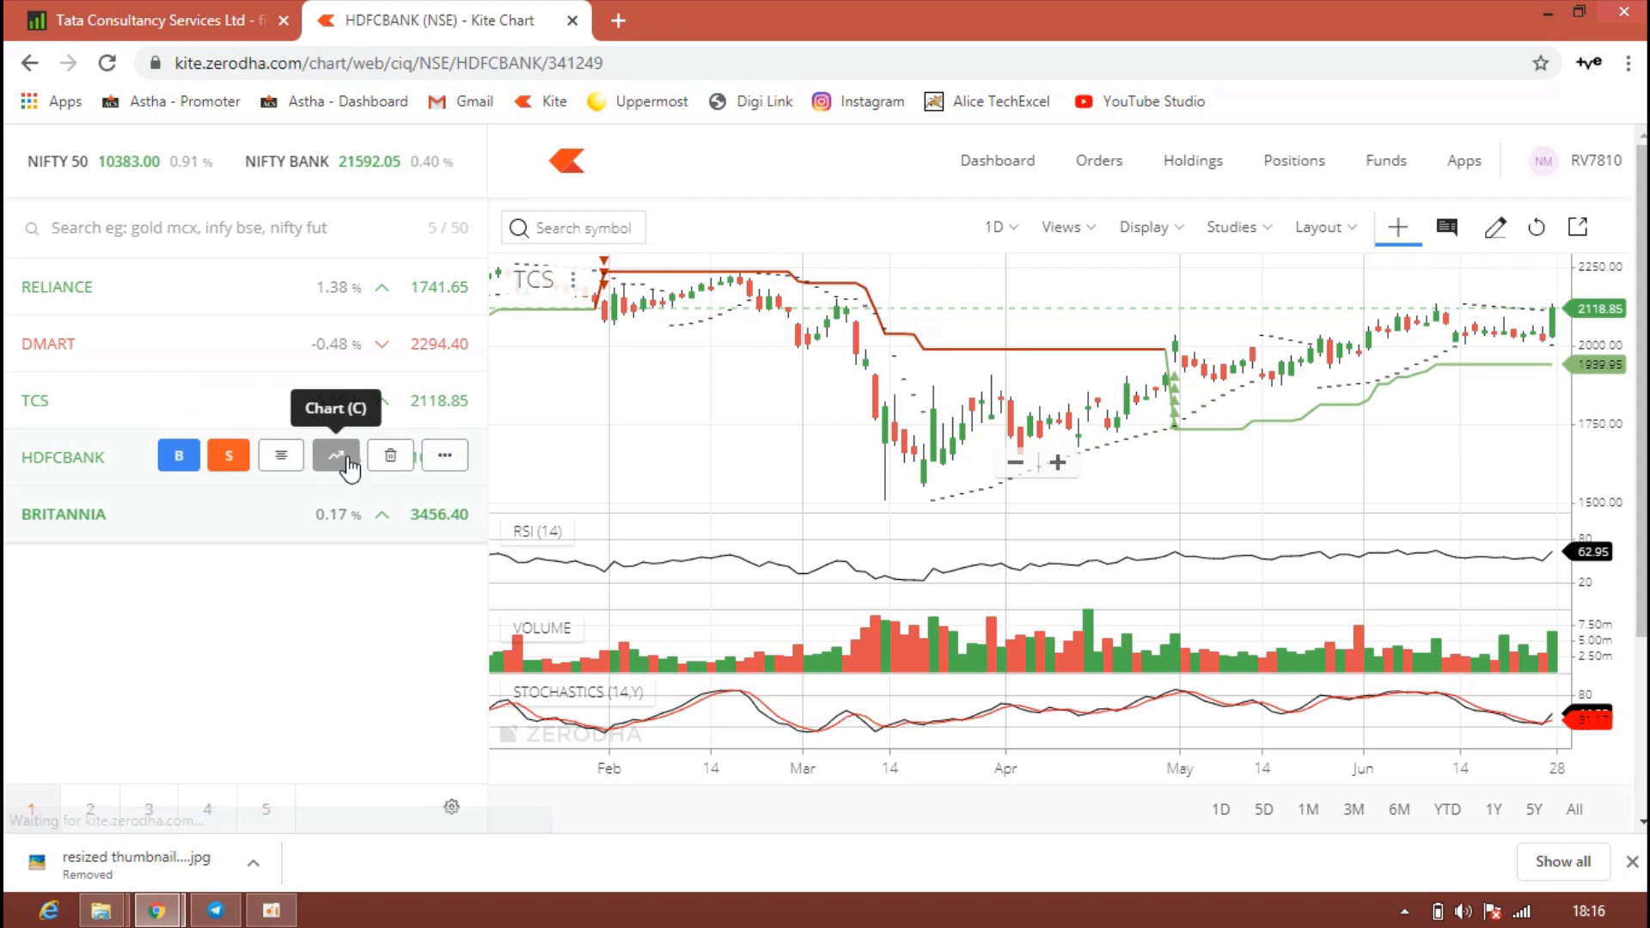
Load the HDFCBANK daily chart from the Kite watchlist.
click(335, 454)
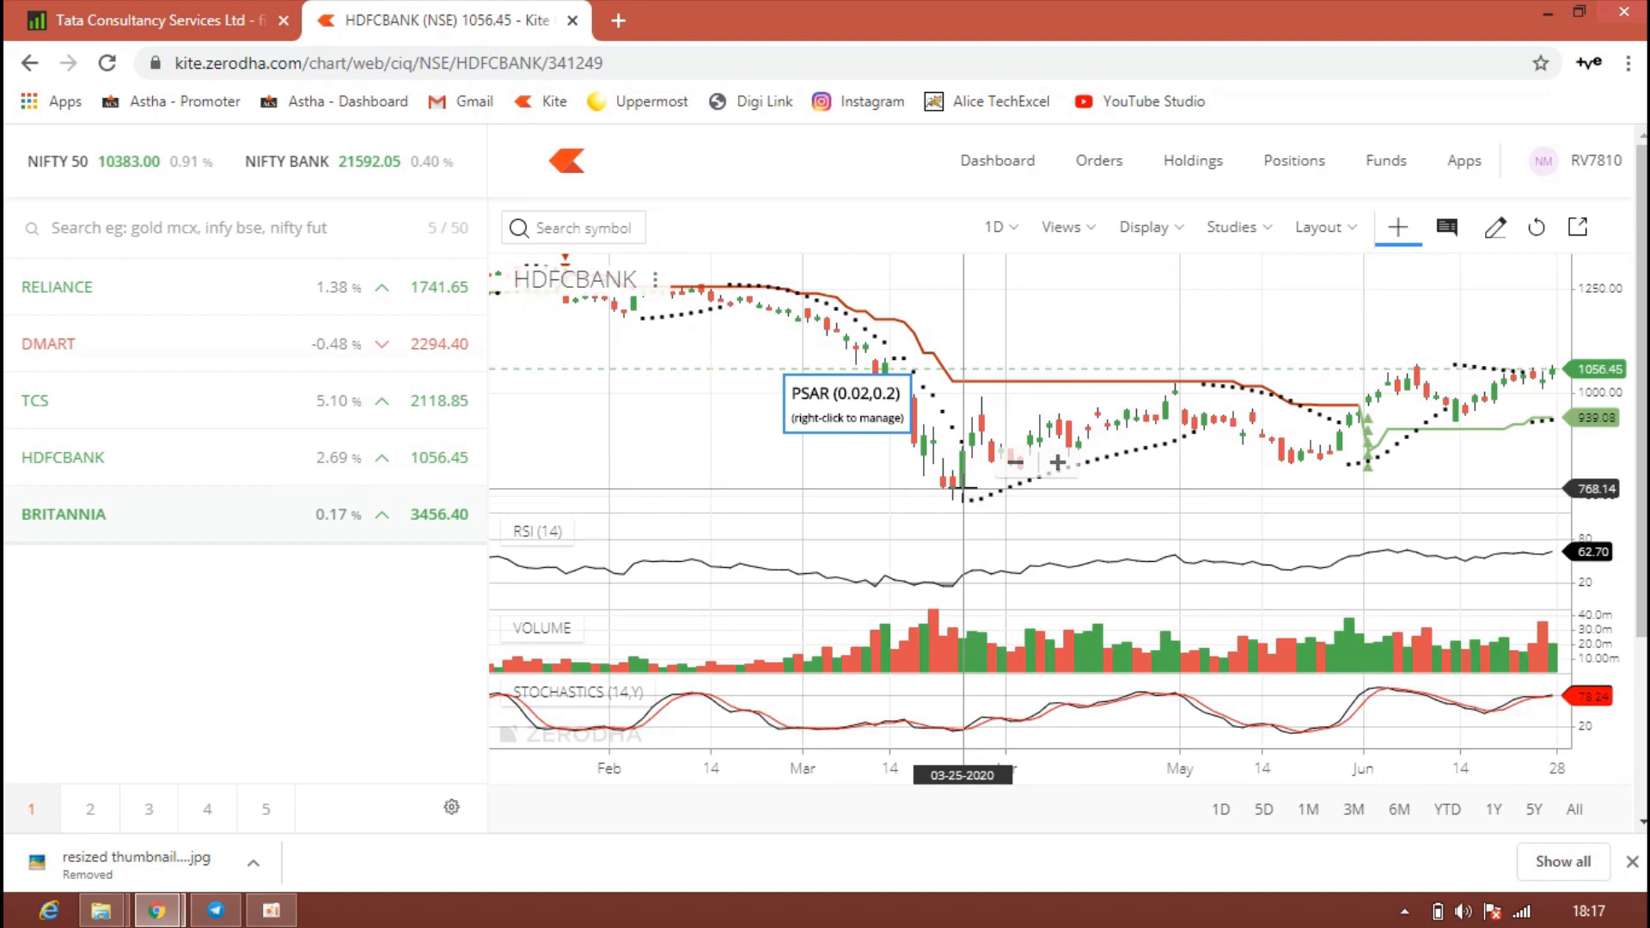
Show HDFC Bank Ltd's key ratios and pros/cons on Screener.
click(148, 21)
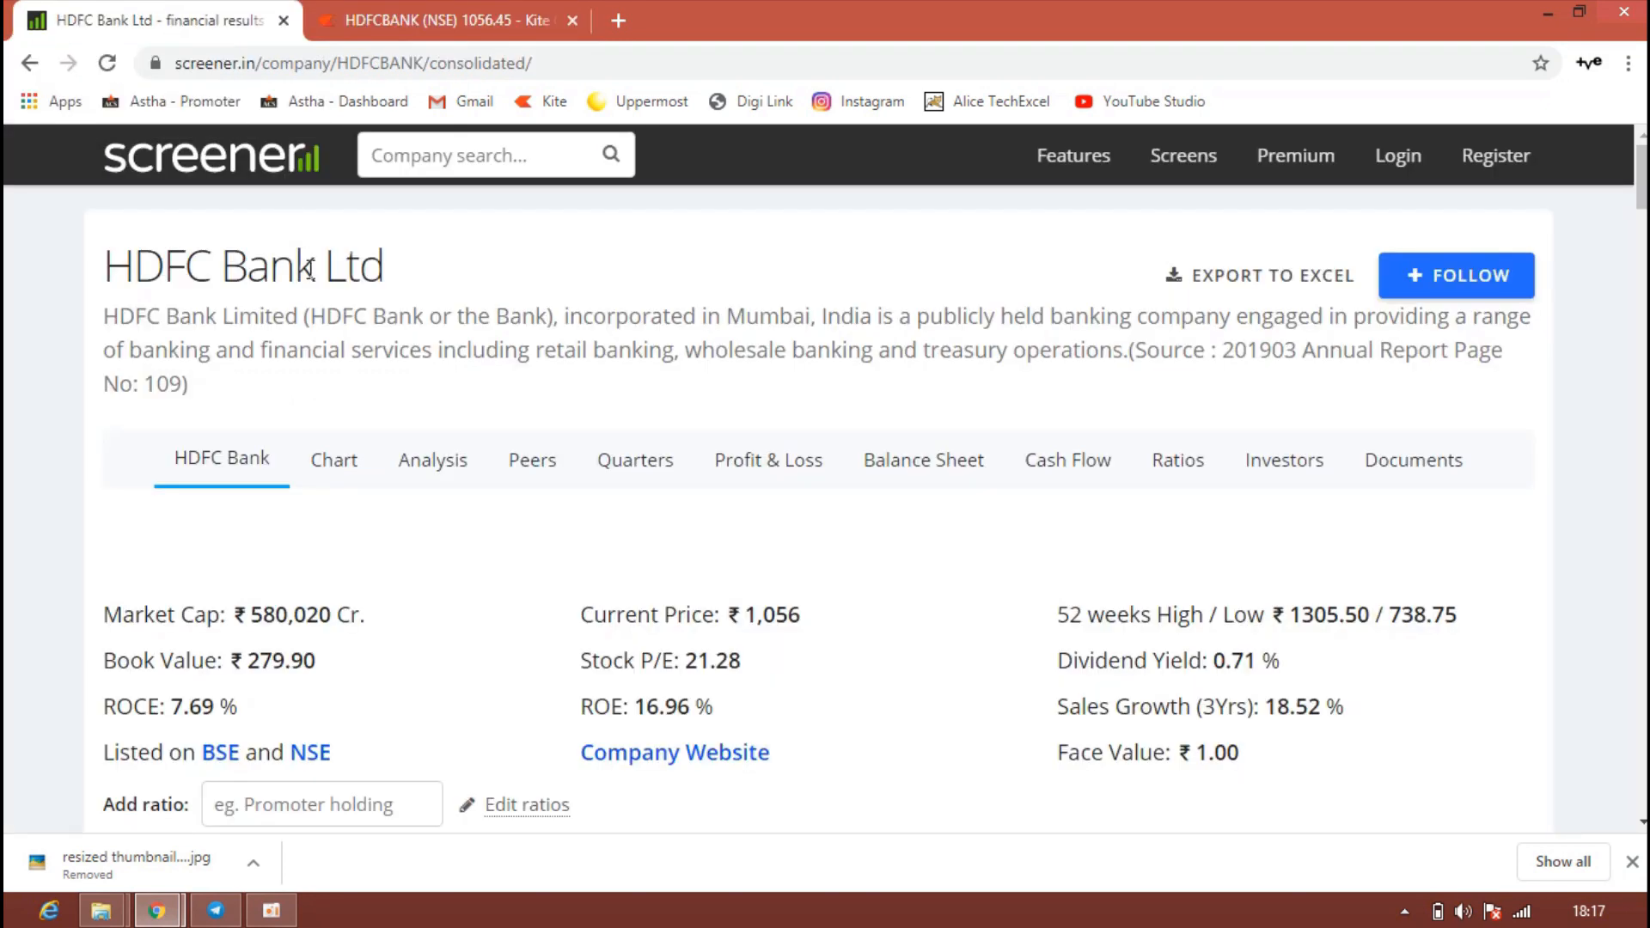
mouse_move(400, 629)
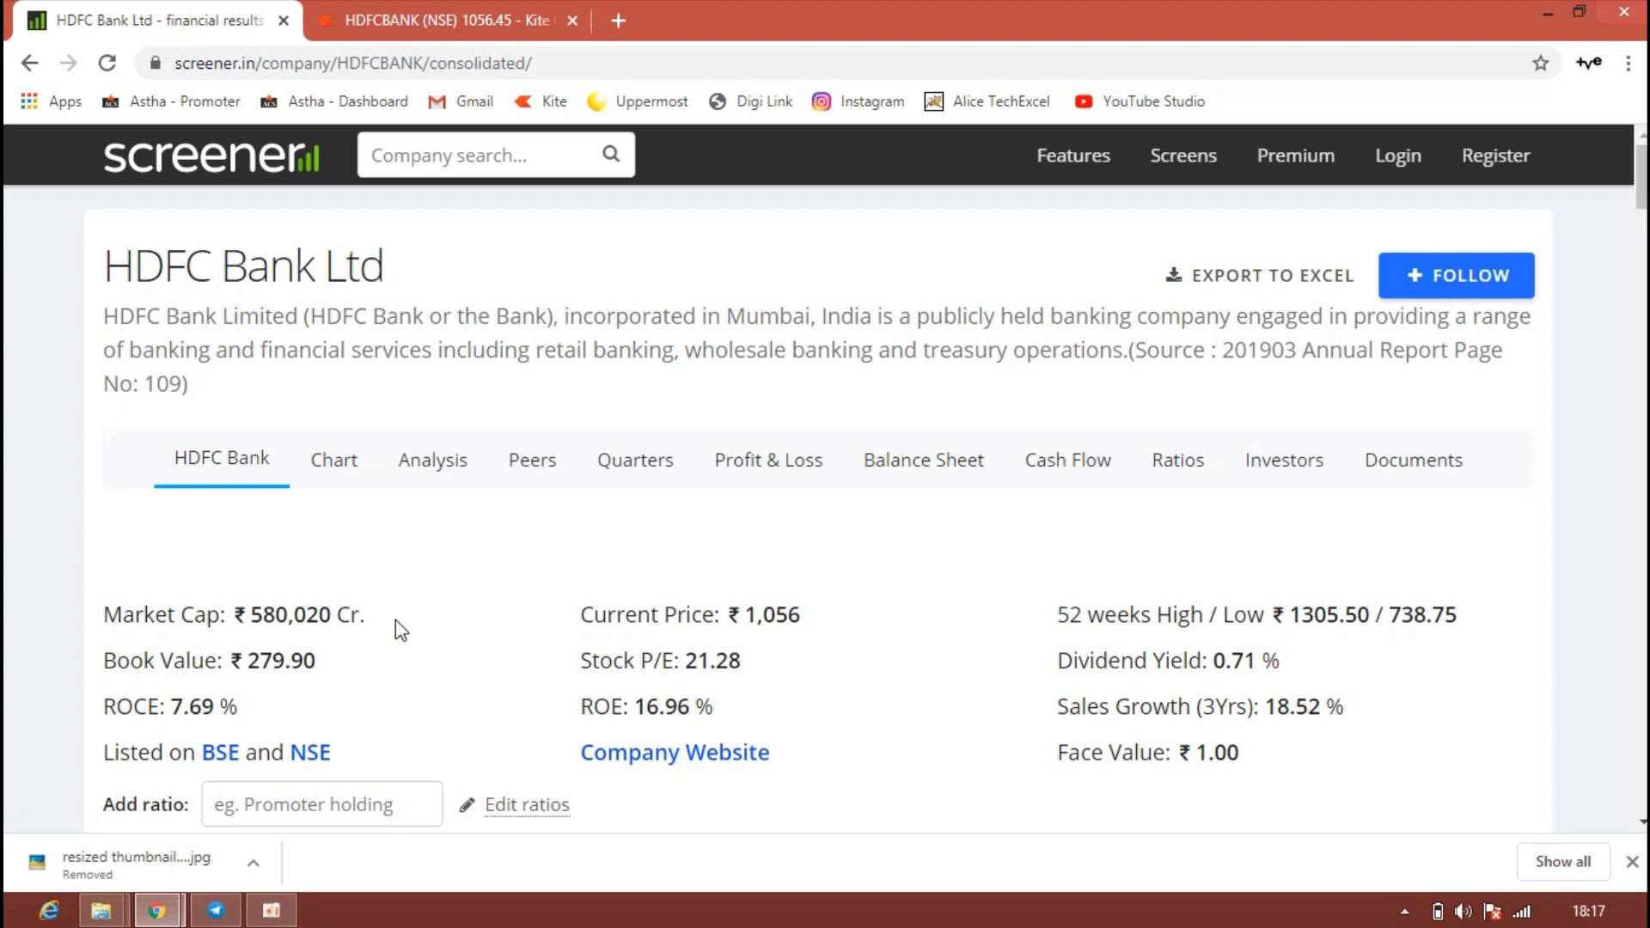
mouse_move(639, 664)
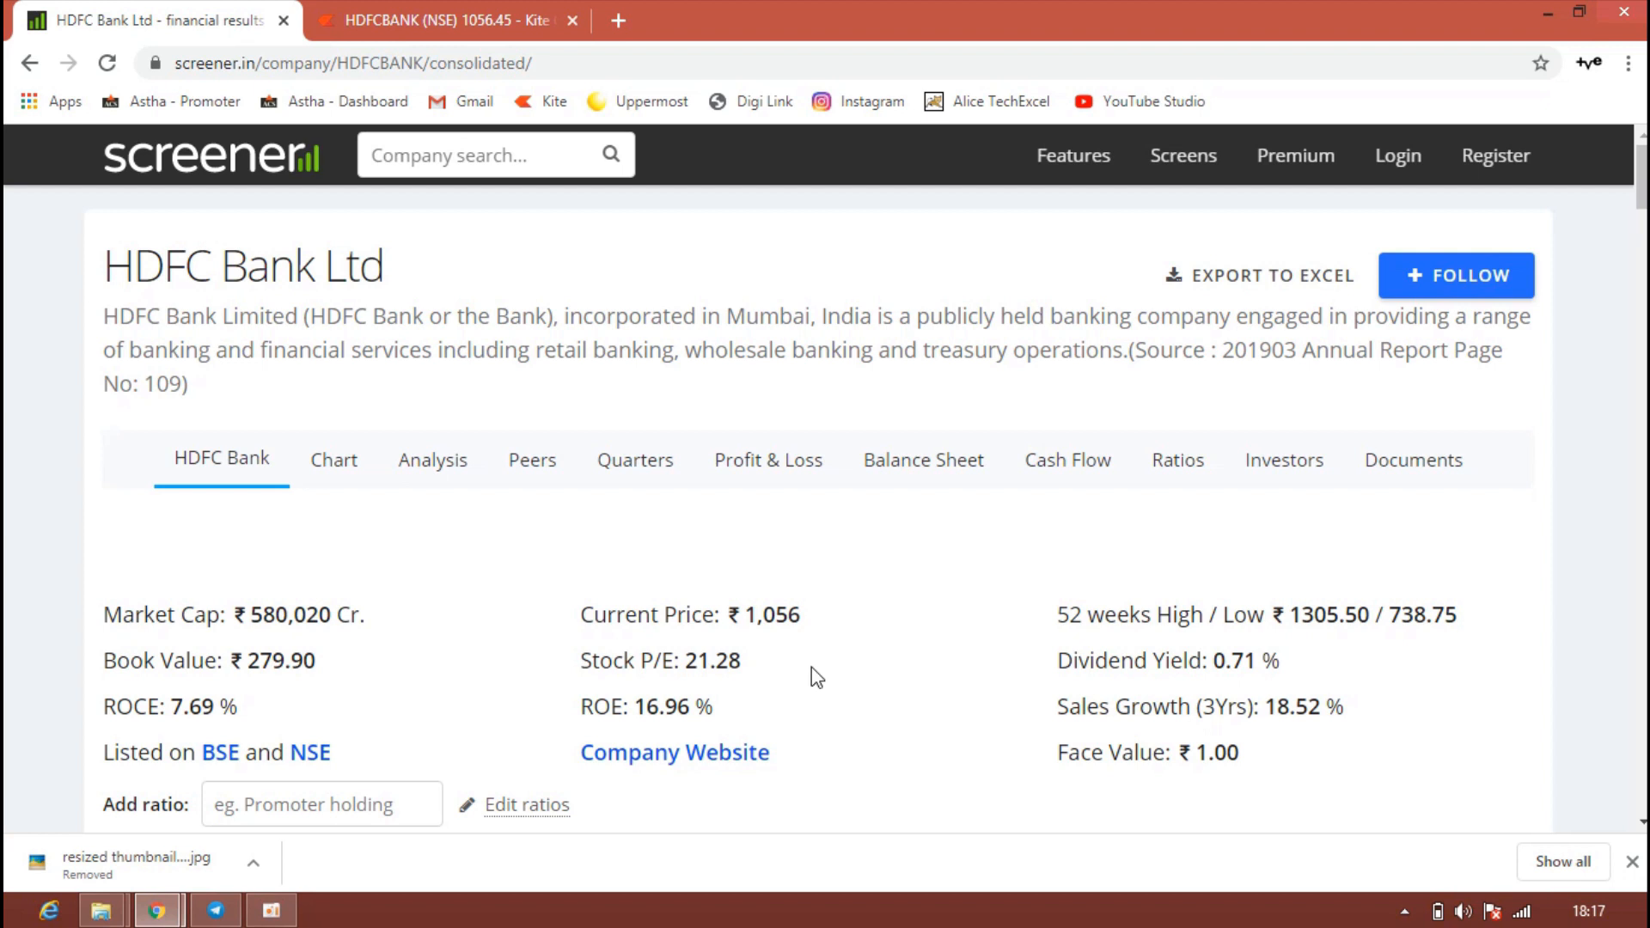
mouse_move(729, 705)
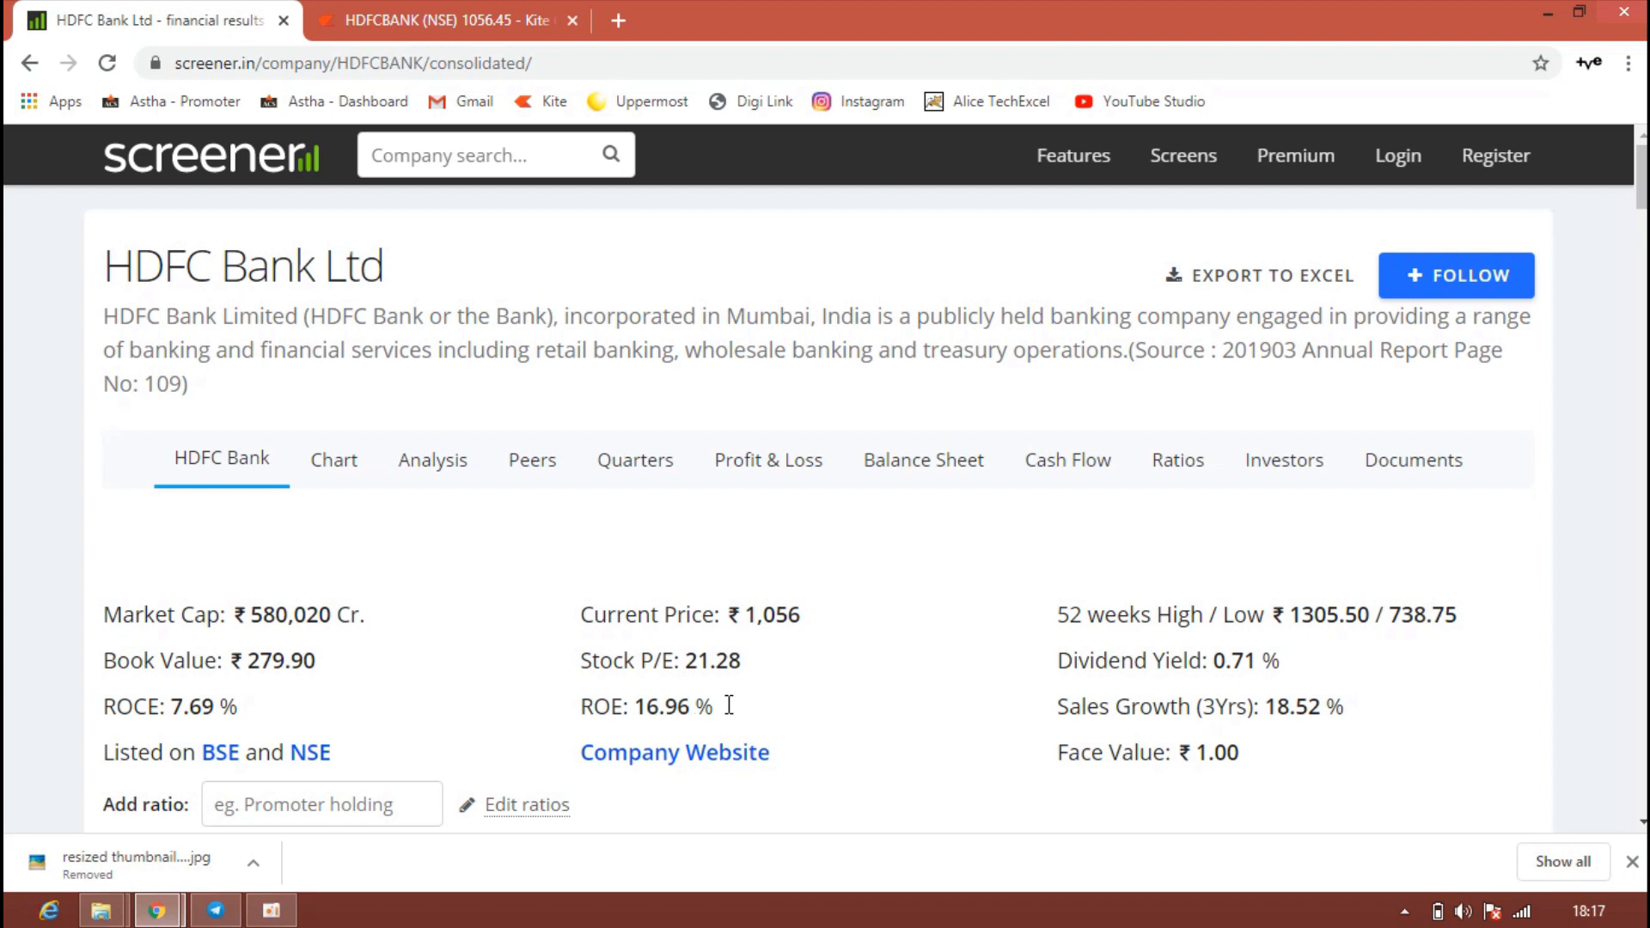
mouse_move(803, 702)
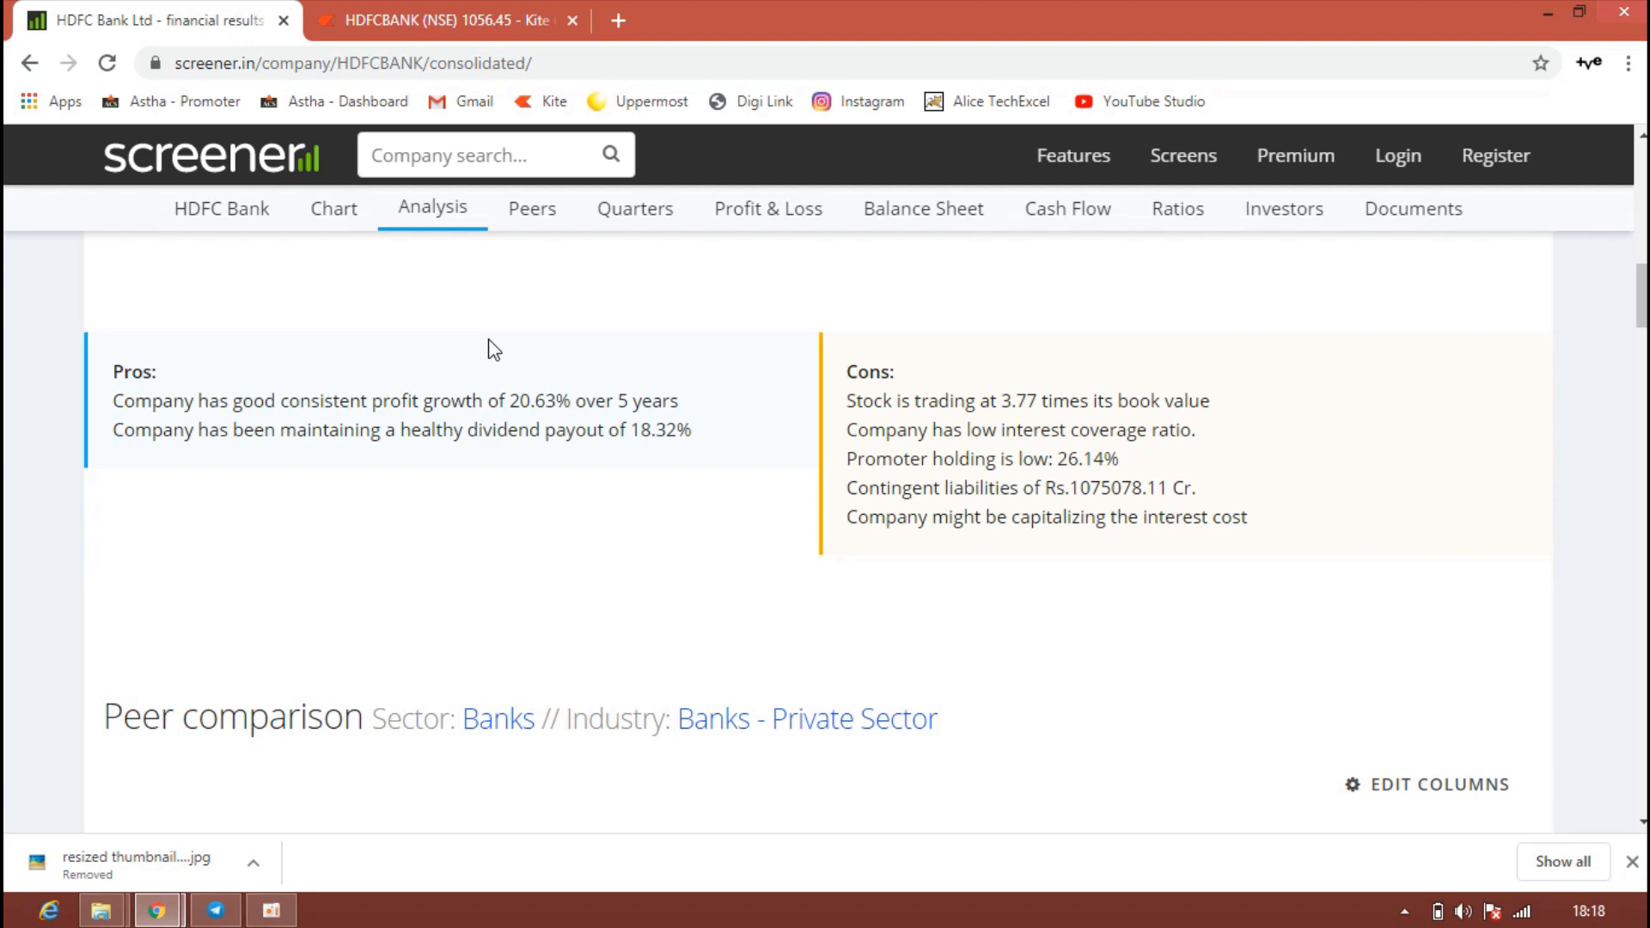
Return to Kite and load the BRITANNIA daily chart from the watchlist.
click(442, 21)
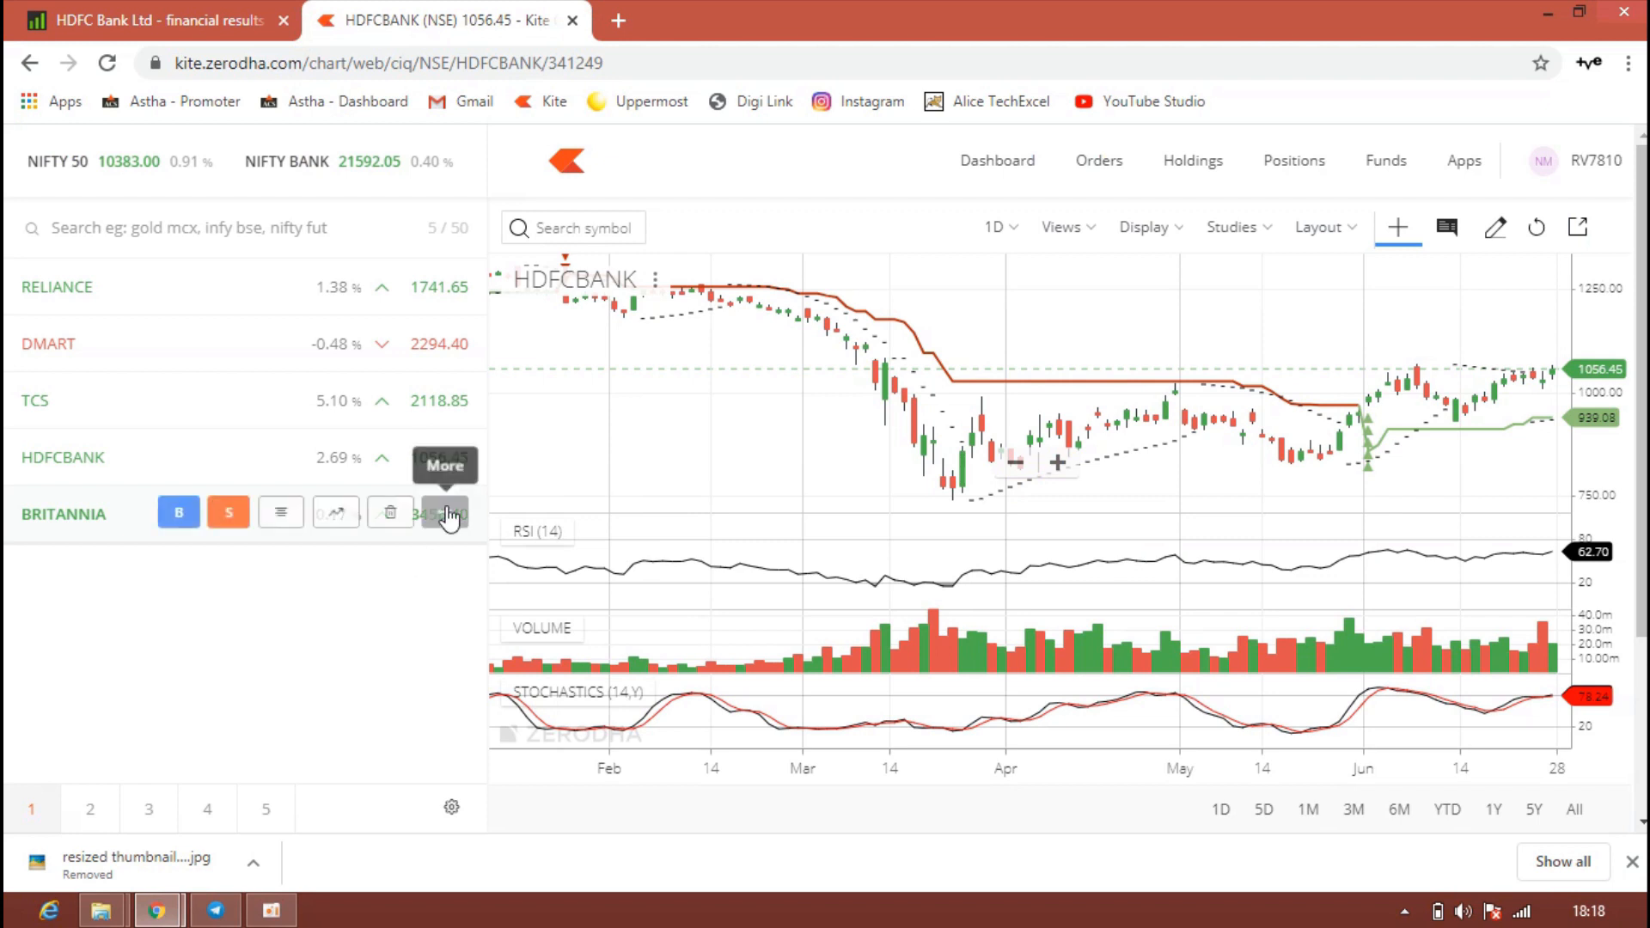
mouse_move(1537, 367)
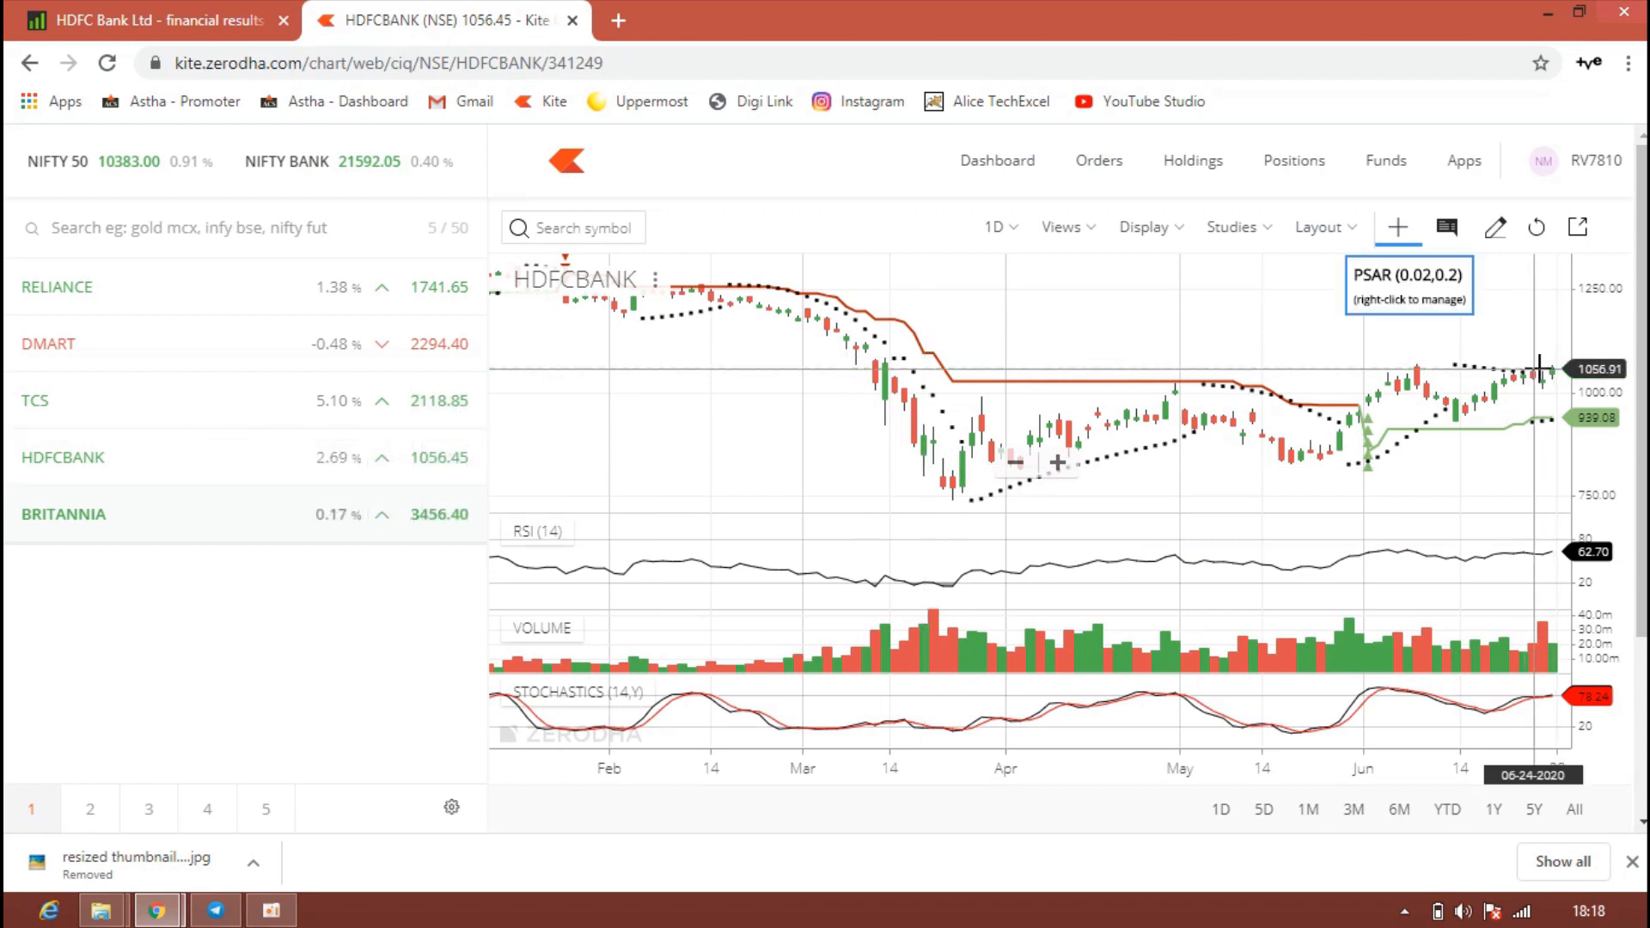
mouse_move(1546, 326)
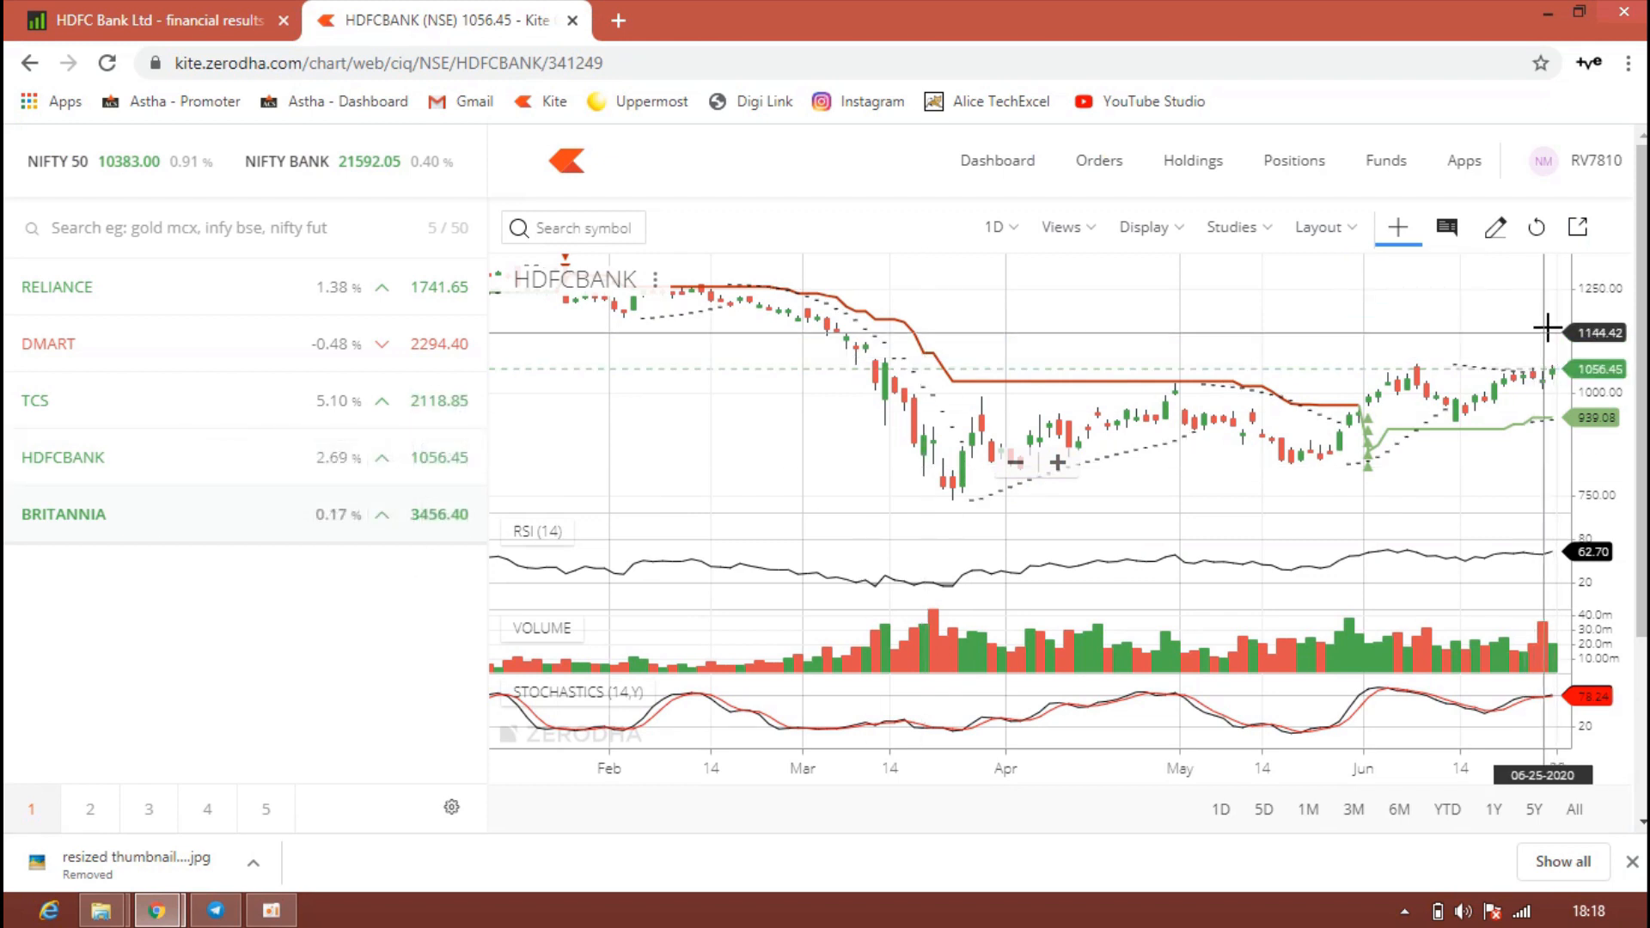
mouse_move(203, 686)
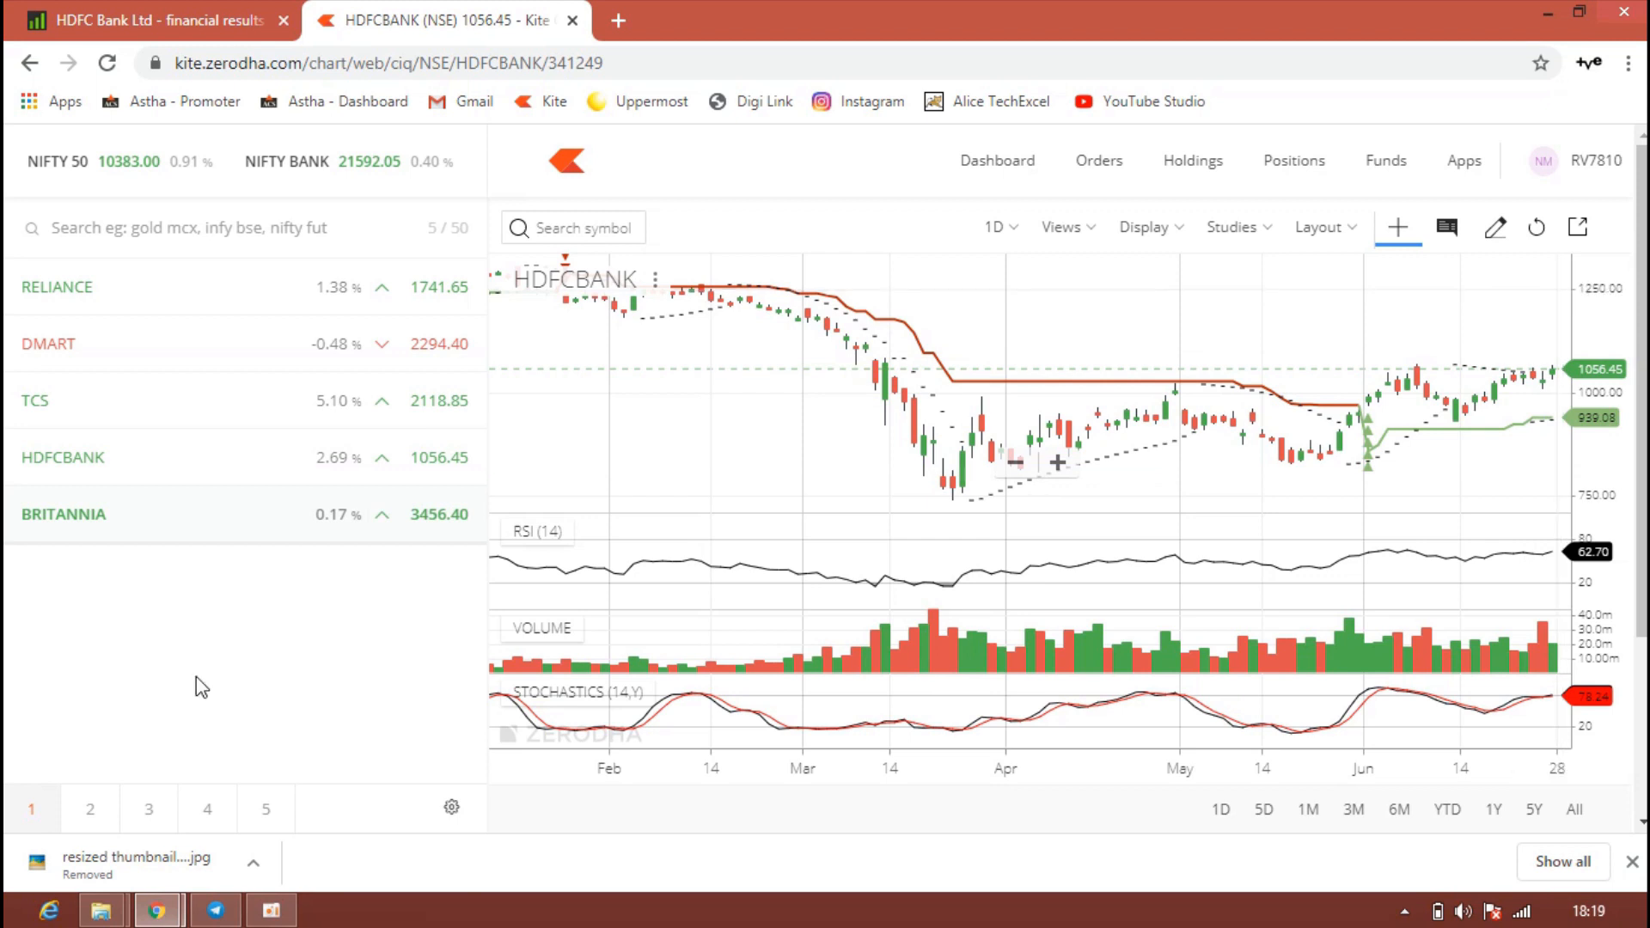
mouse_move(311, 617)
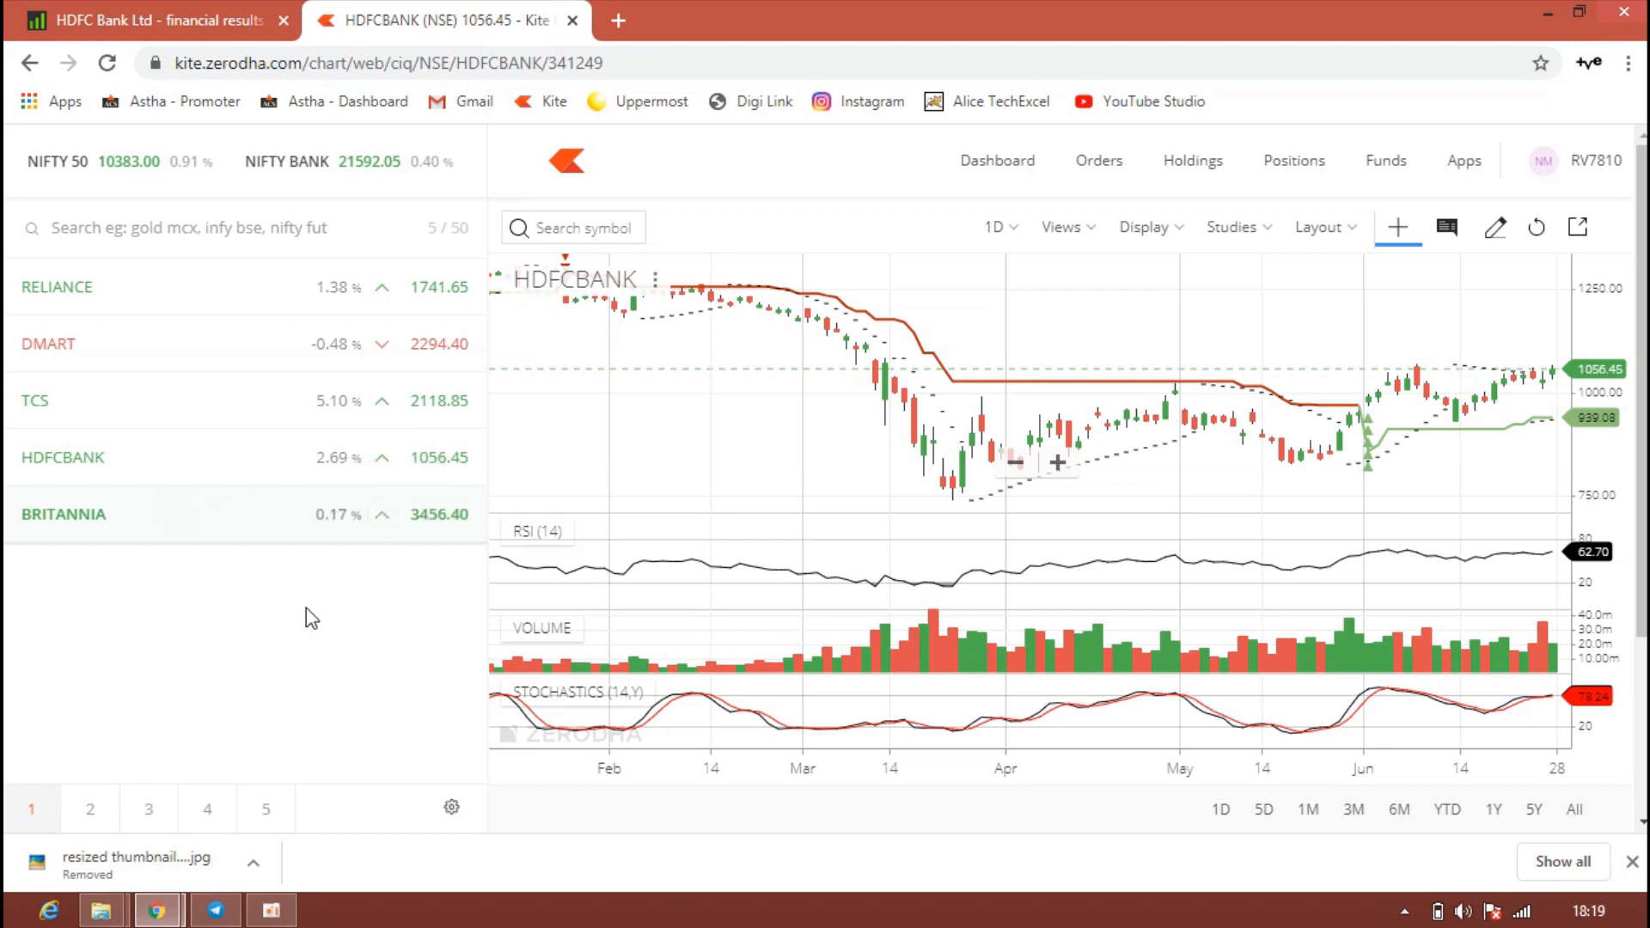
click(64, 514)
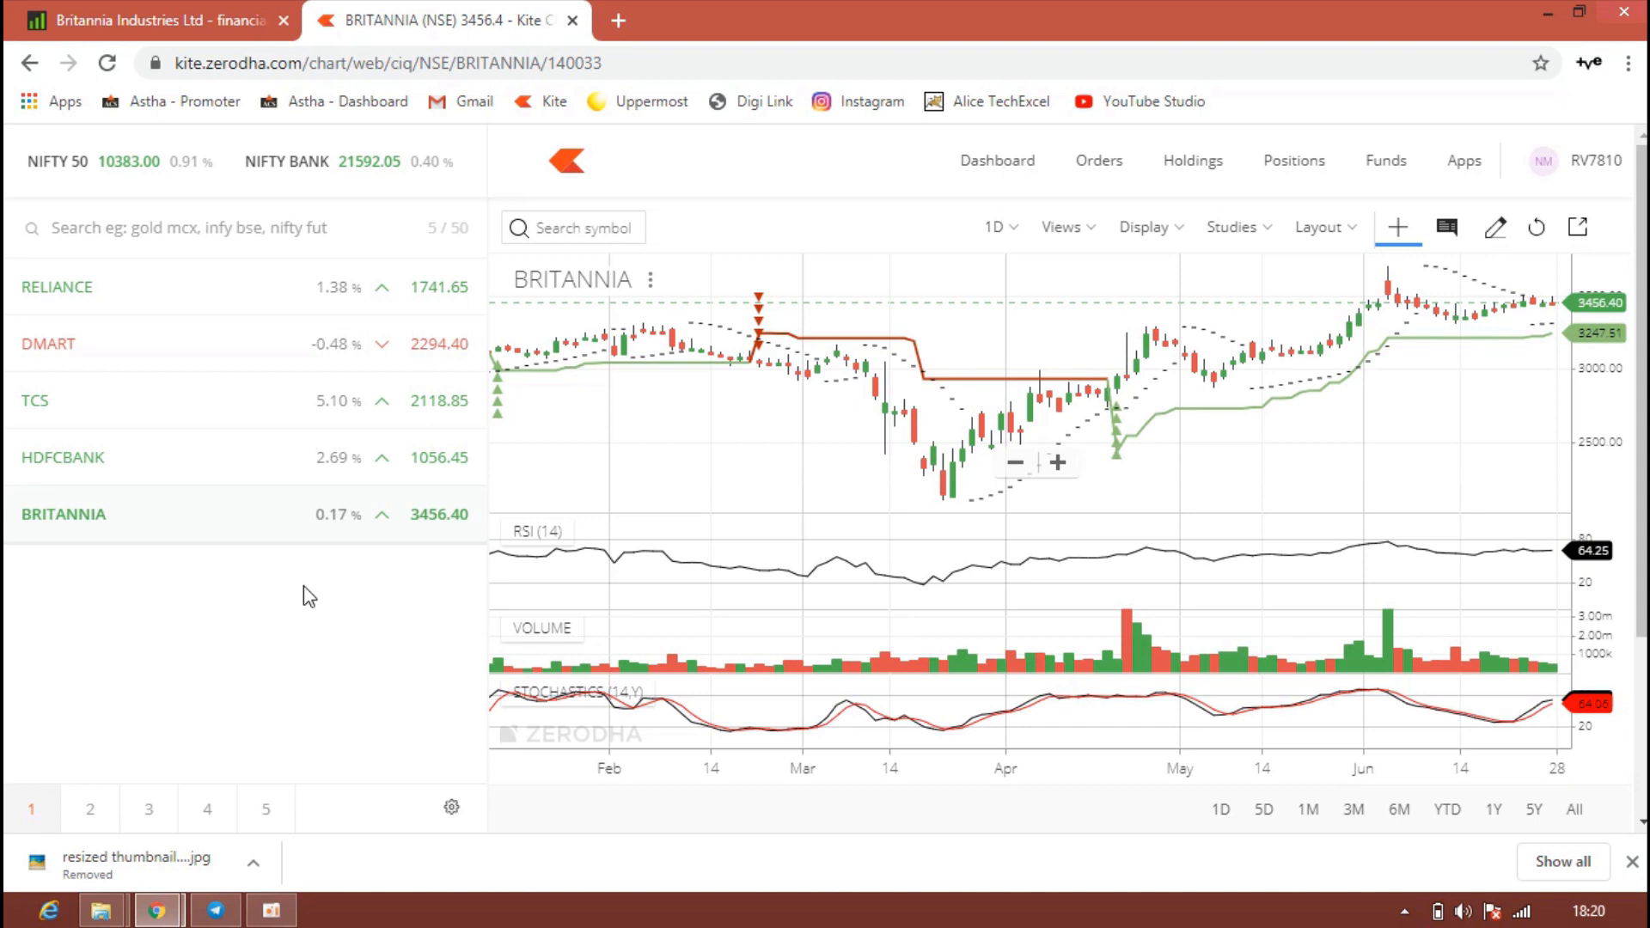
mouse_move(636, 550)
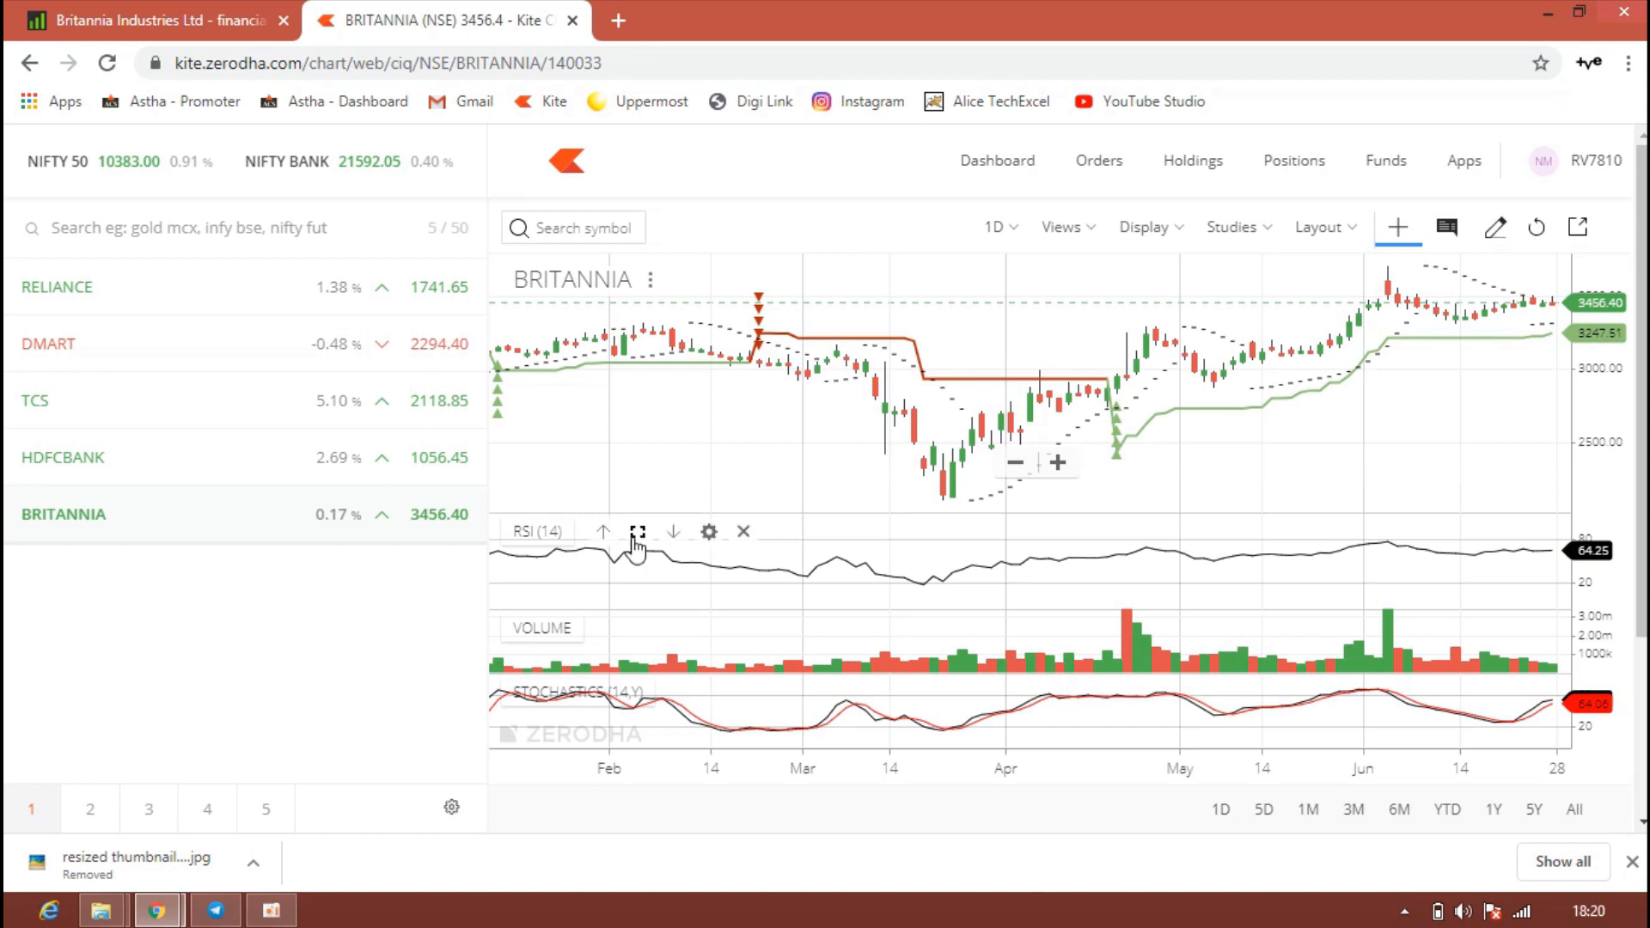
mouse_move(942, 500)
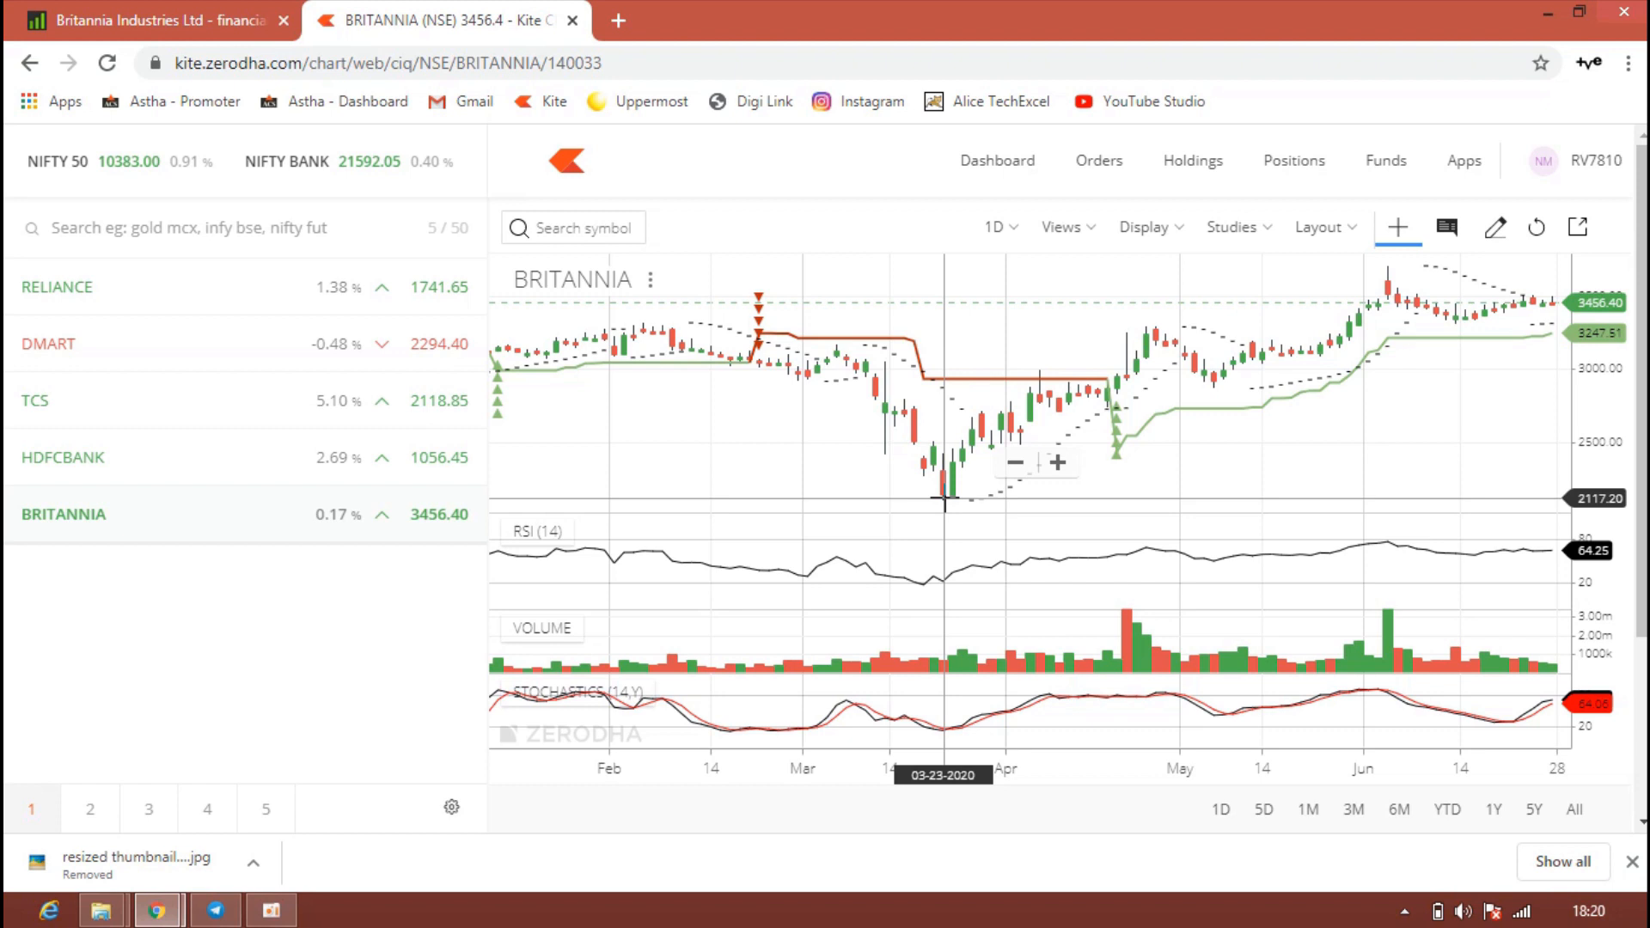
Show Britannia Industries' pros and cons analysis on Screener (3-year ROE 31.92%, 40.33% payout).
click(148, 19)
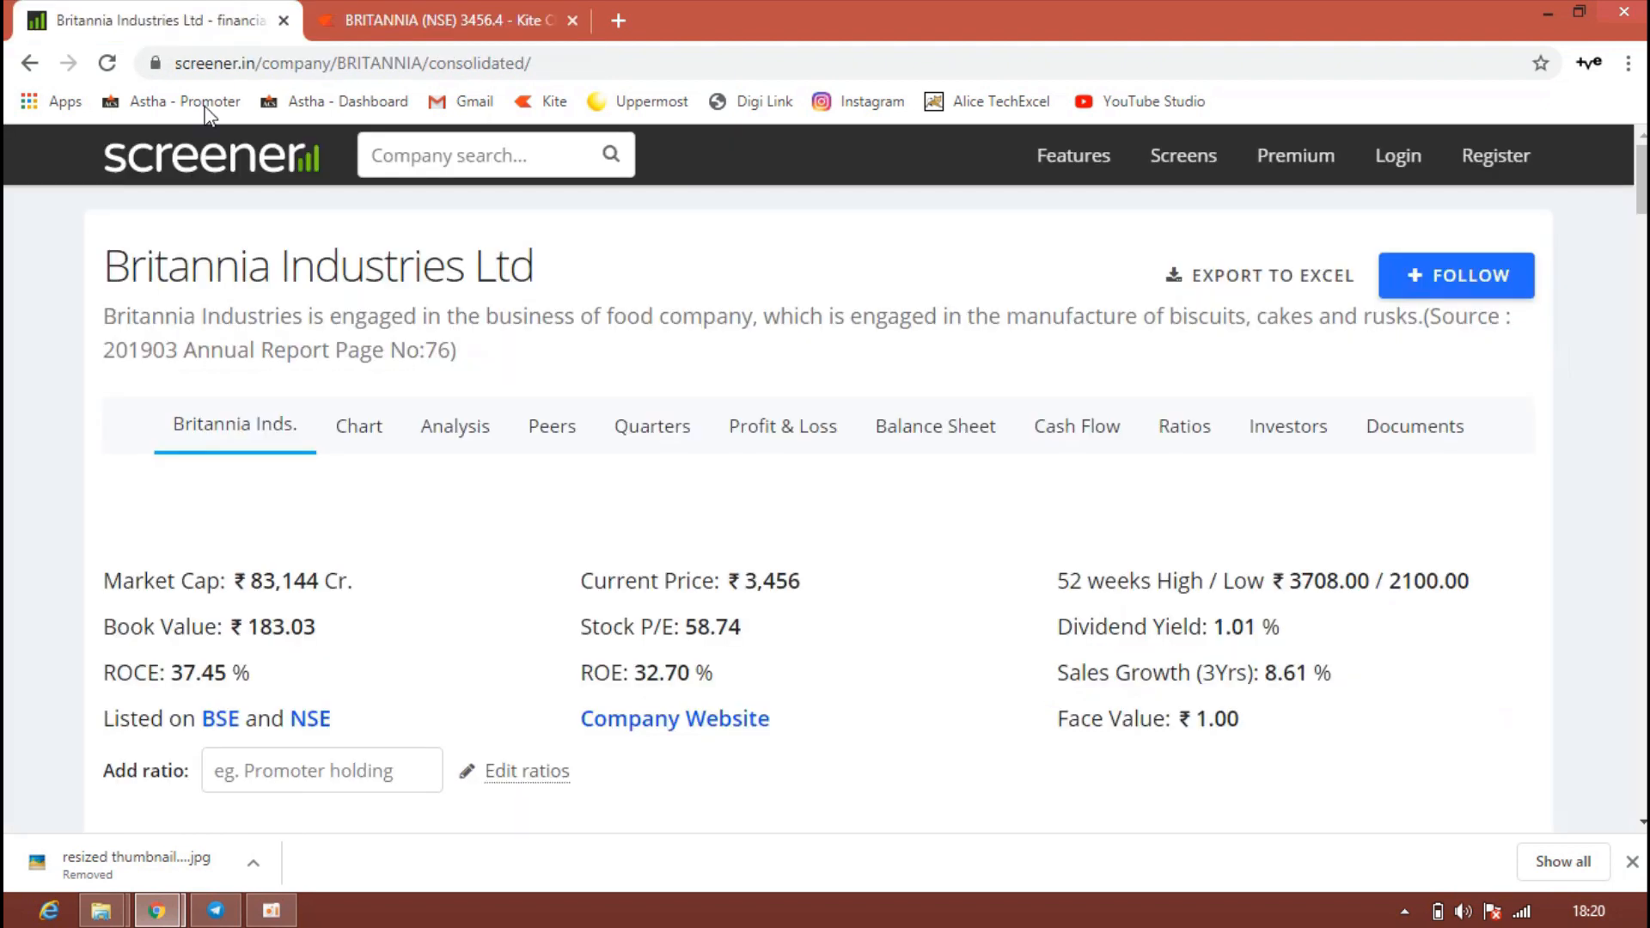
mouse_move(435, 519)
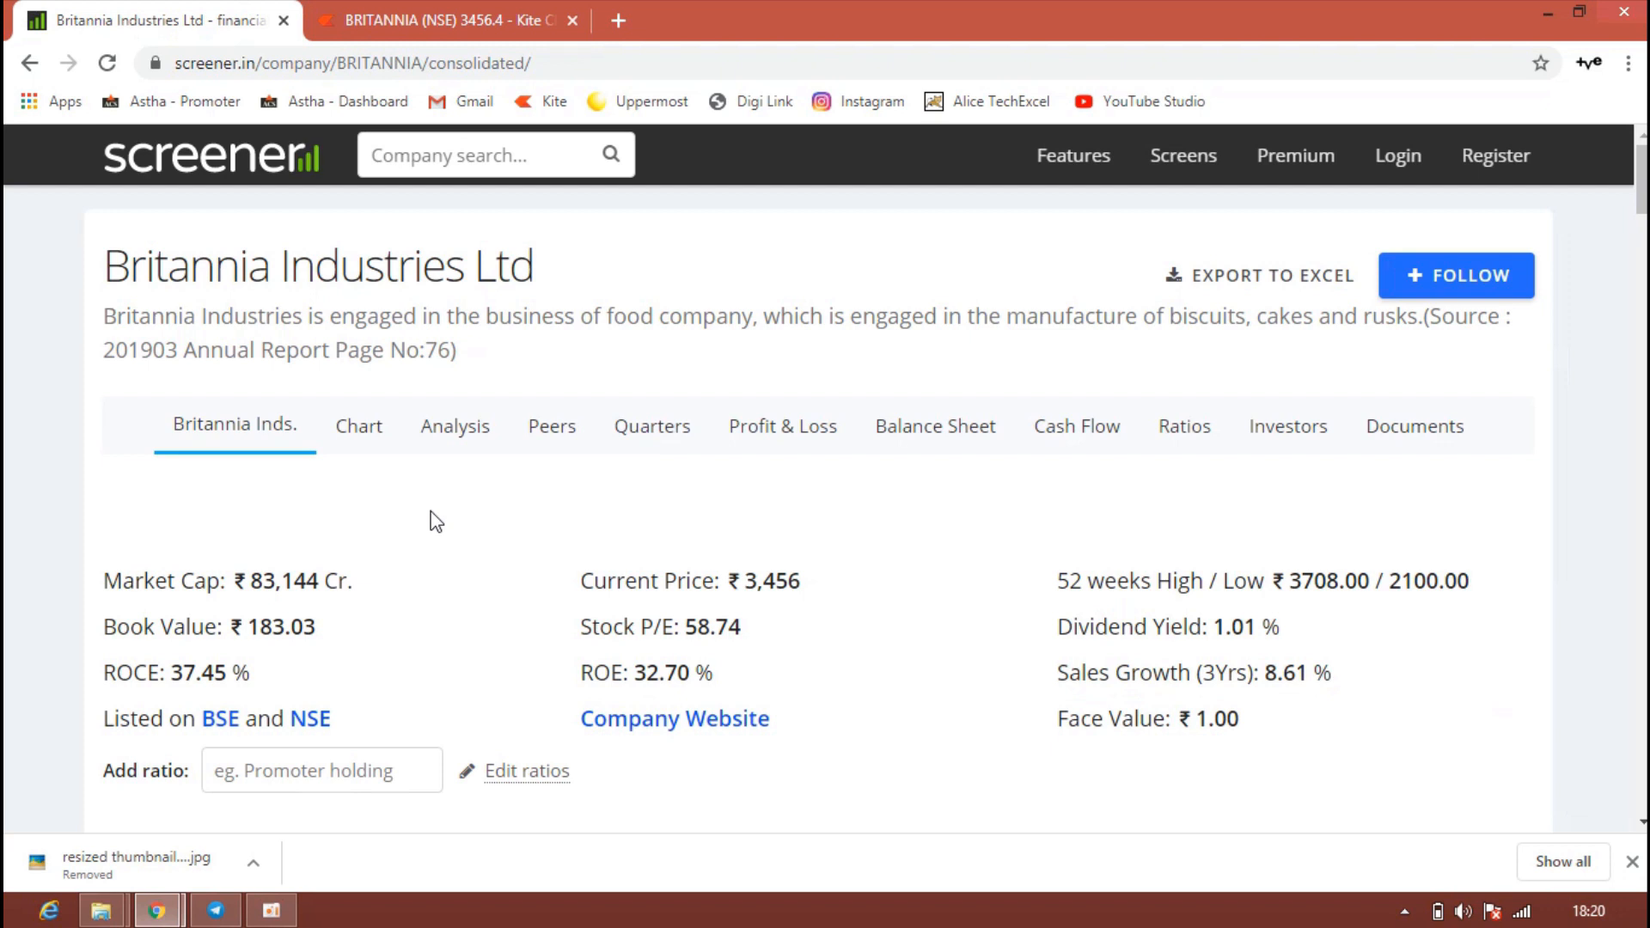
mouse_move(701, 631)
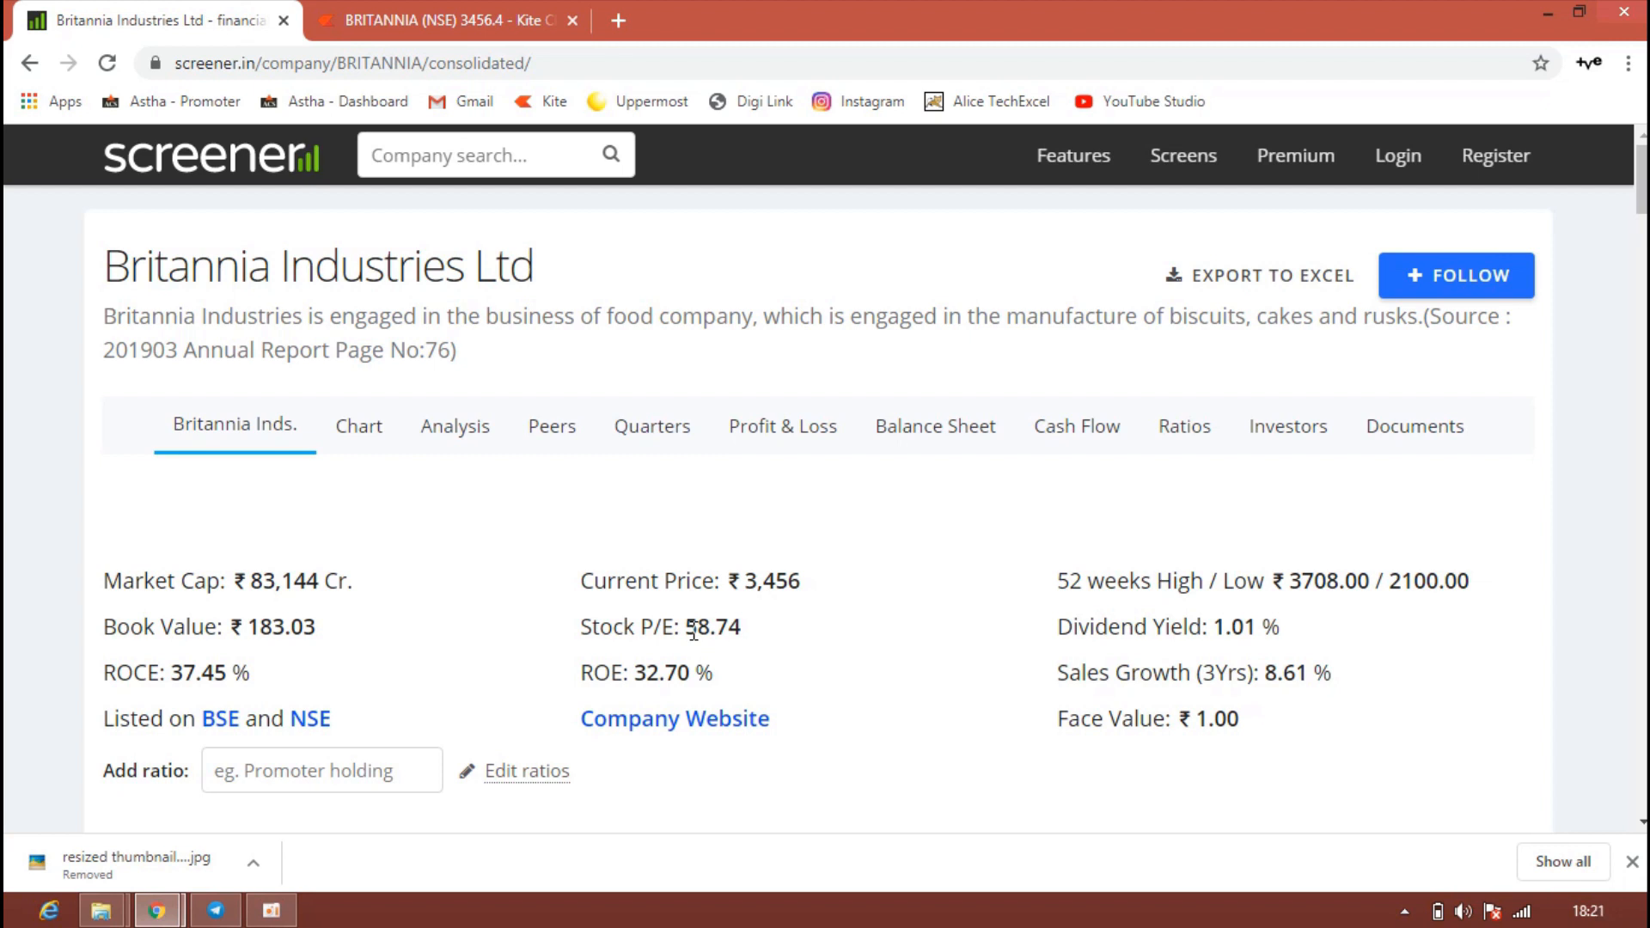
mouse_move(1267, 631)
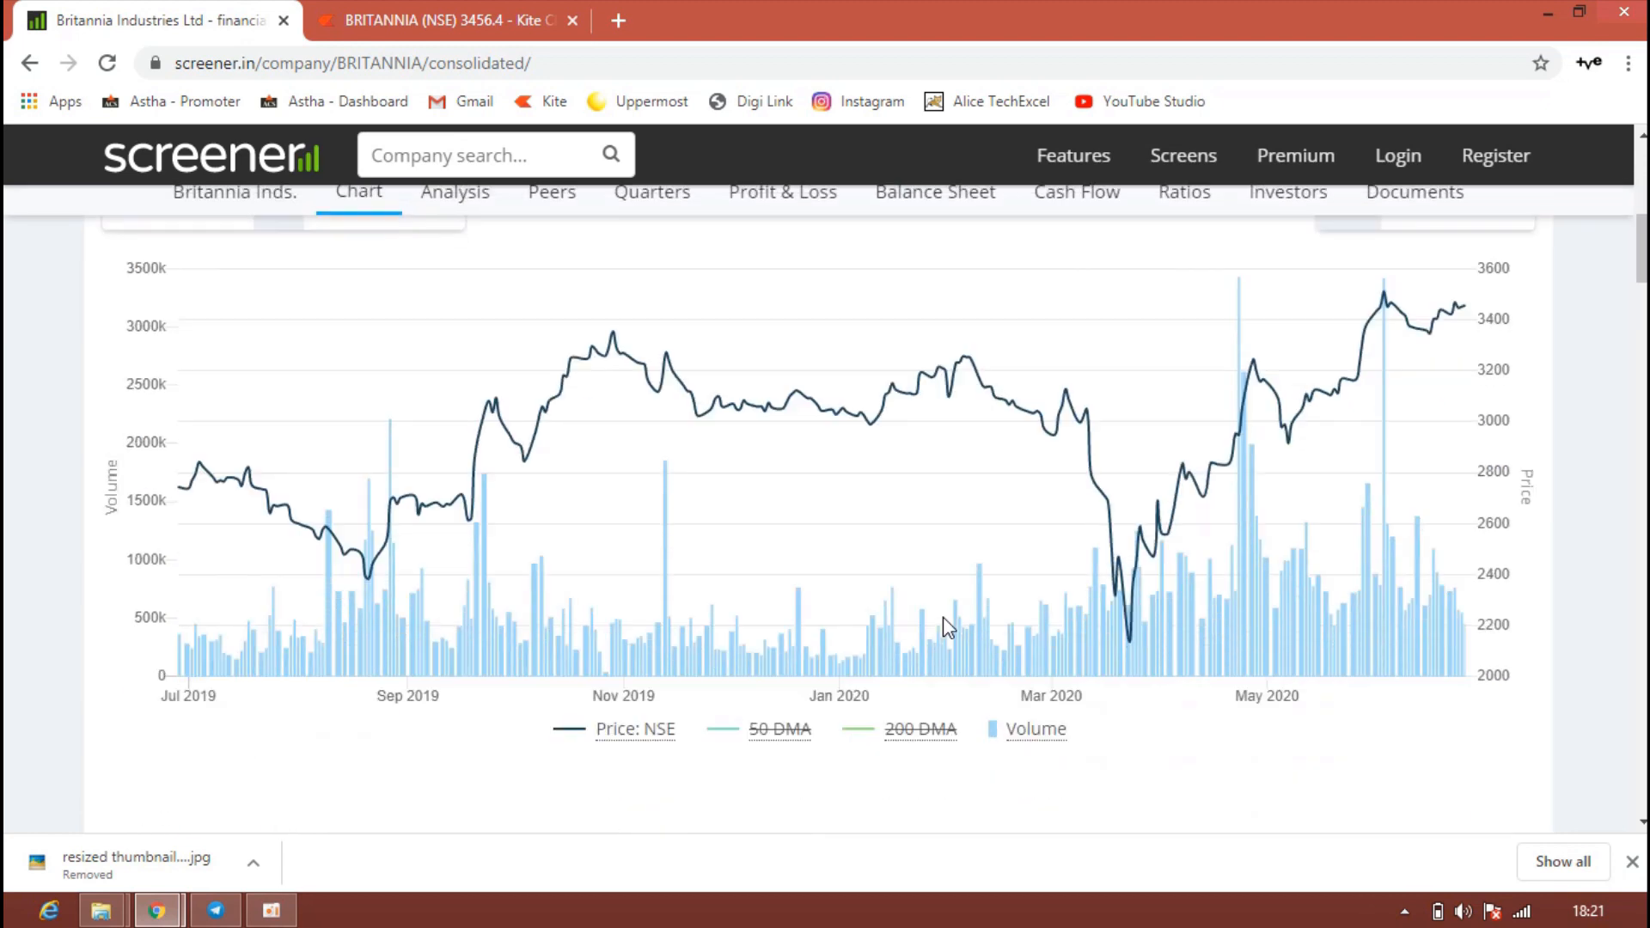
scroll(down, 3)
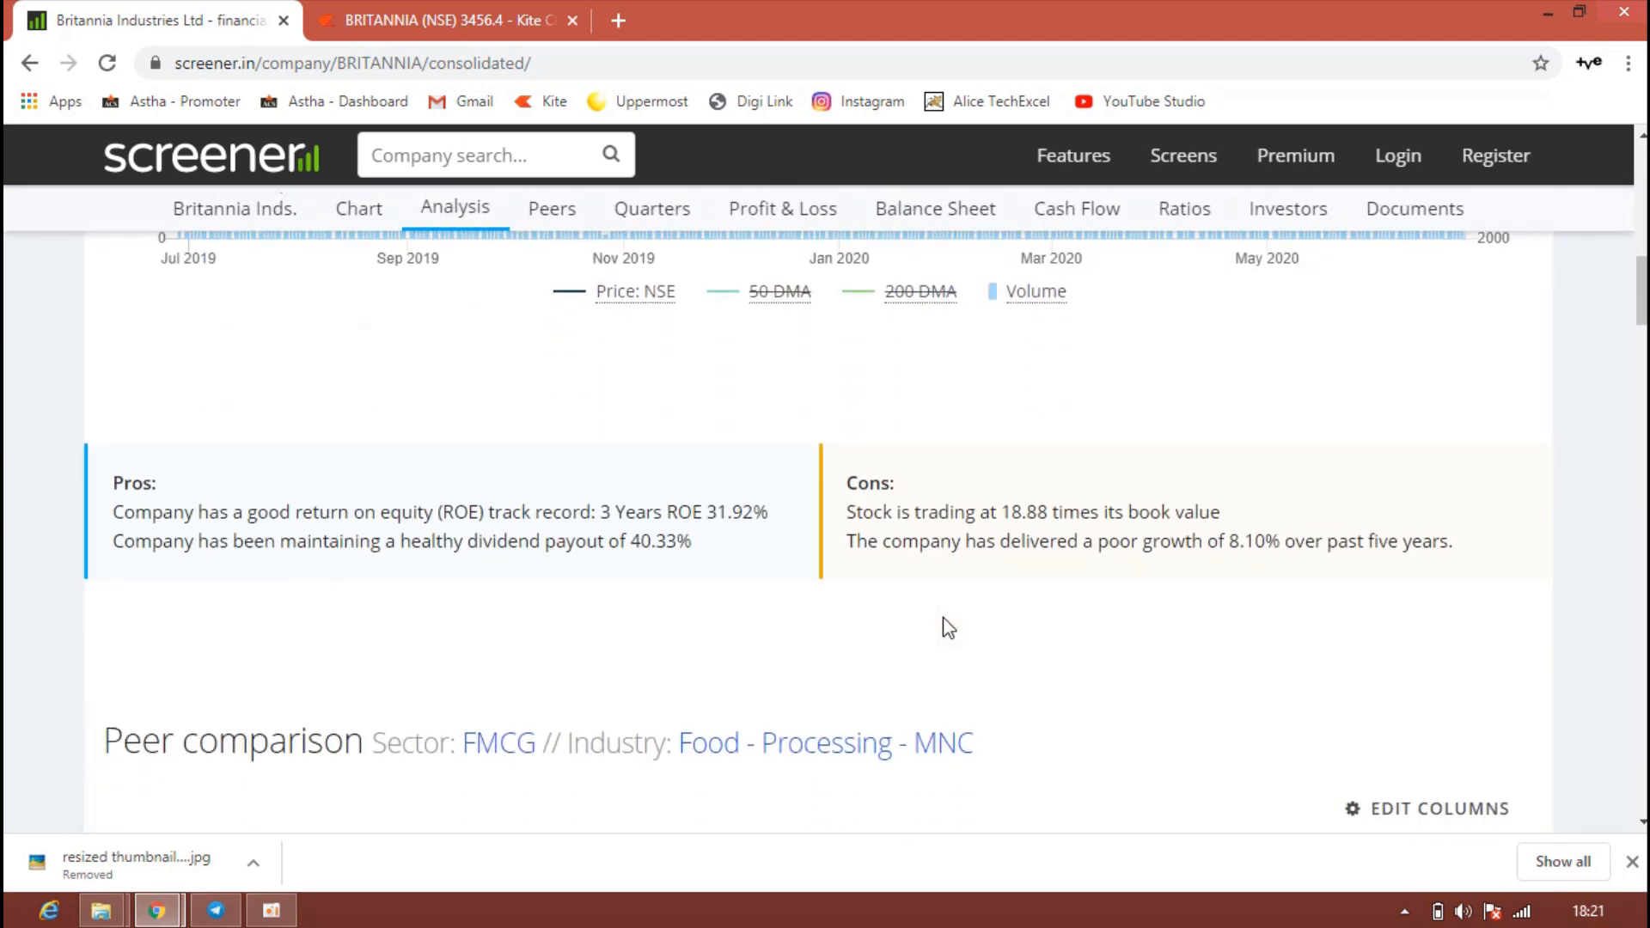
mouse_move(302, 547)
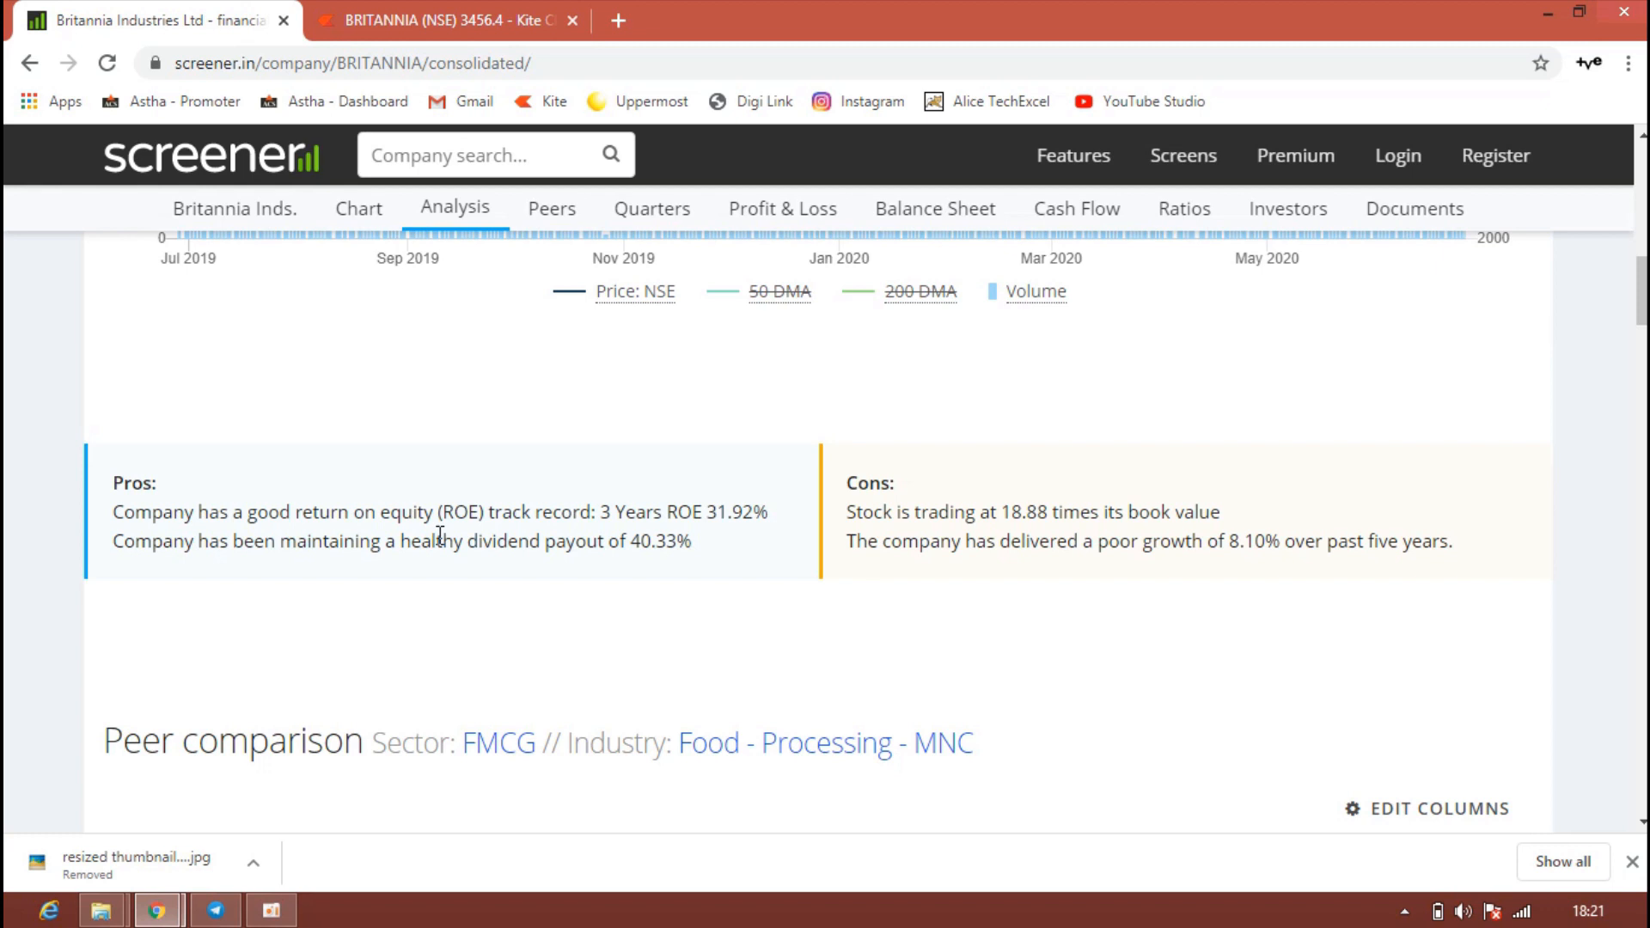
mouse_move(430, 589)
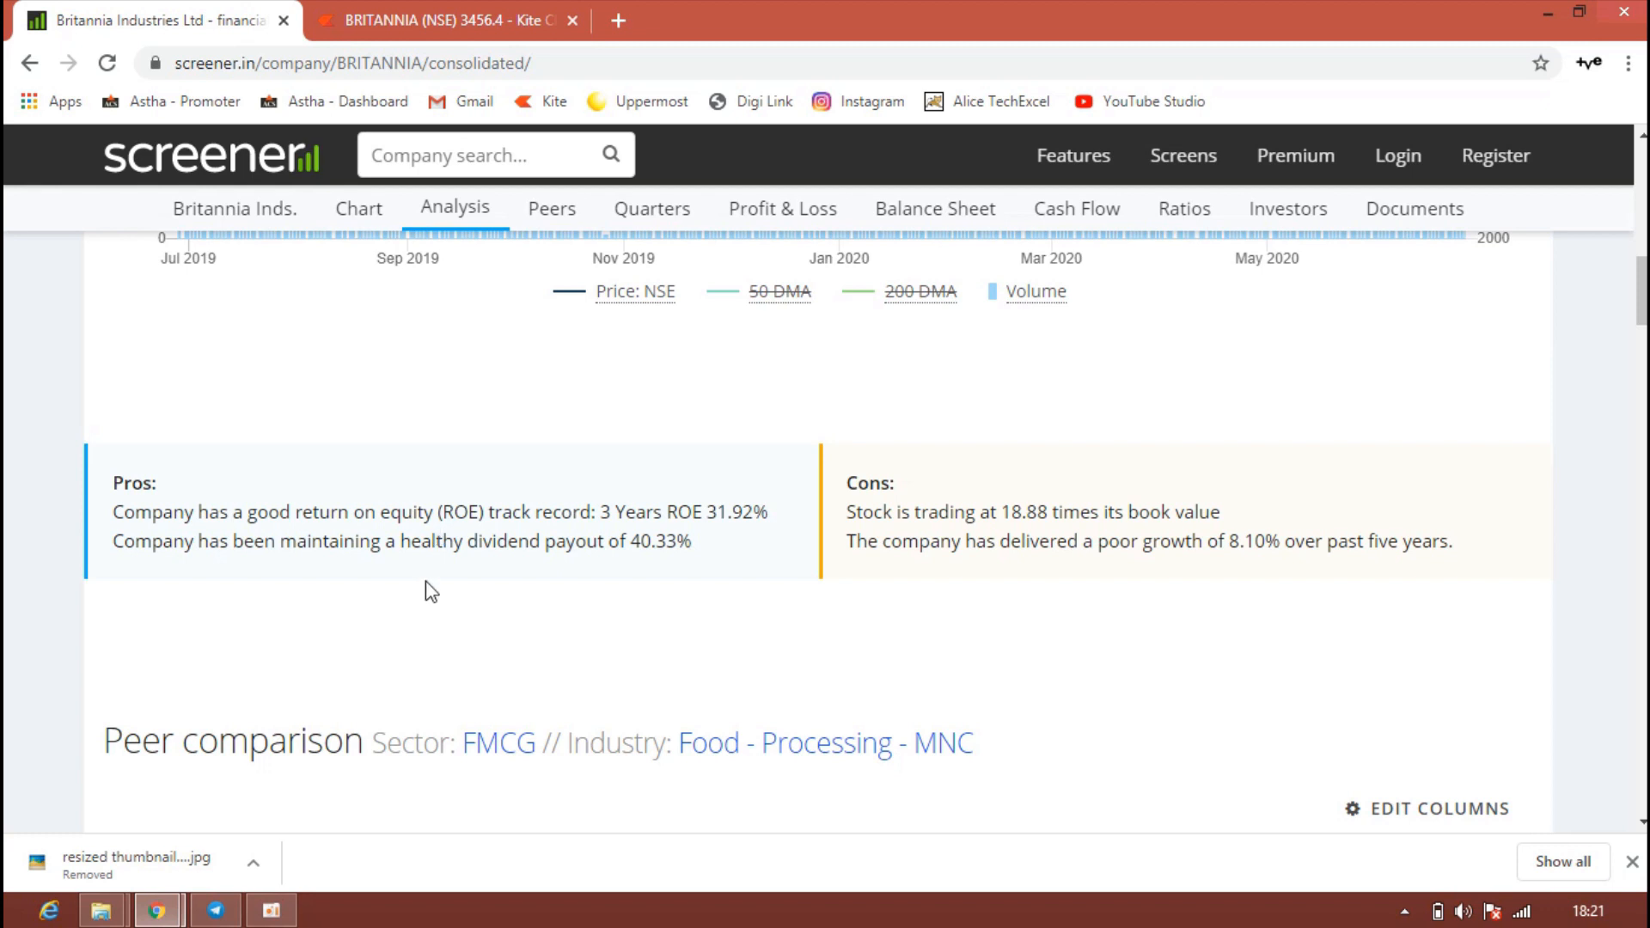
mouse_move(432, 607)
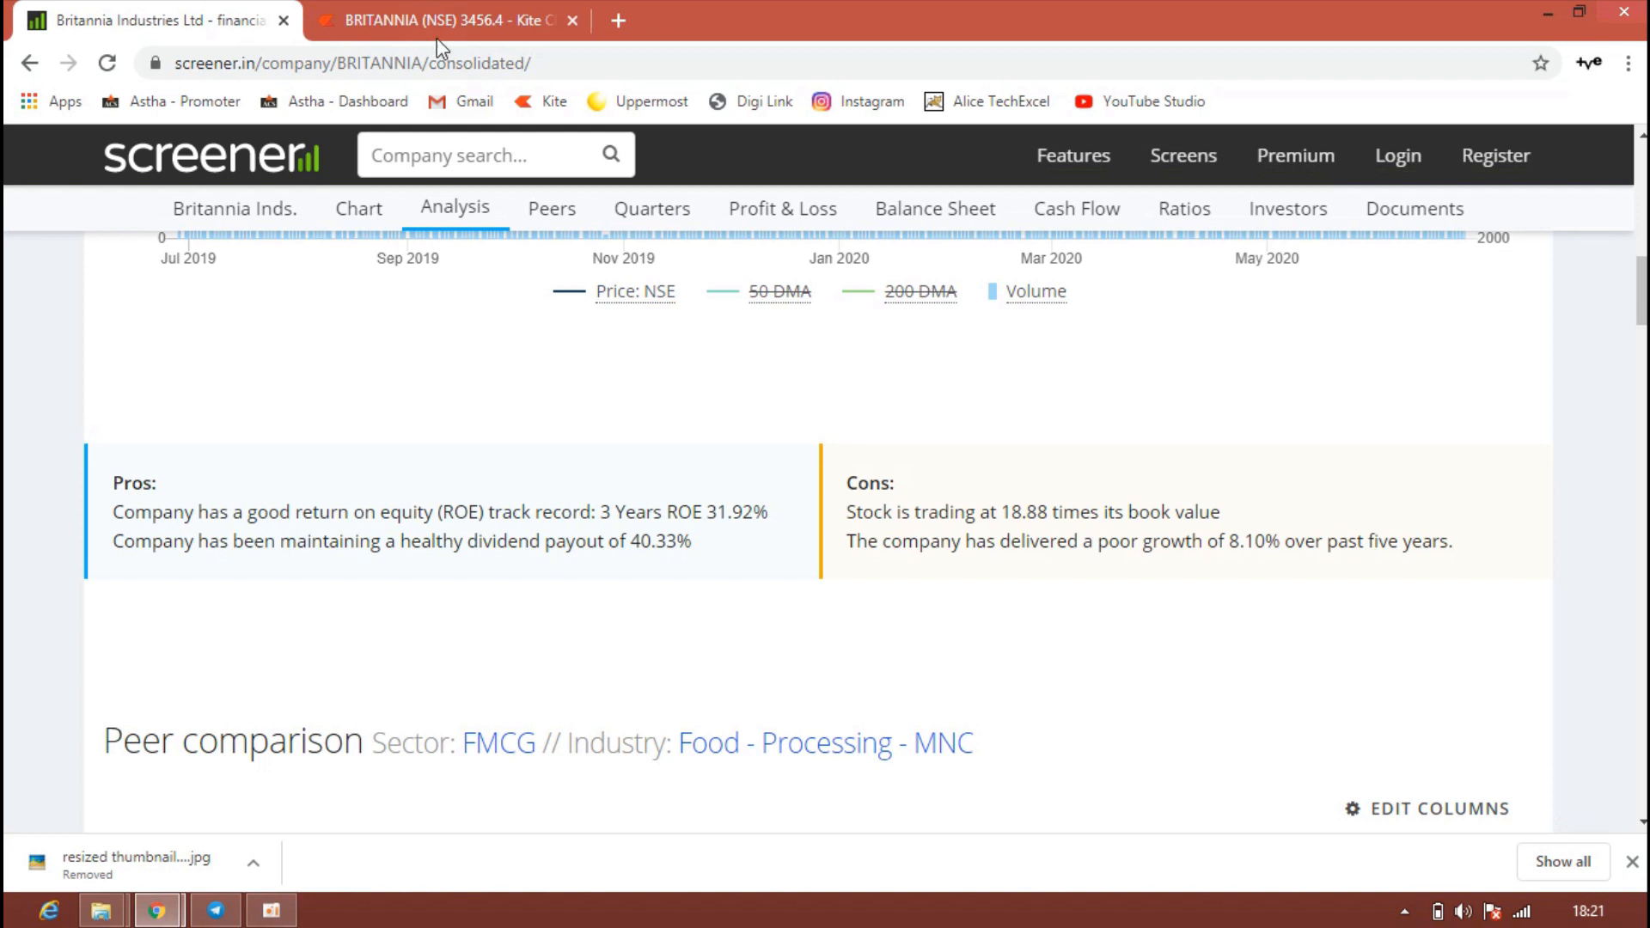
Revisit the Britannia chart in Kite, then switch to the Pro Positive Traders Telegram channel.
click(441, 21)
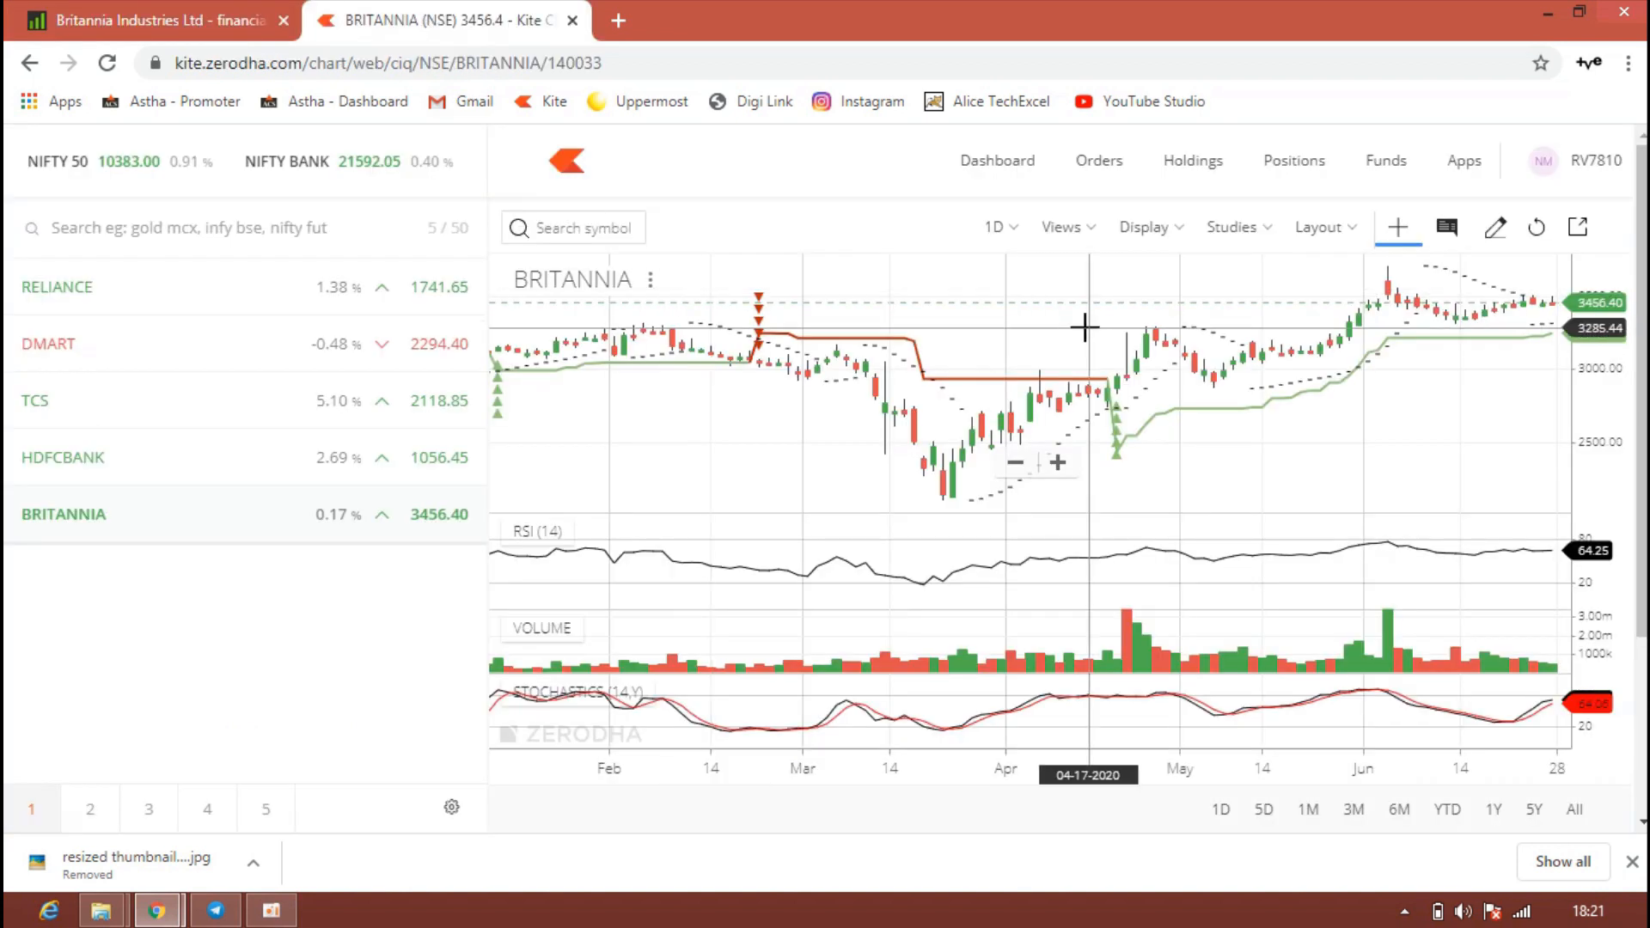
mouse_move(1543, 335)
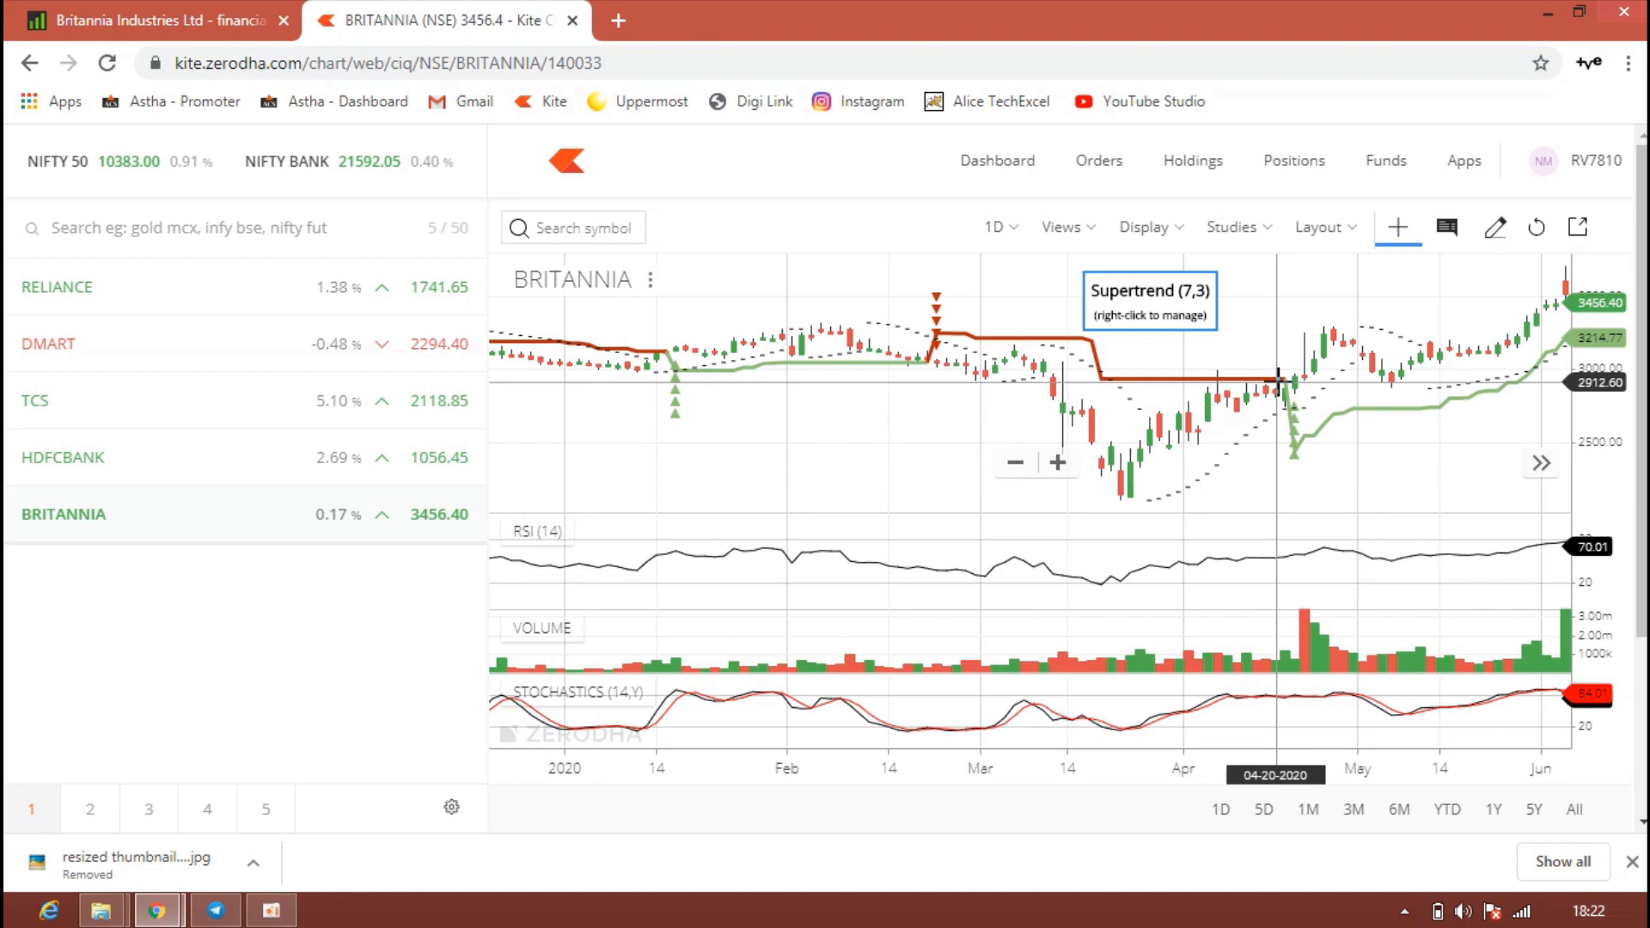
mouse_move(289, 591)
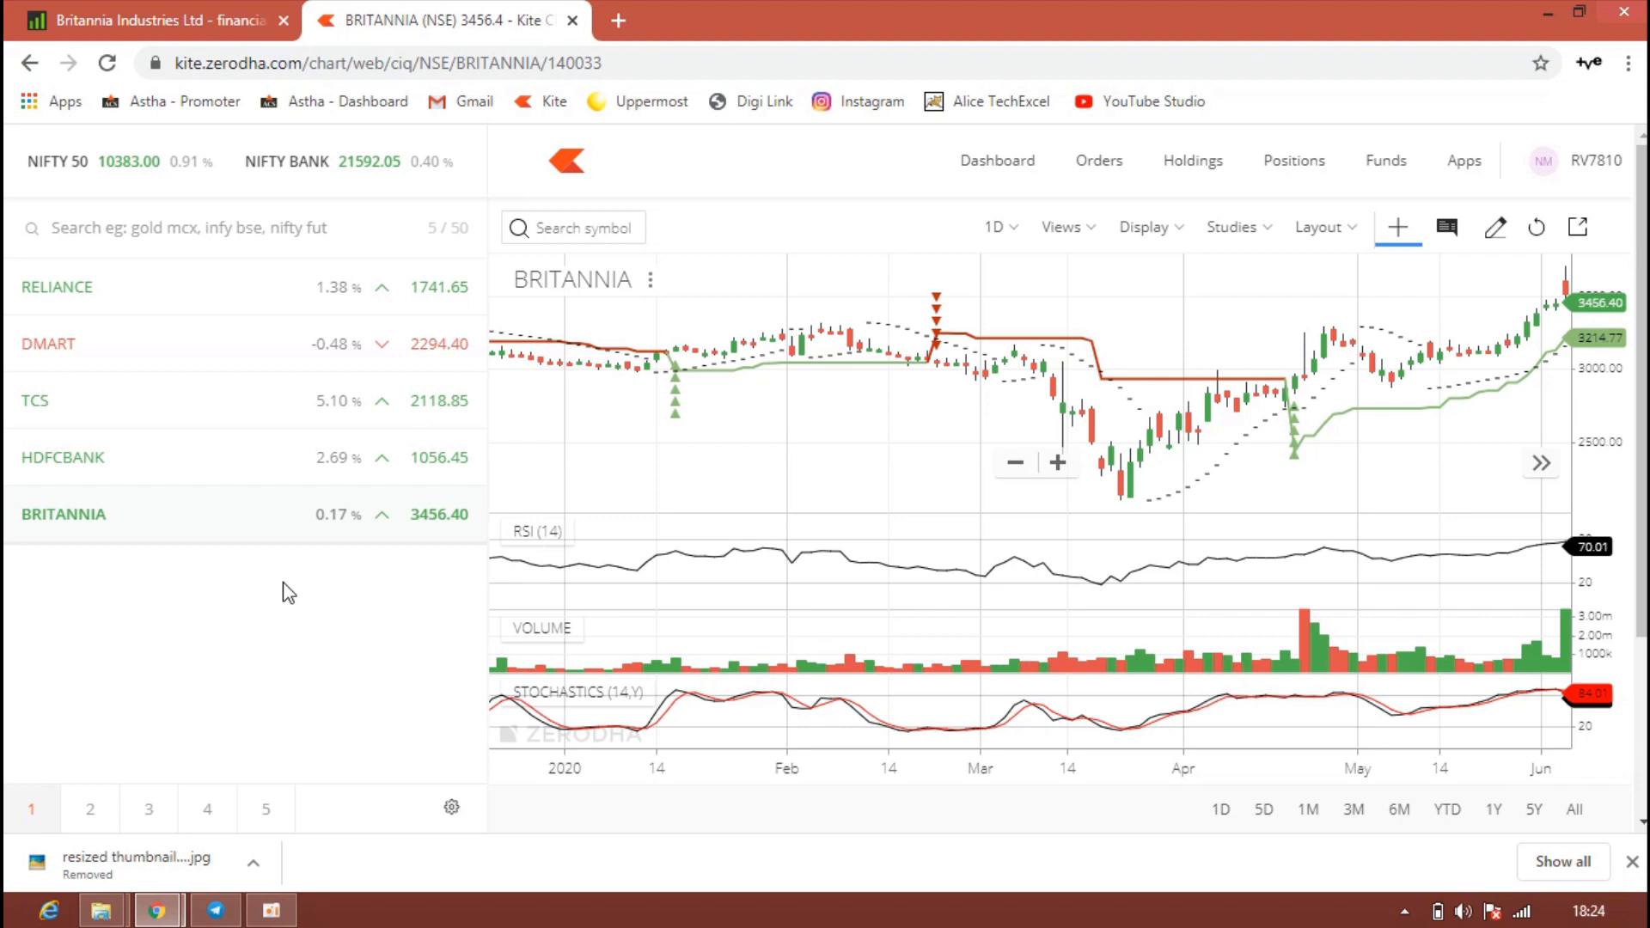
mouse_move(259, 733)
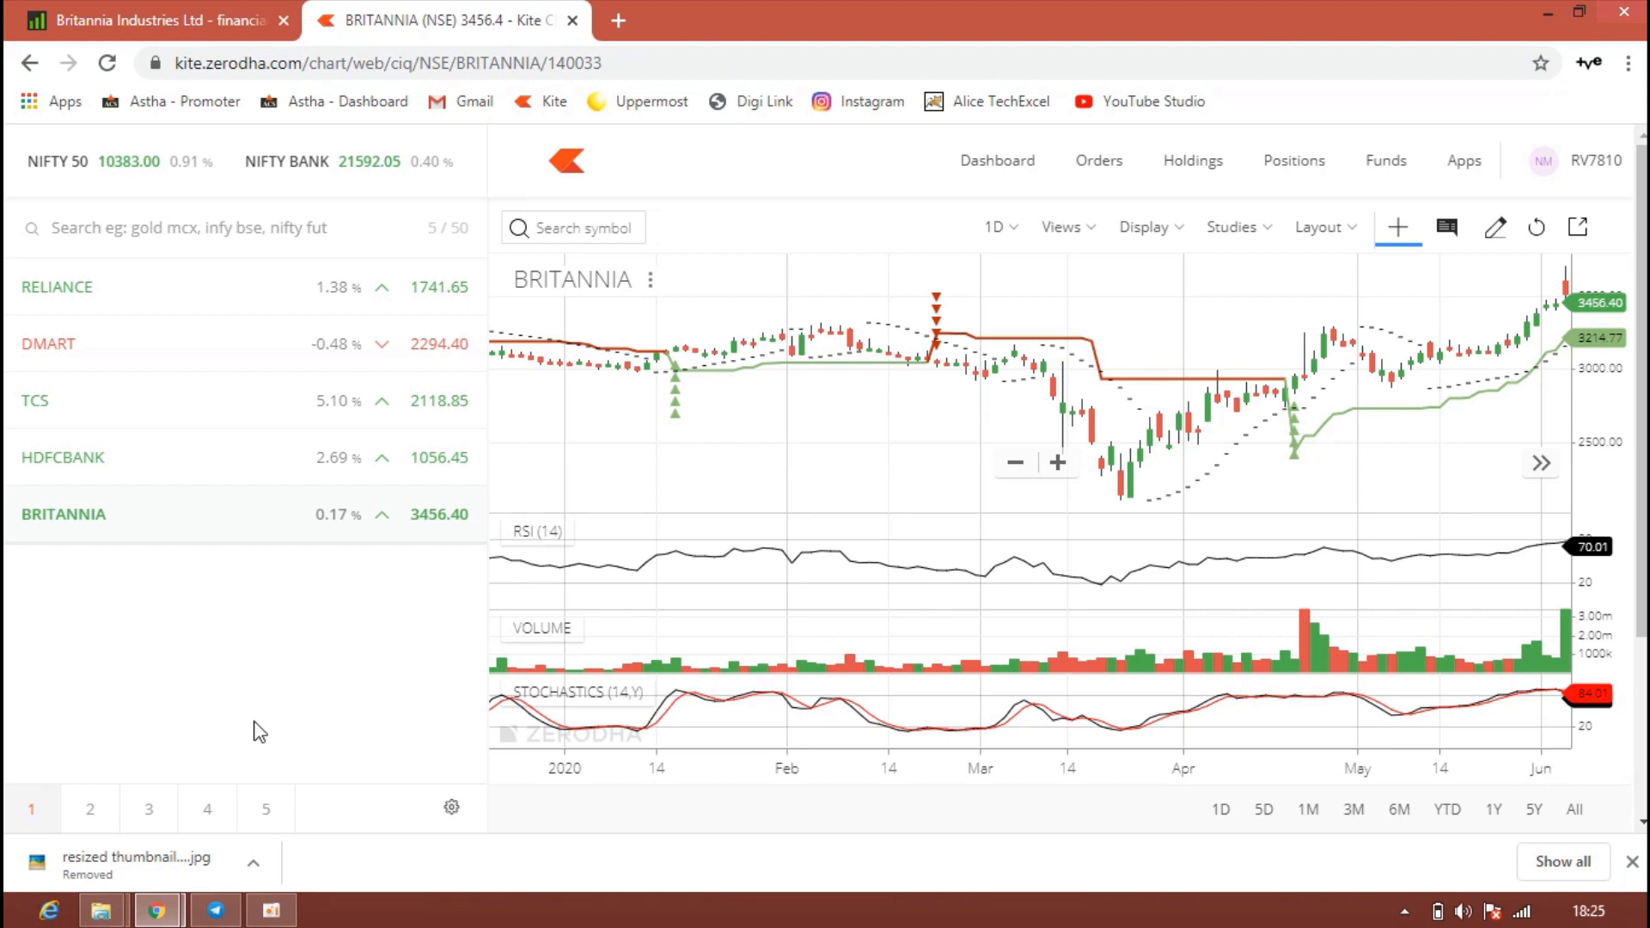
mouse_move(243, 696)
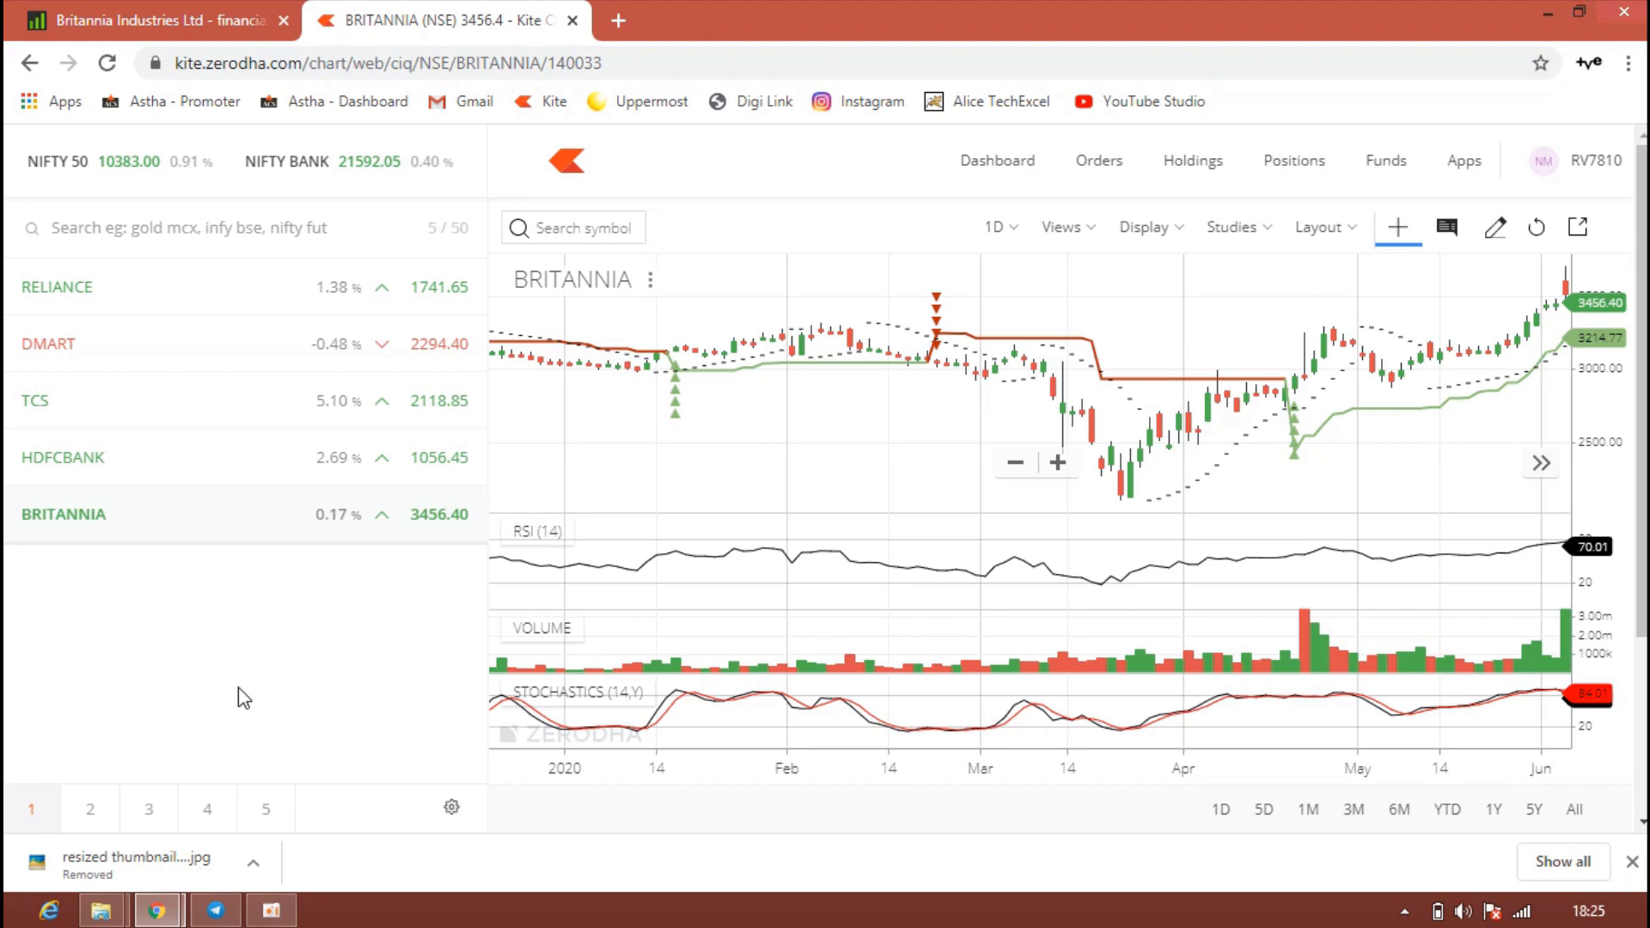
mouse_move(308, 660)
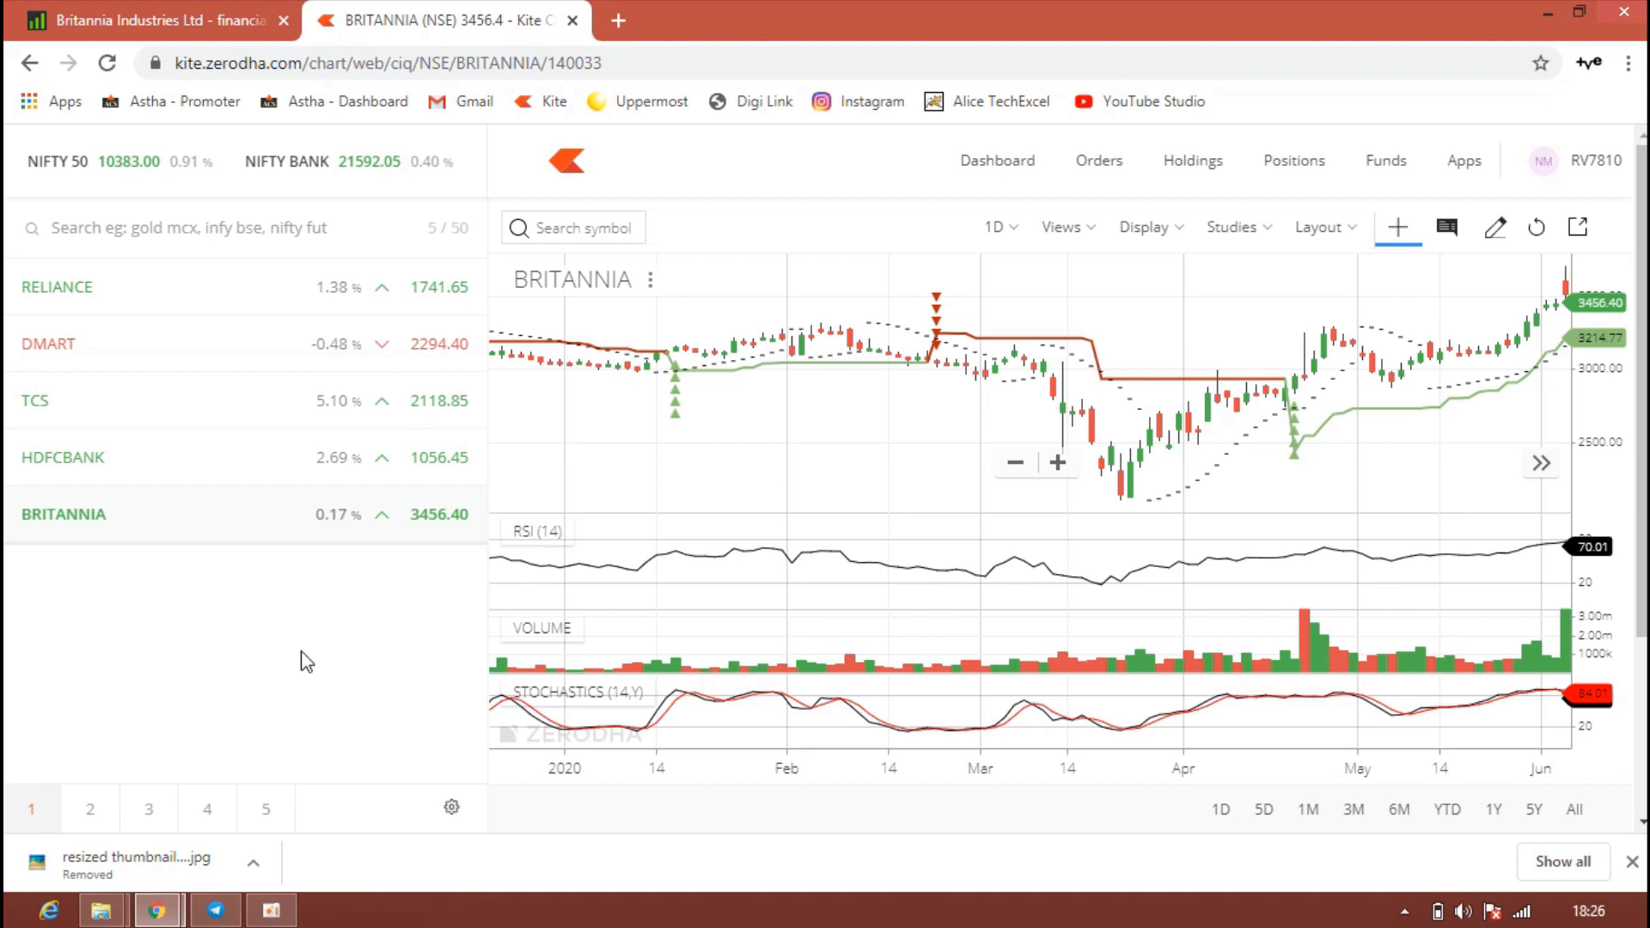
click(215, 911)
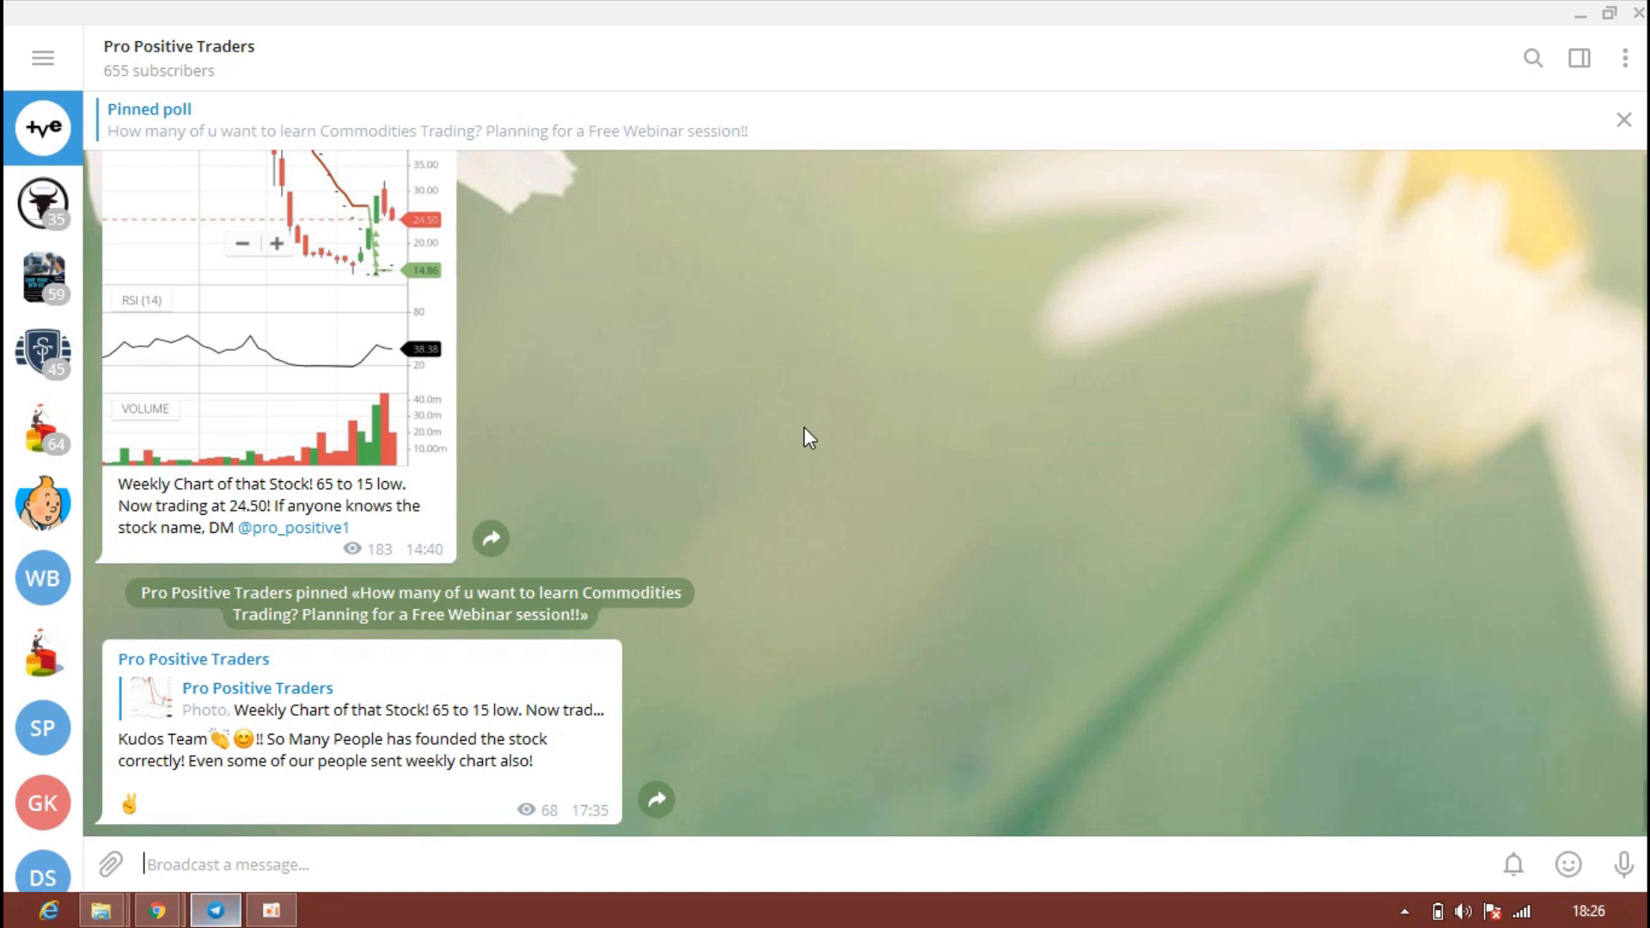